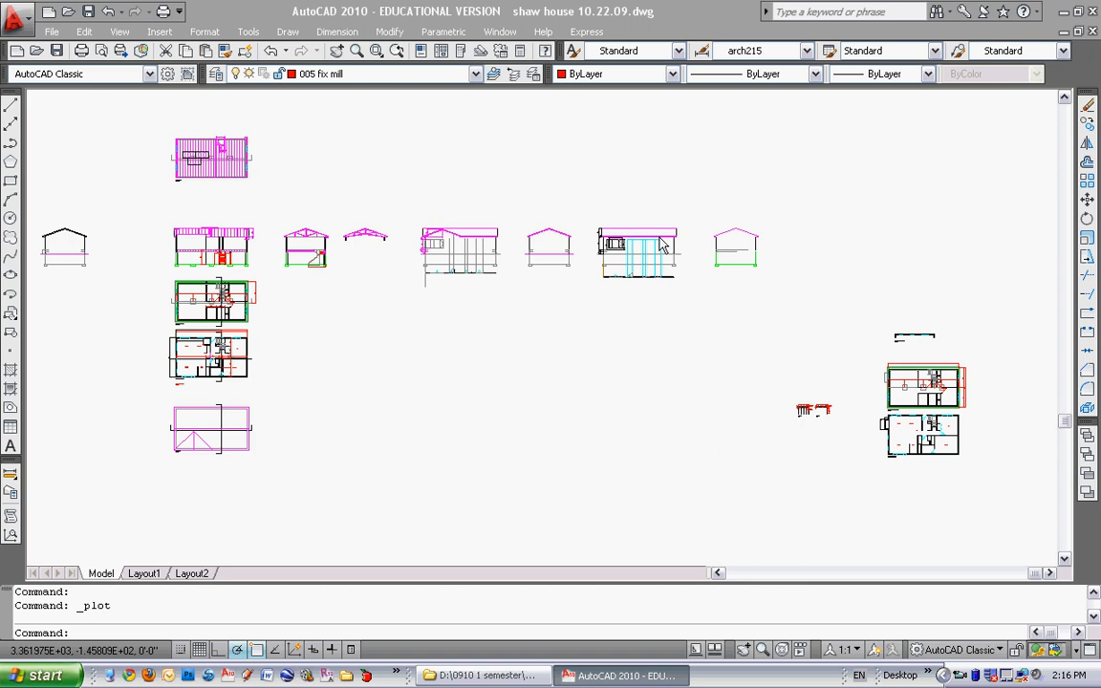
mouse_move(817, 279)
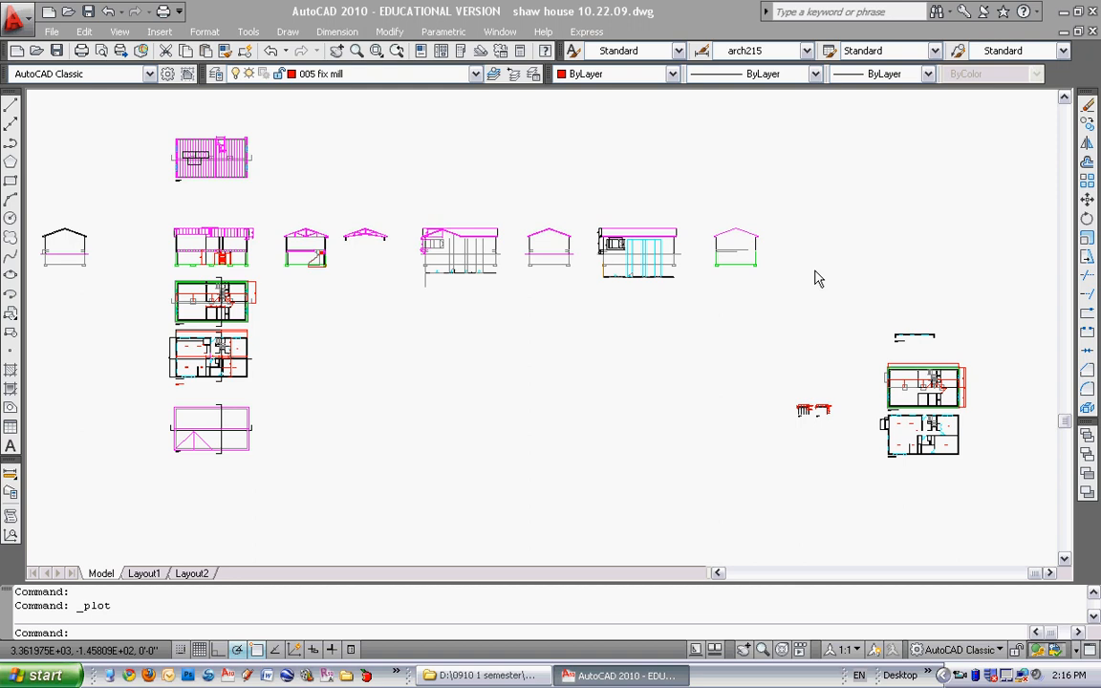
mouse_move(566, 191)
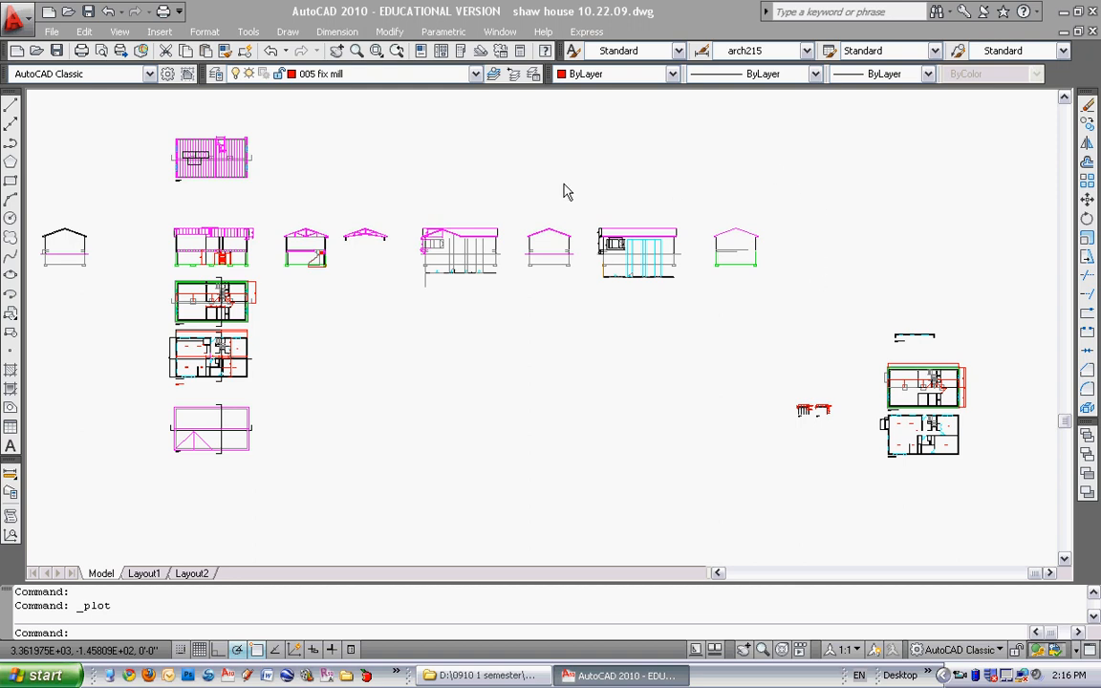
mouse_move(570, 187)
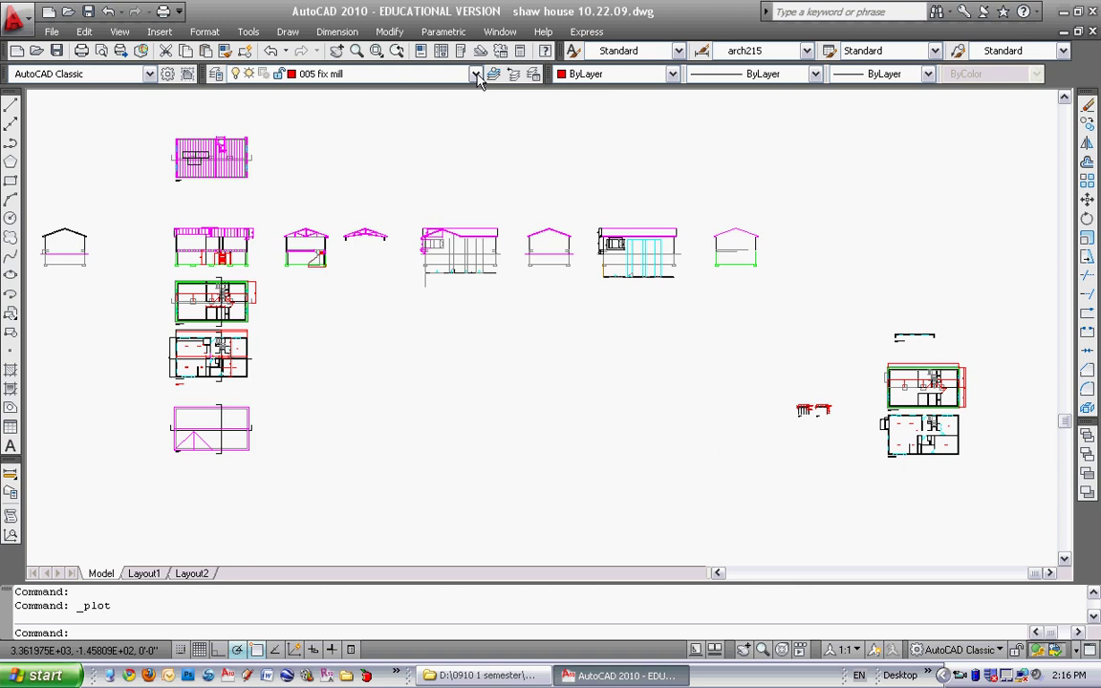
Step: Bring up the Plot dialog from the File menu and expand the plot style table list
click(476, 73)
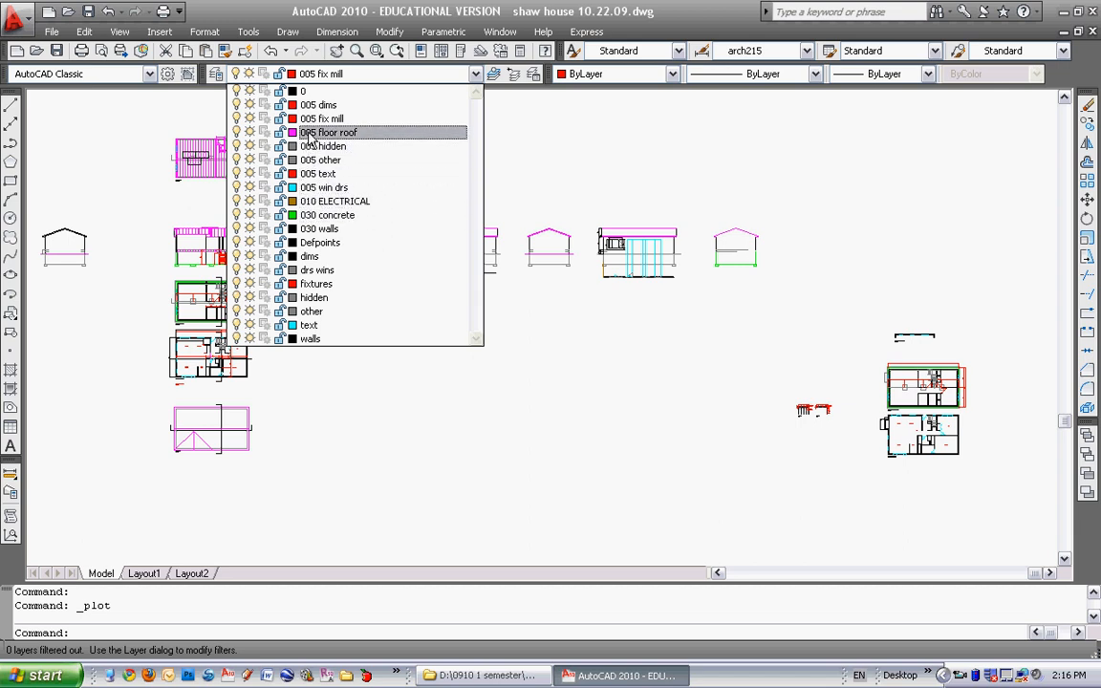
mouse_move(315, 138)
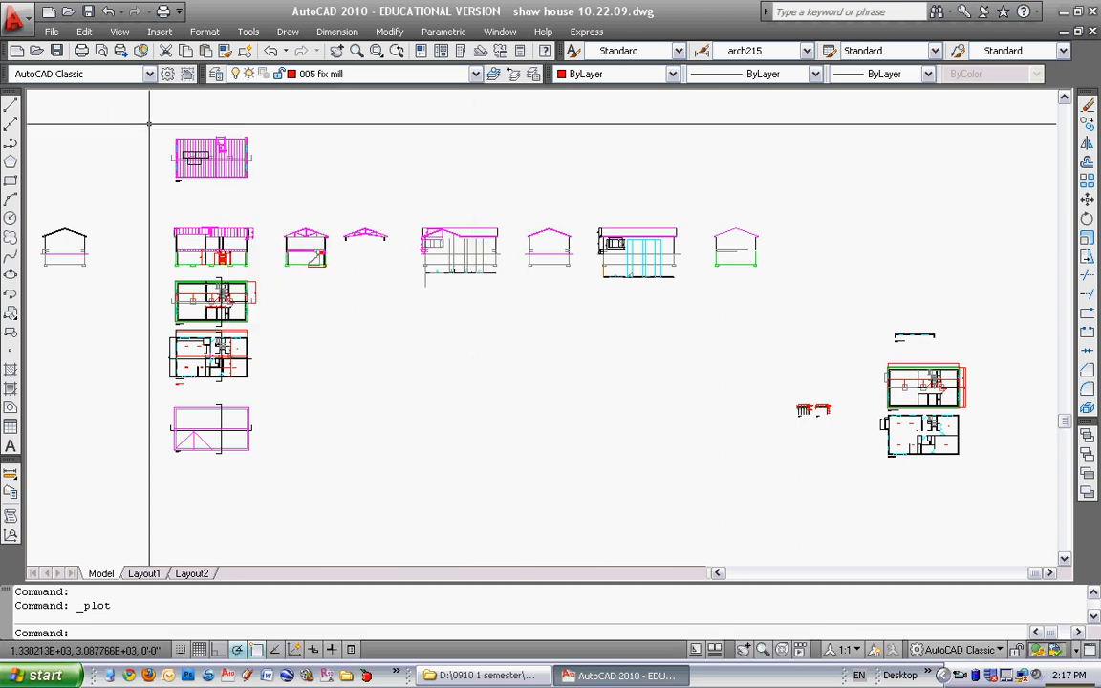
click(50, 31)
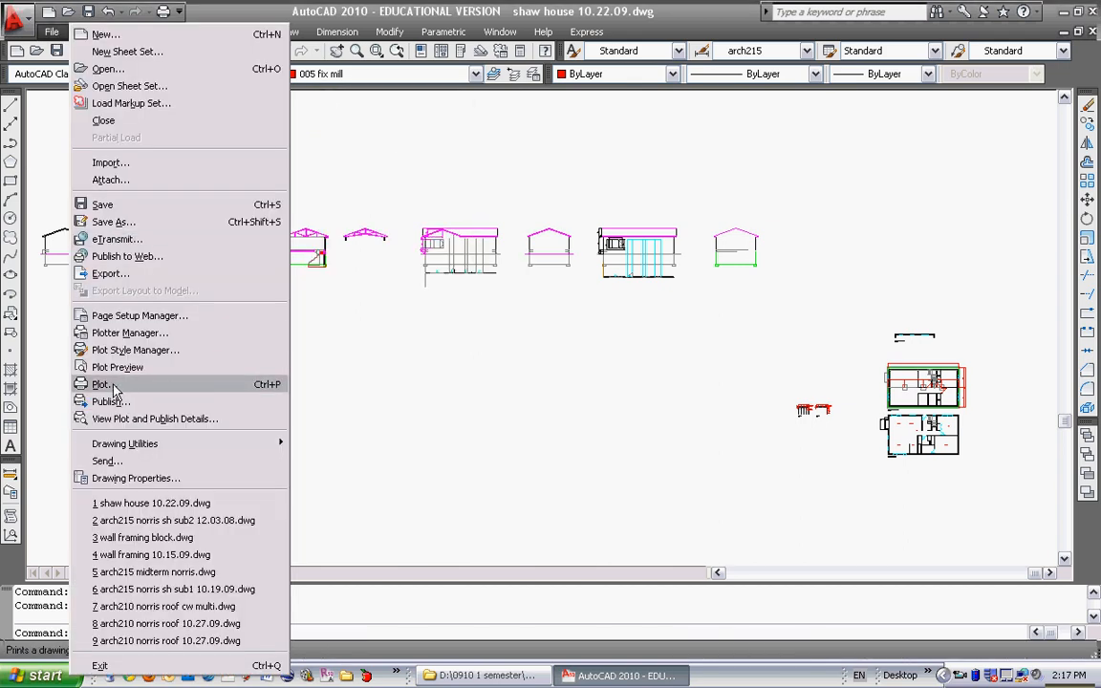
click(99, 382)
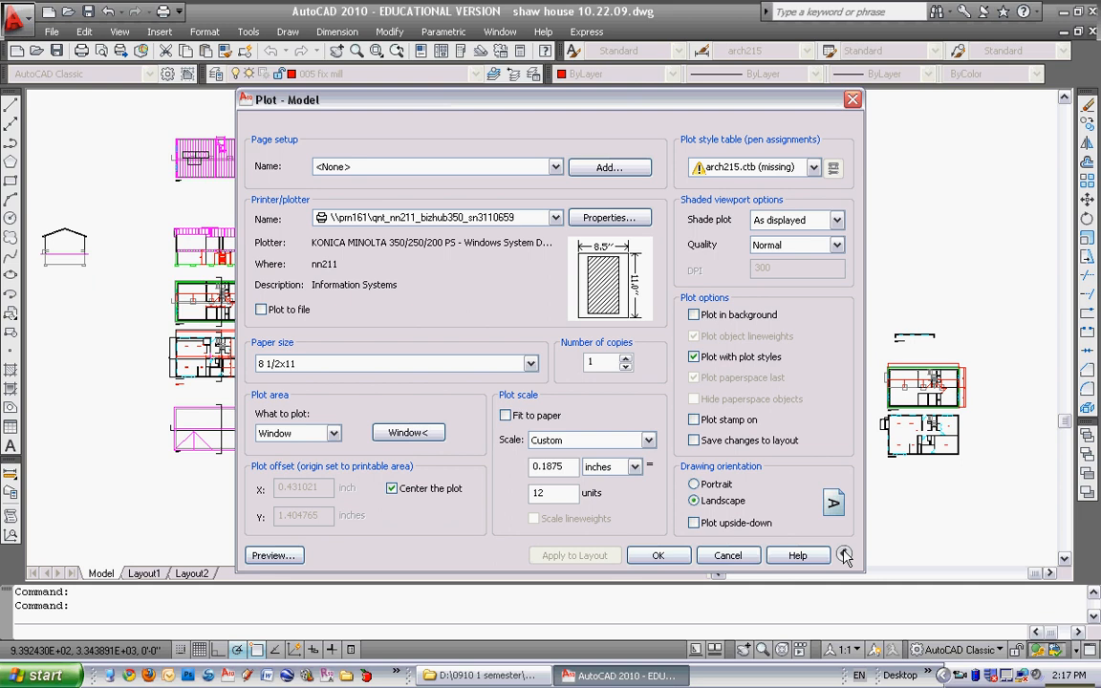
click(845, 554)
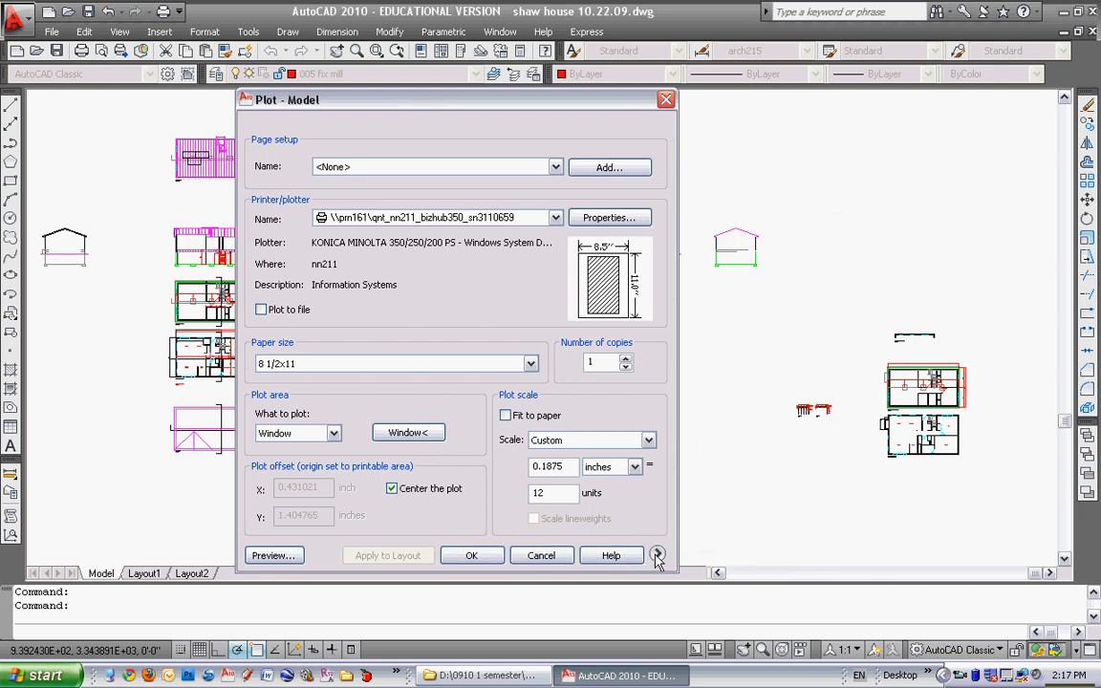
click(657, 554)
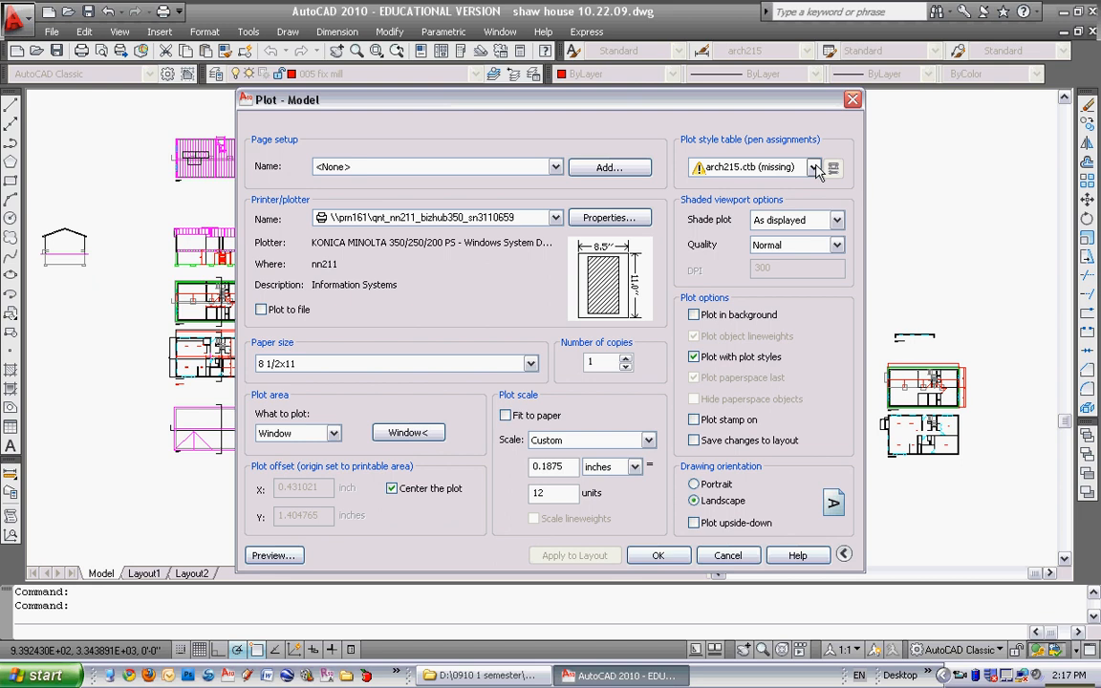
click(814, 166)
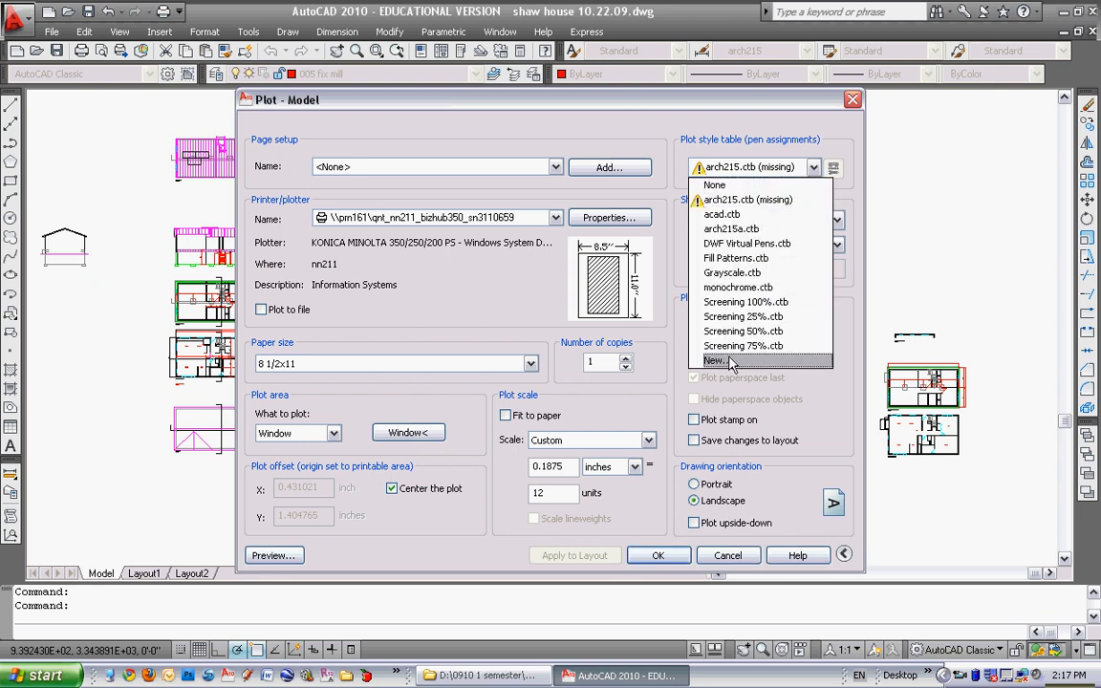
mouse_move(729, 271)
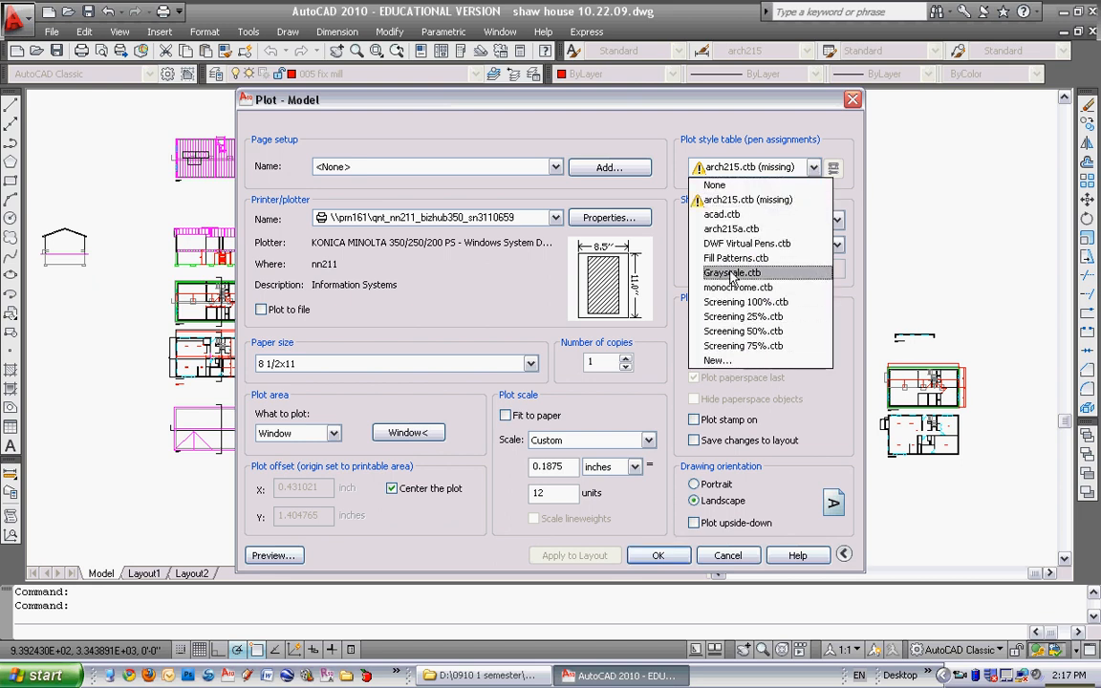
mouse_move(726, 361)
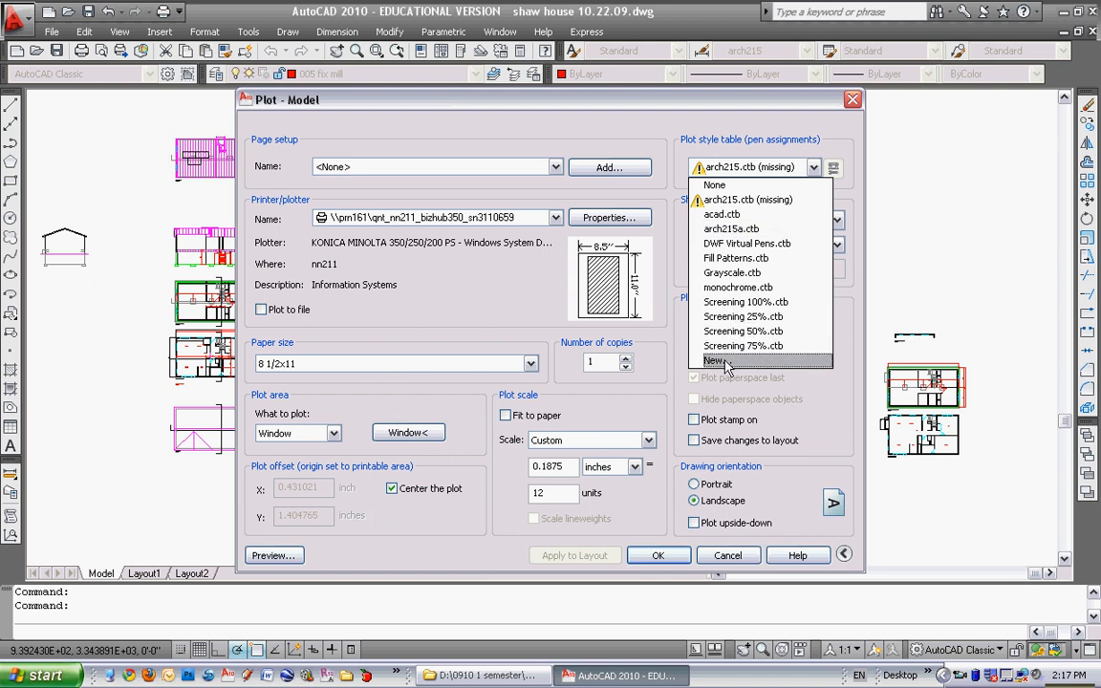
Step: Start a new plot style table from scratch and name its file arch215b
click(714, 359)
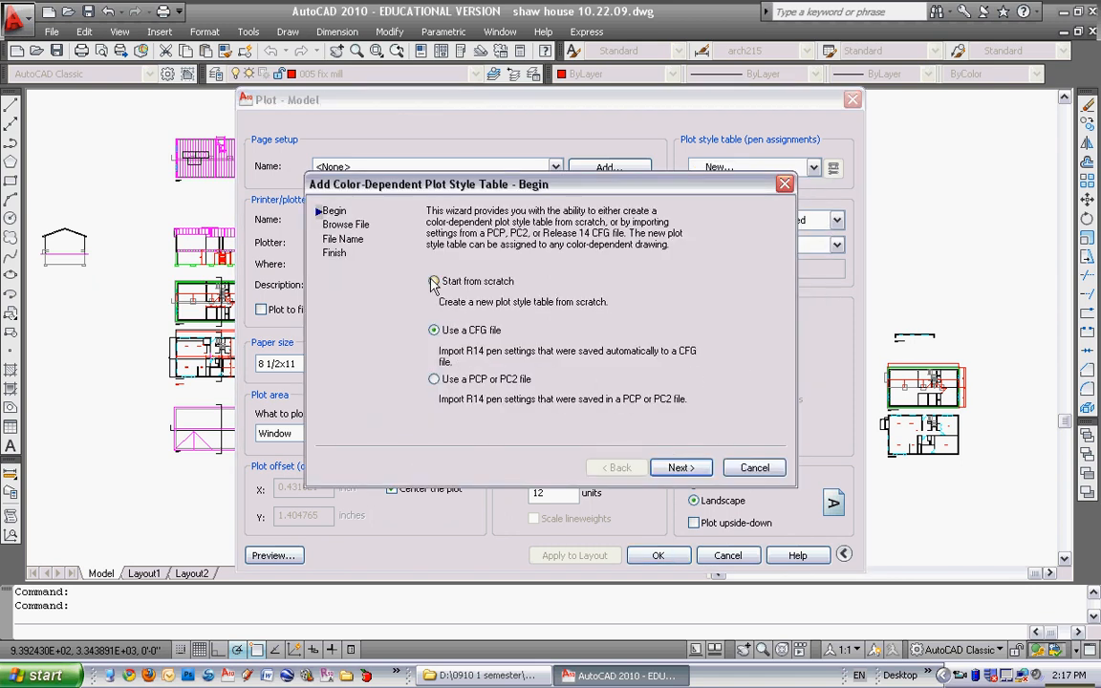
click(680, 466)
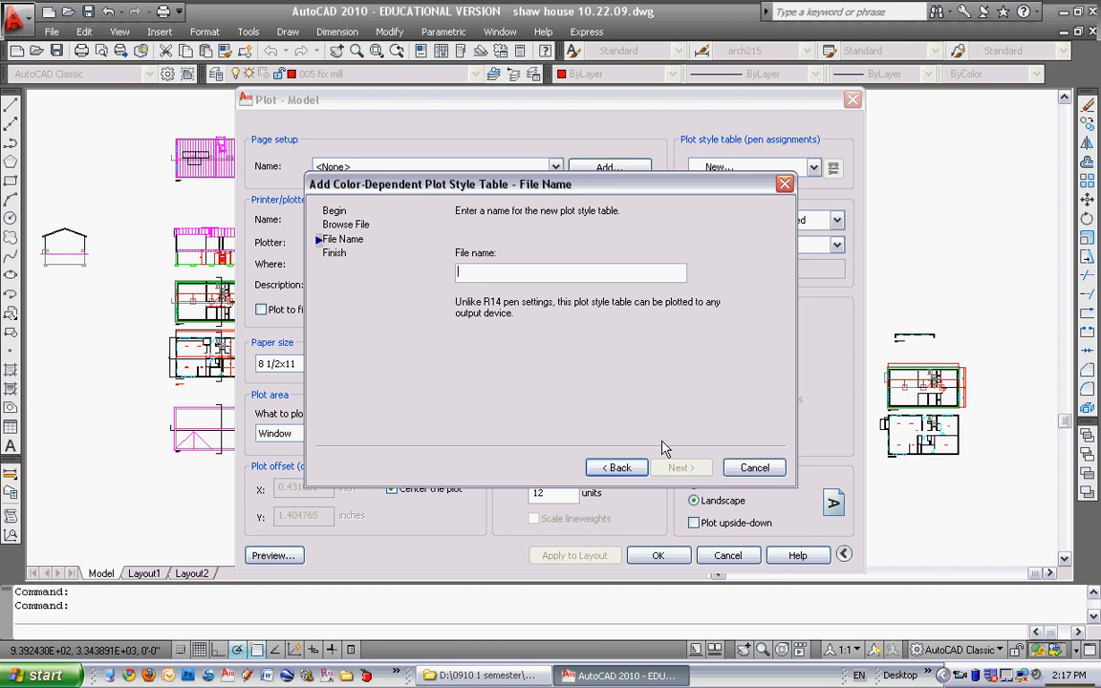
text(arch215b)
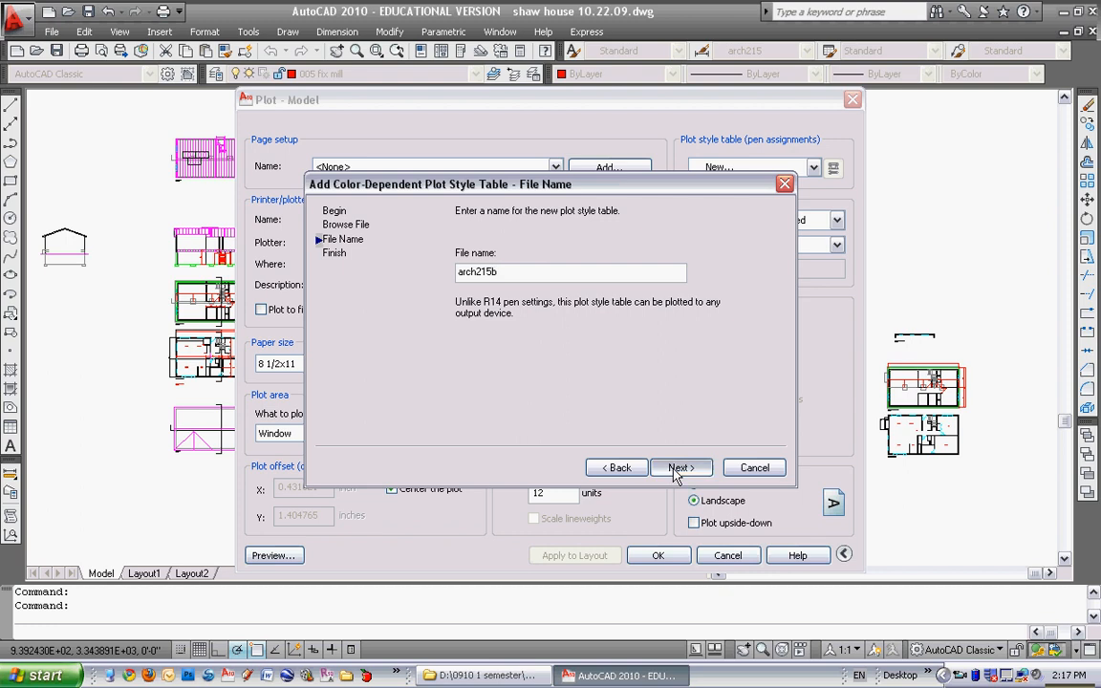
click(680, 466)
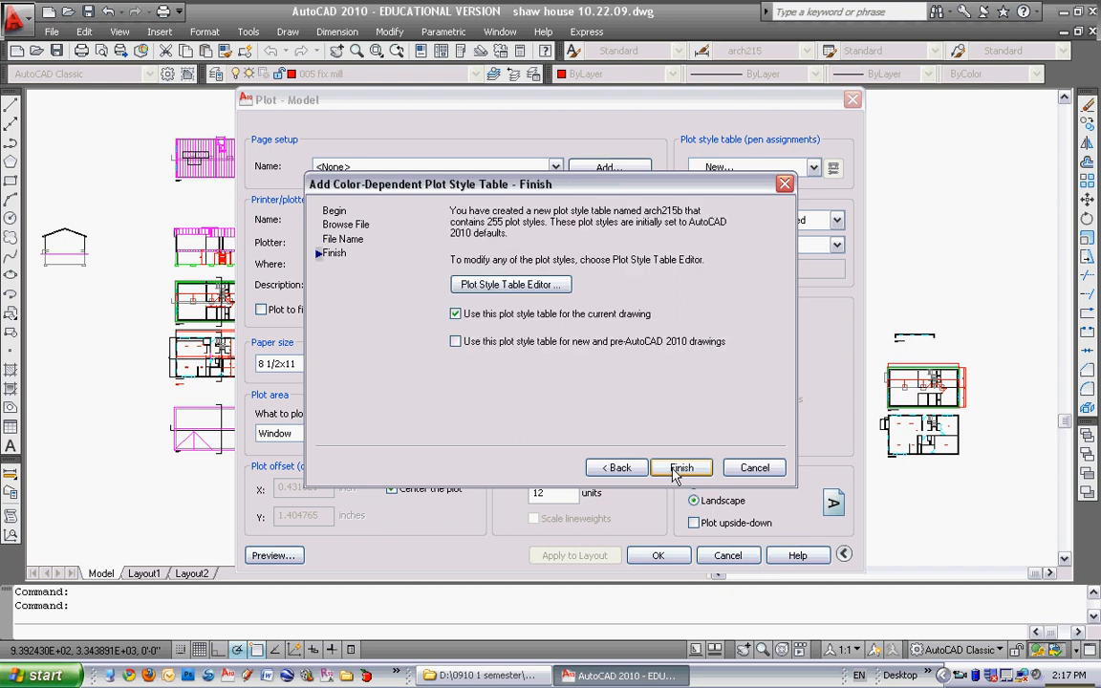
mouse_move(510, 283)
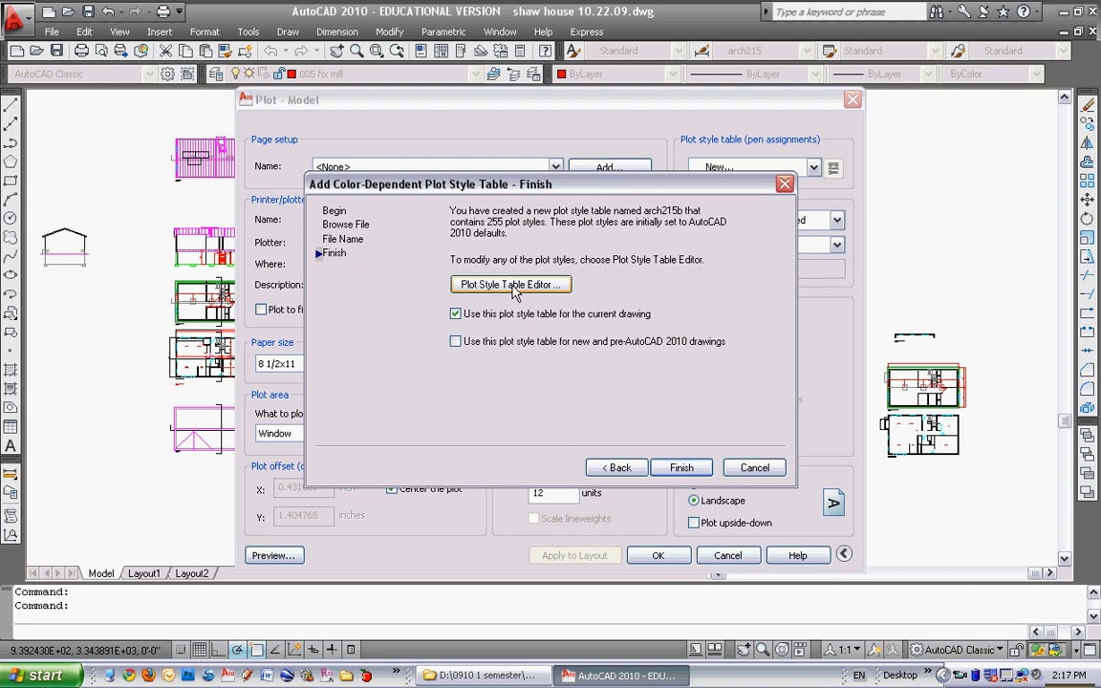
Step: Edit arch215b in the Plot Style Table Editor and set Color 1 to plot in Black
click(510, 283)
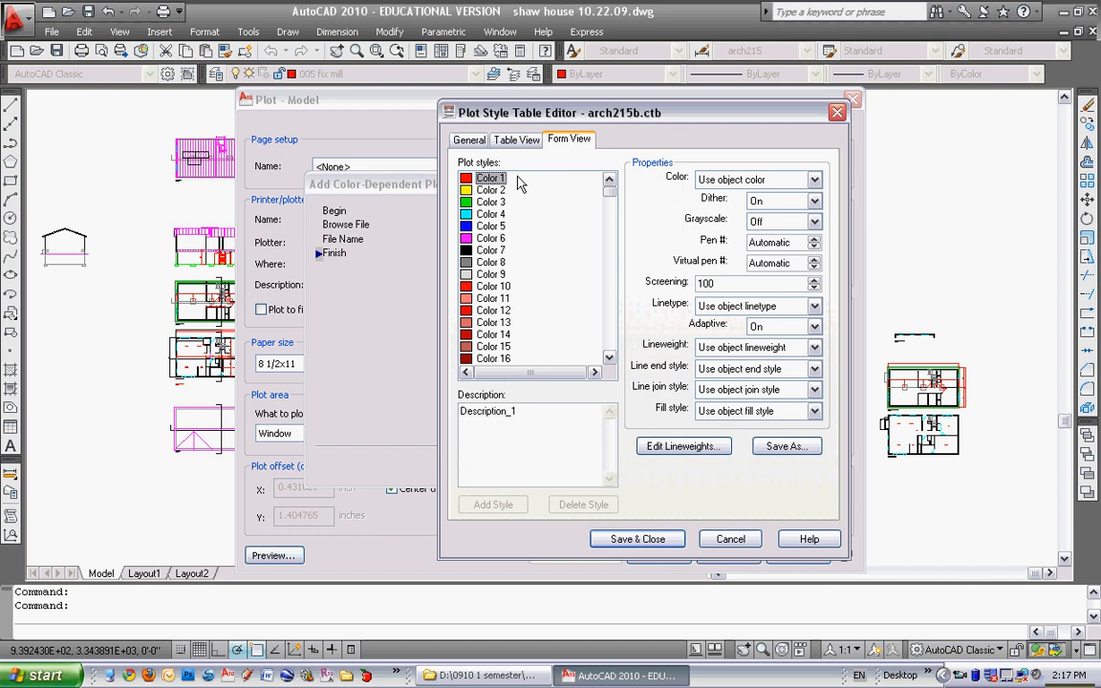
scroll(down, 3)
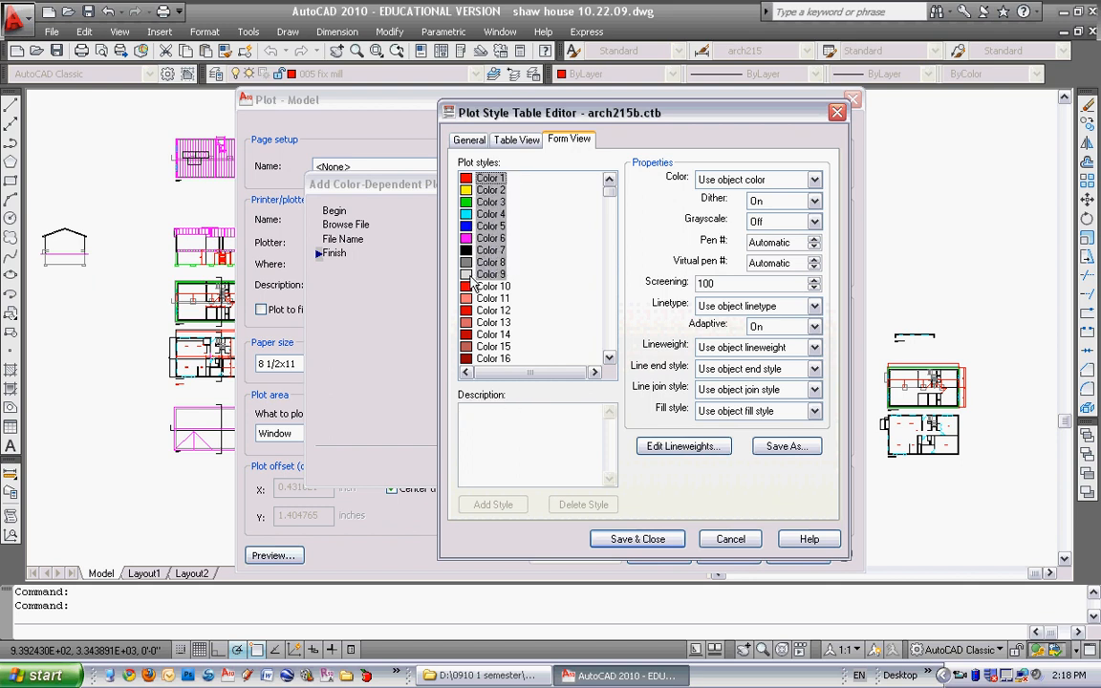
click(490, 178)
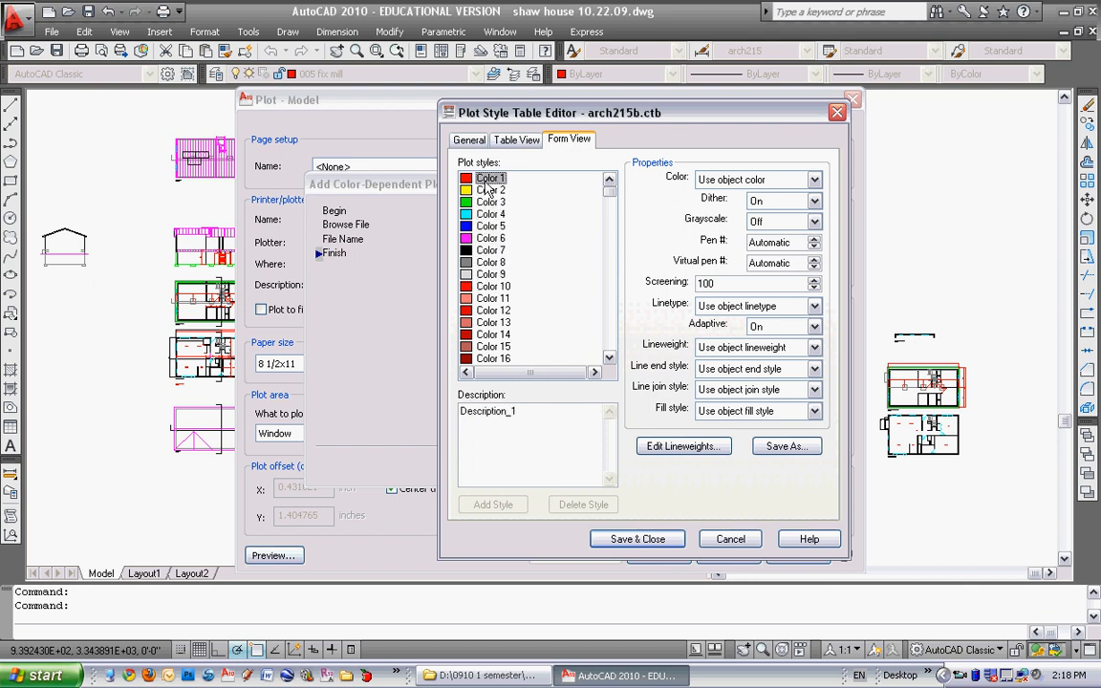
mouse_move(600, 196)
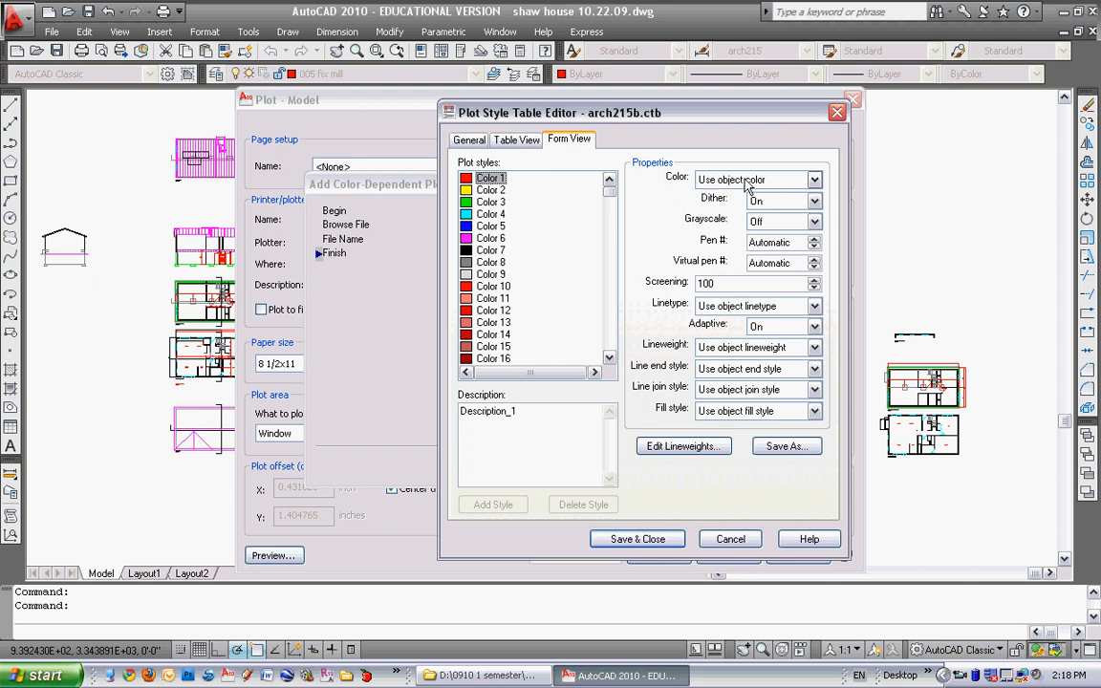
mouse_move(741, 183)
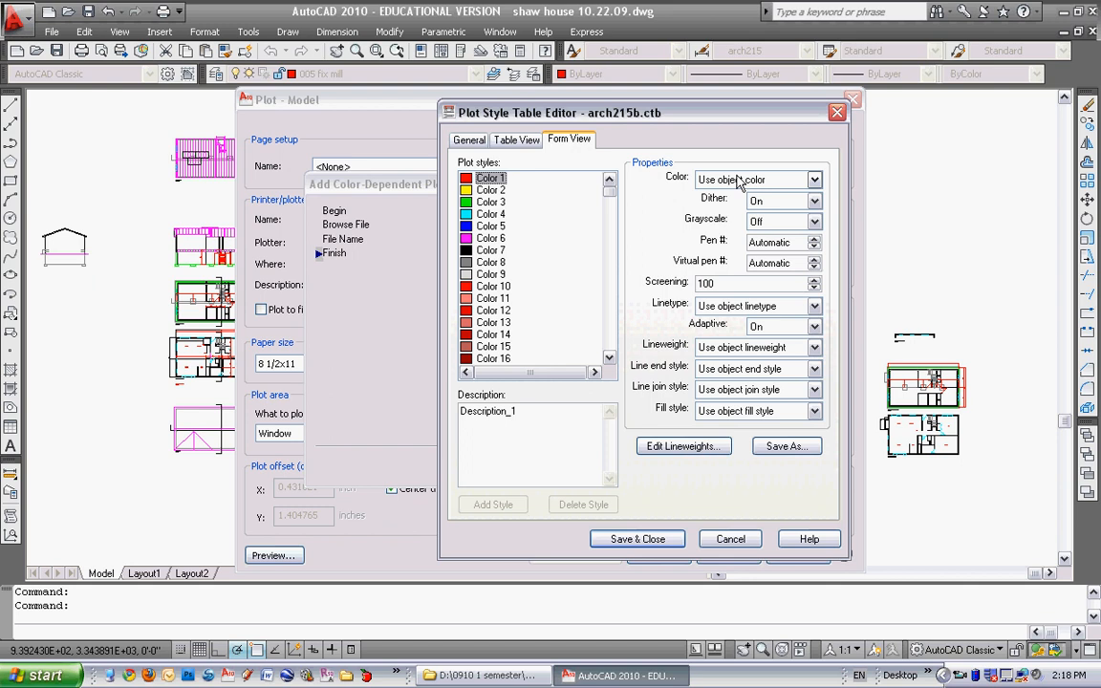
mouse_move(810, 189)
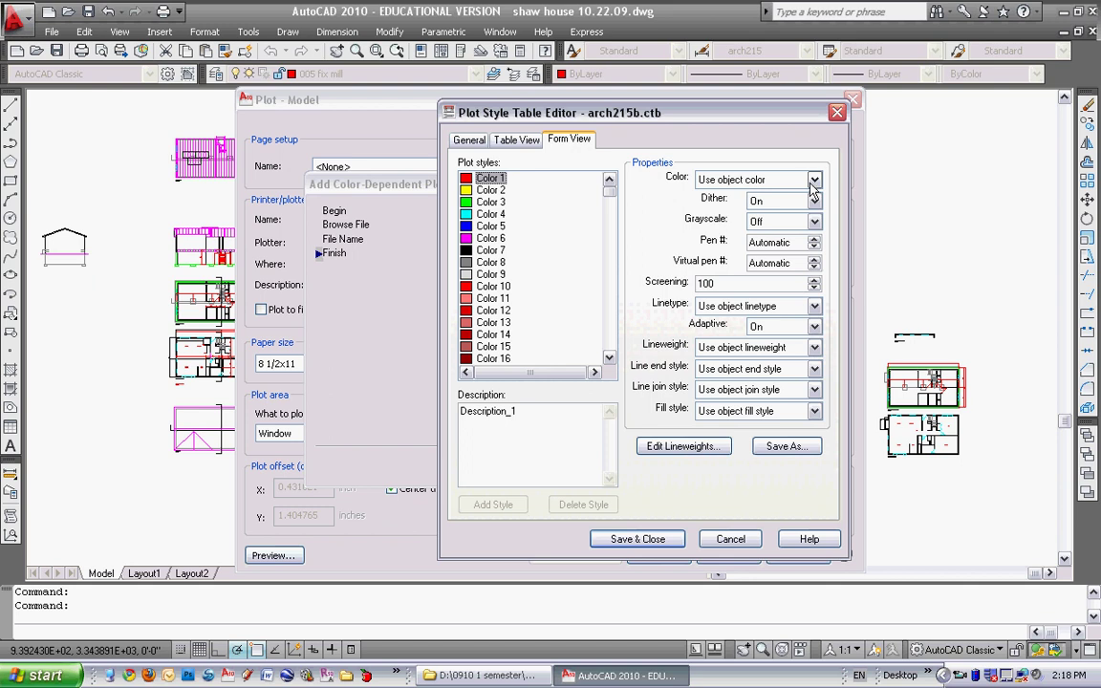
click(814, 180)
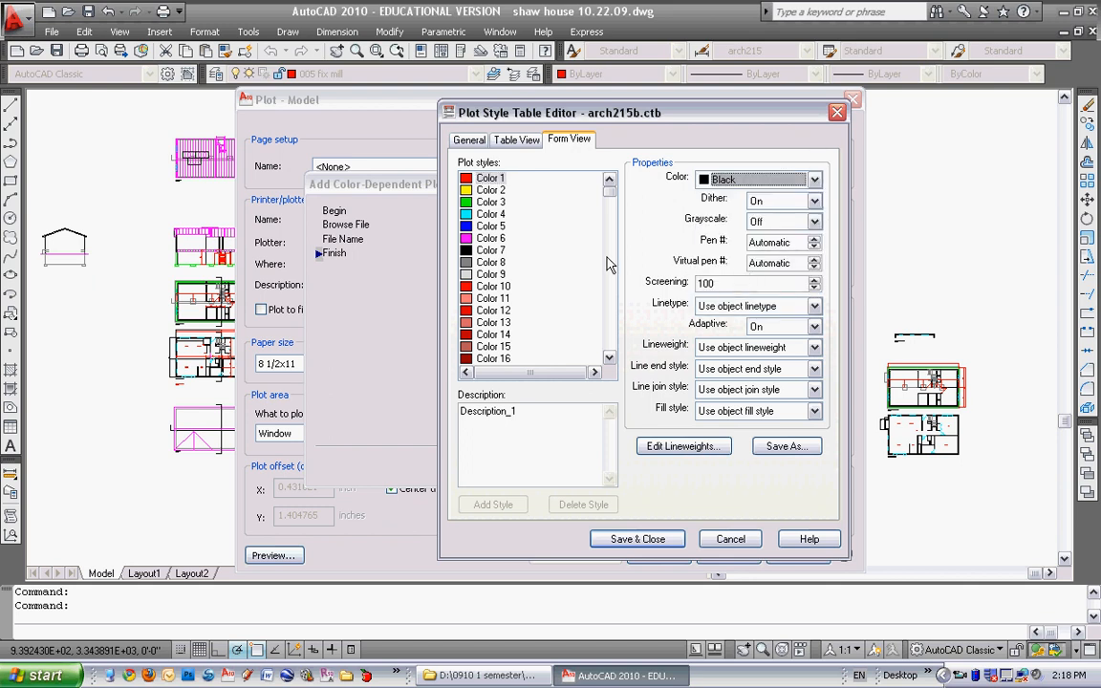
mouse_move(566, 229)
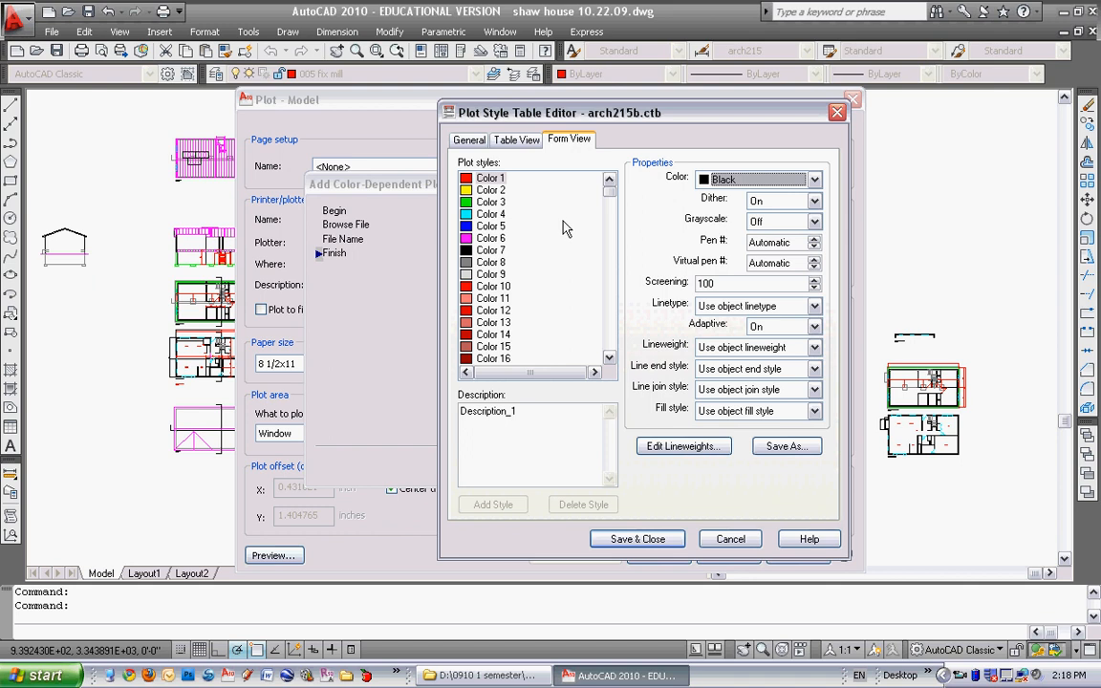
mouse_move(546, 229)
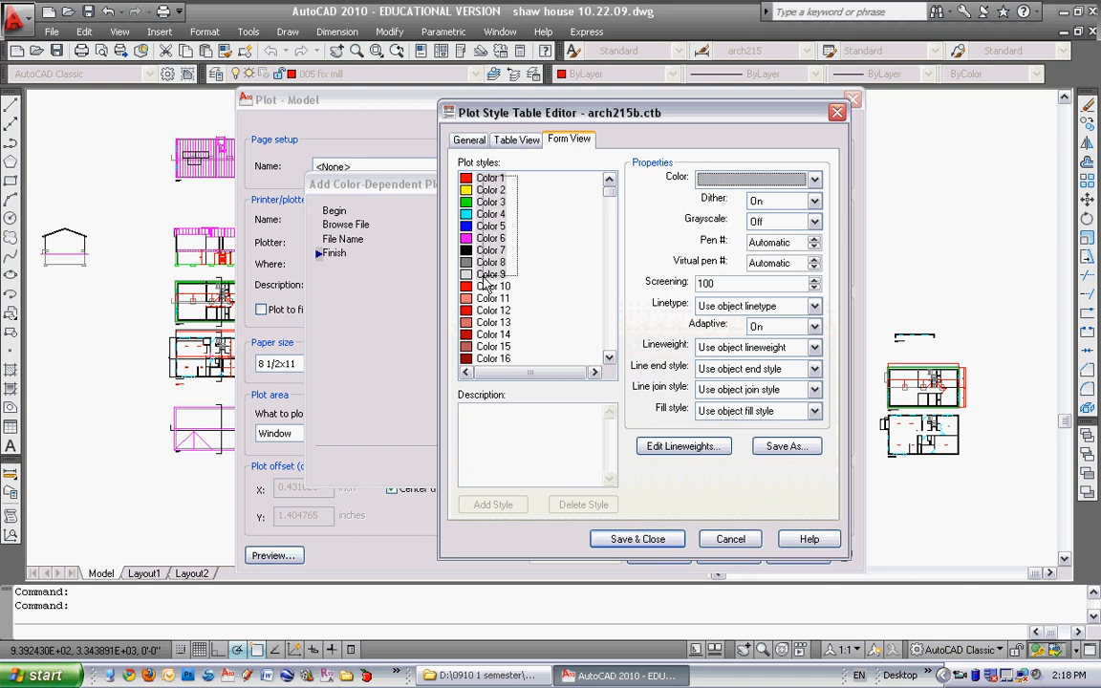
Step: Give Colors 1, 4 and 6 a thin 0.0500 mm lineweight
click(814, 179)
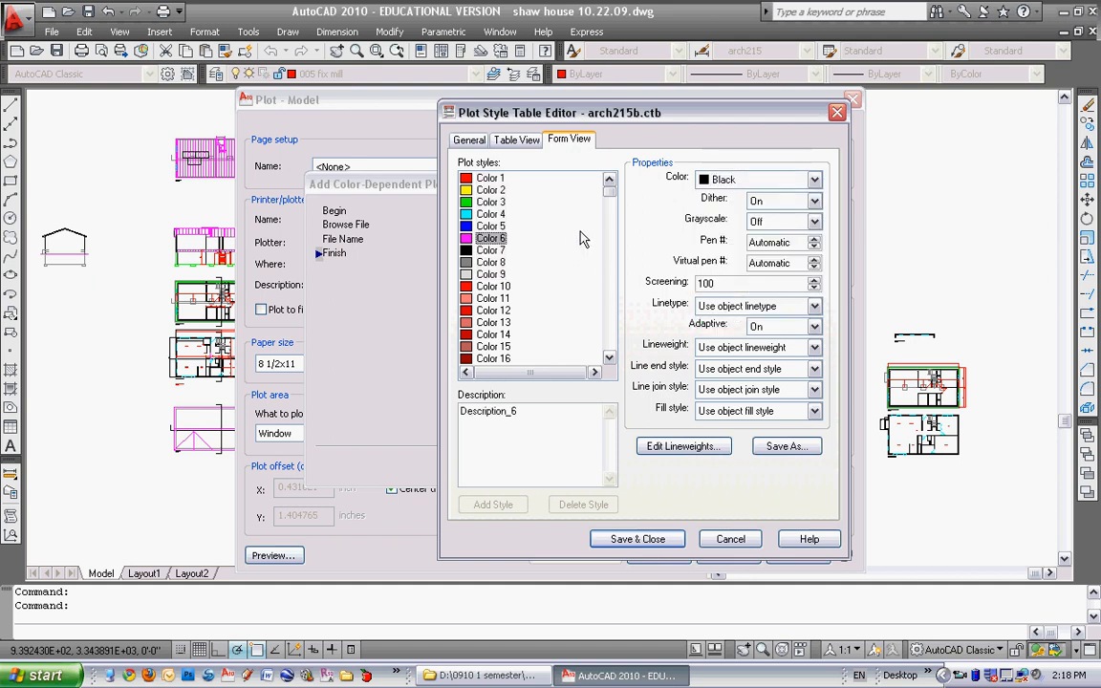
click(489, 178)
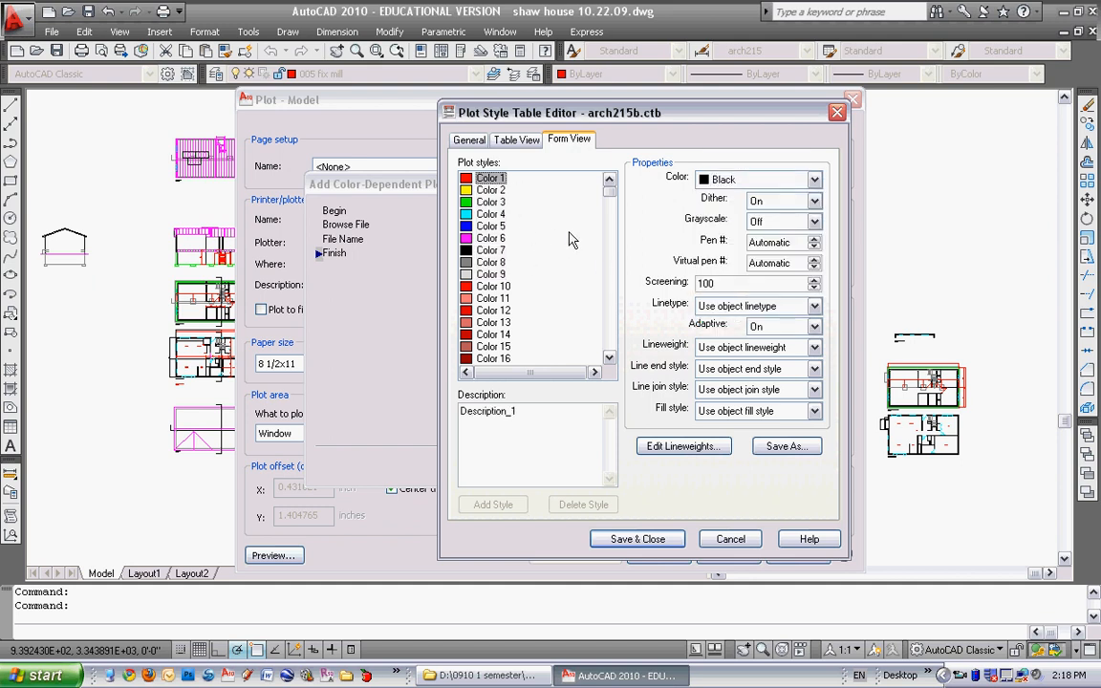
mouse_move(596, 288)
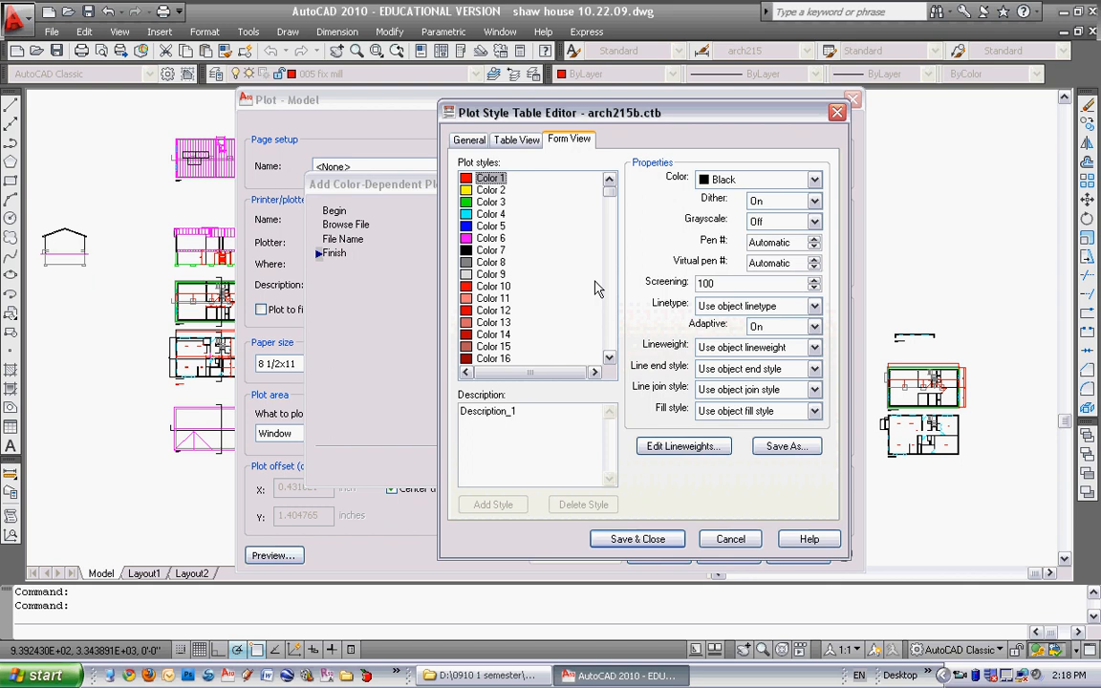
mouse_move(705, 352)
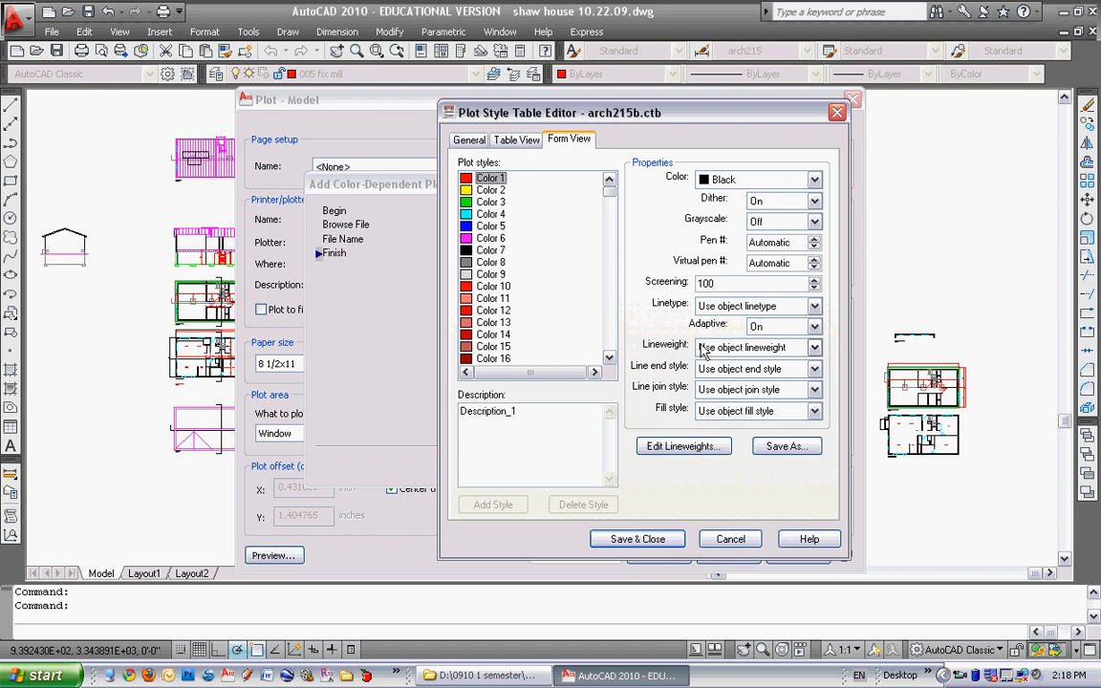
mouse_move(704, 352)
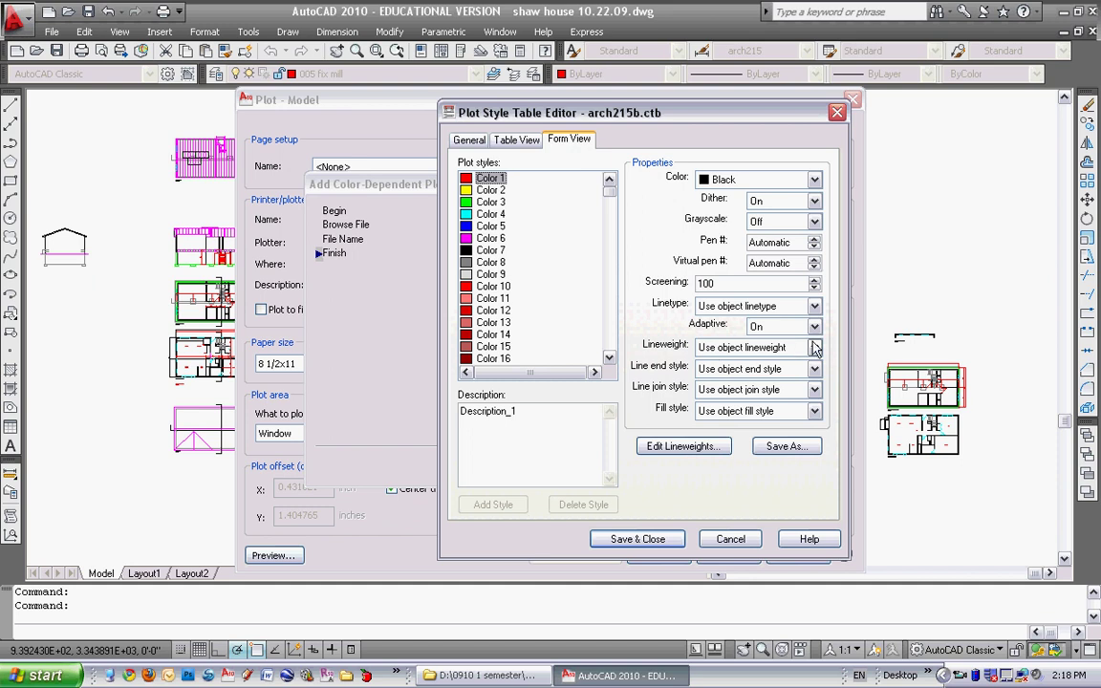
click(814, 348)
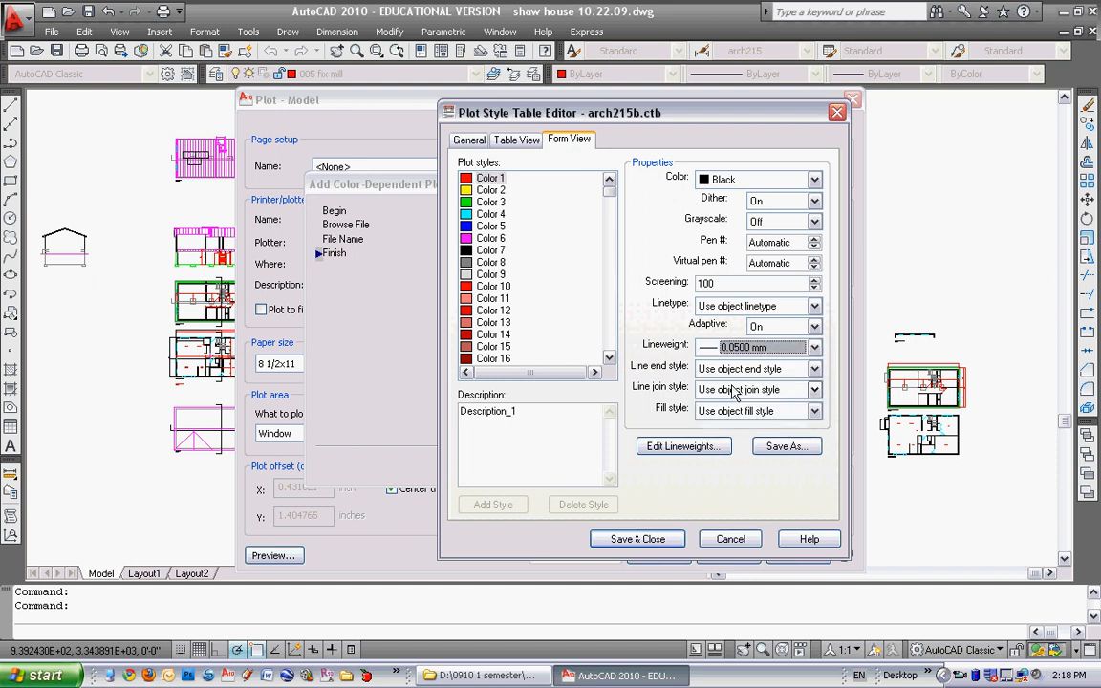
click(489, 189)
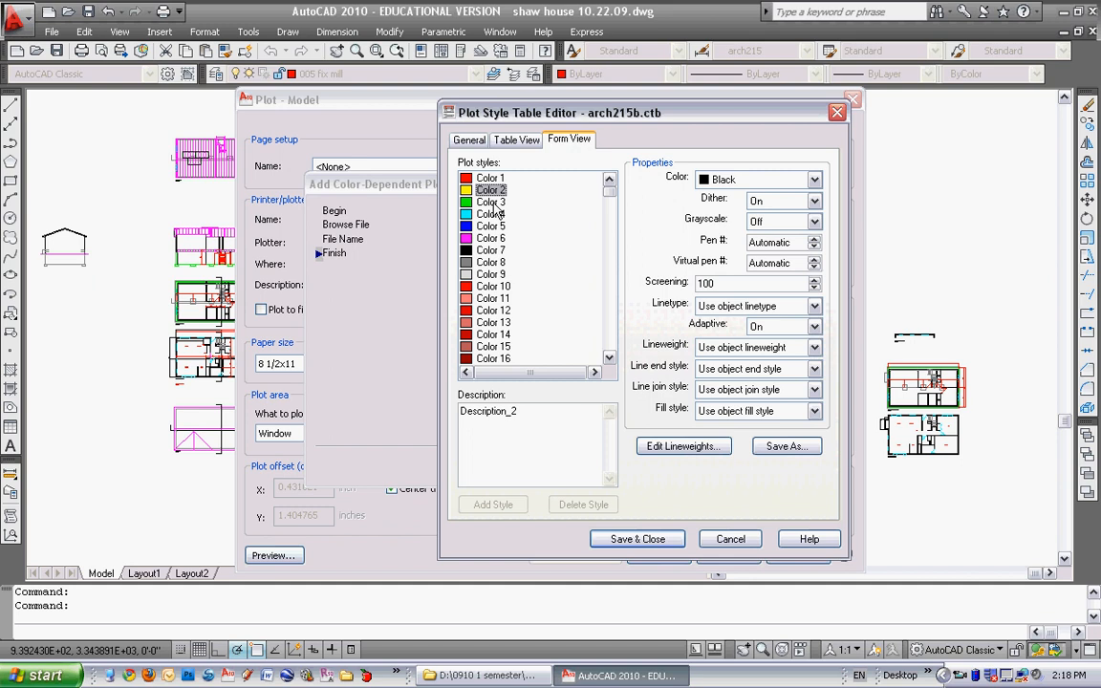
click(489, 214)
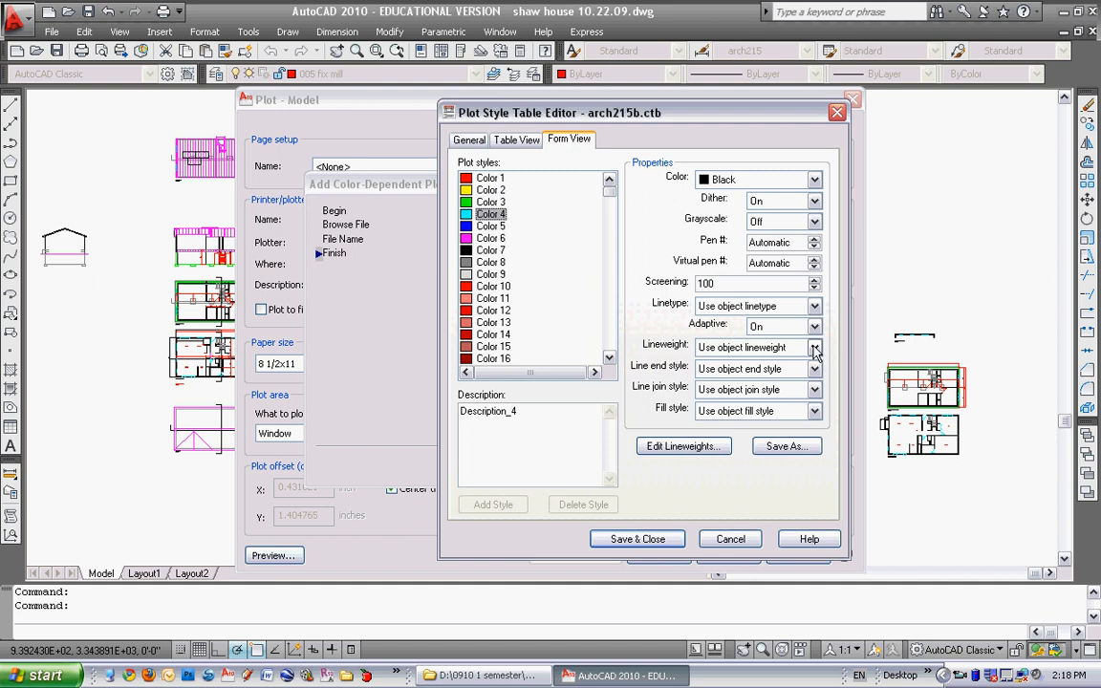
click(814, 348)
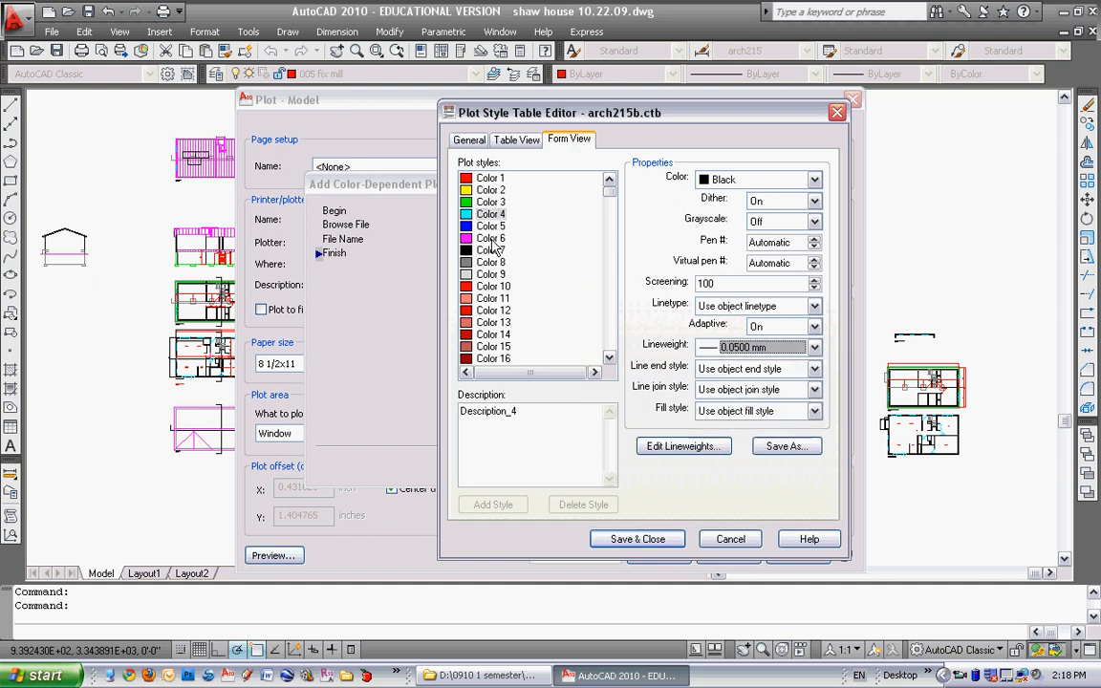
click(814, 347)
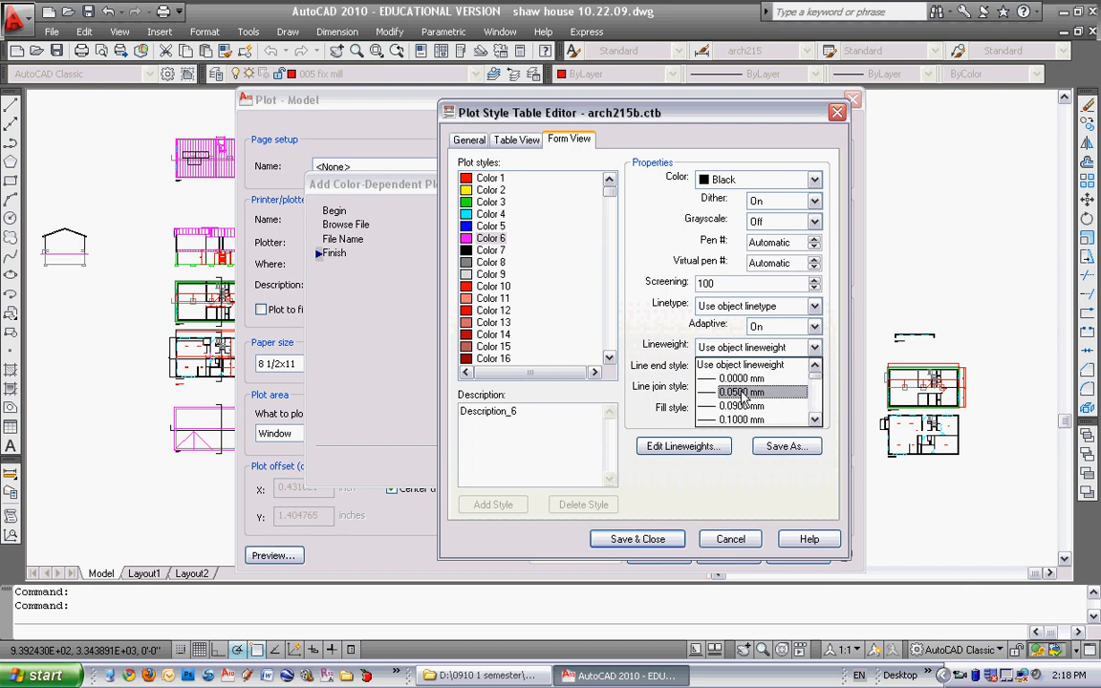
click(489, 262)
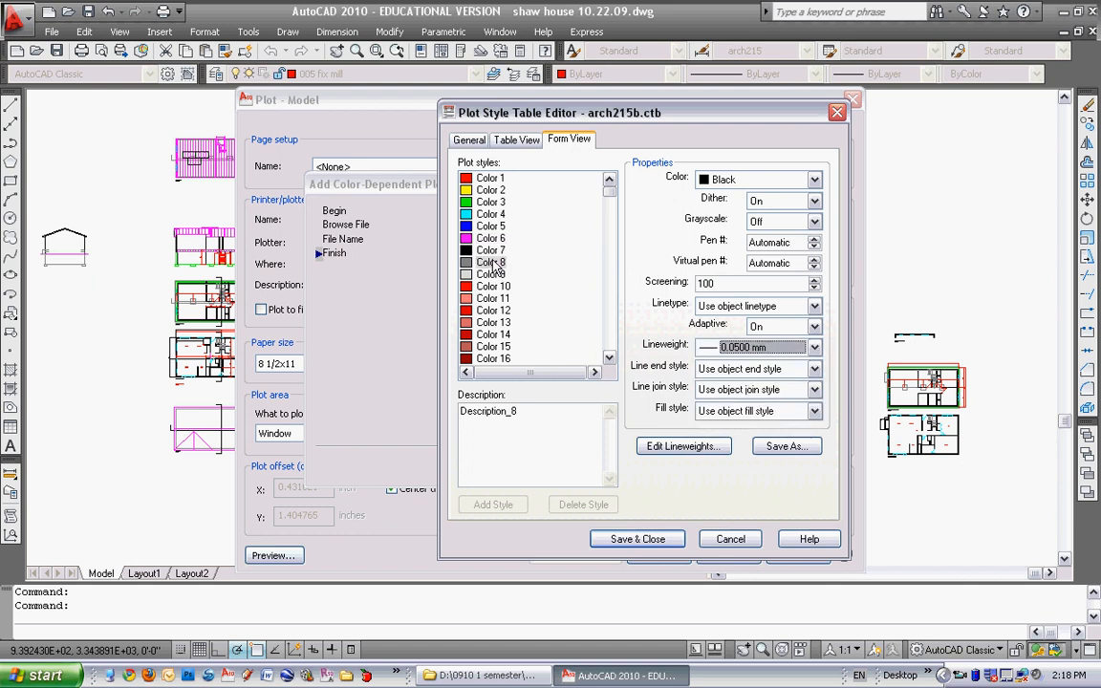
Step: Give Color 7 a heavier 0.3000 mm lineweight, then save and close the arch215b table
click(489, 249)
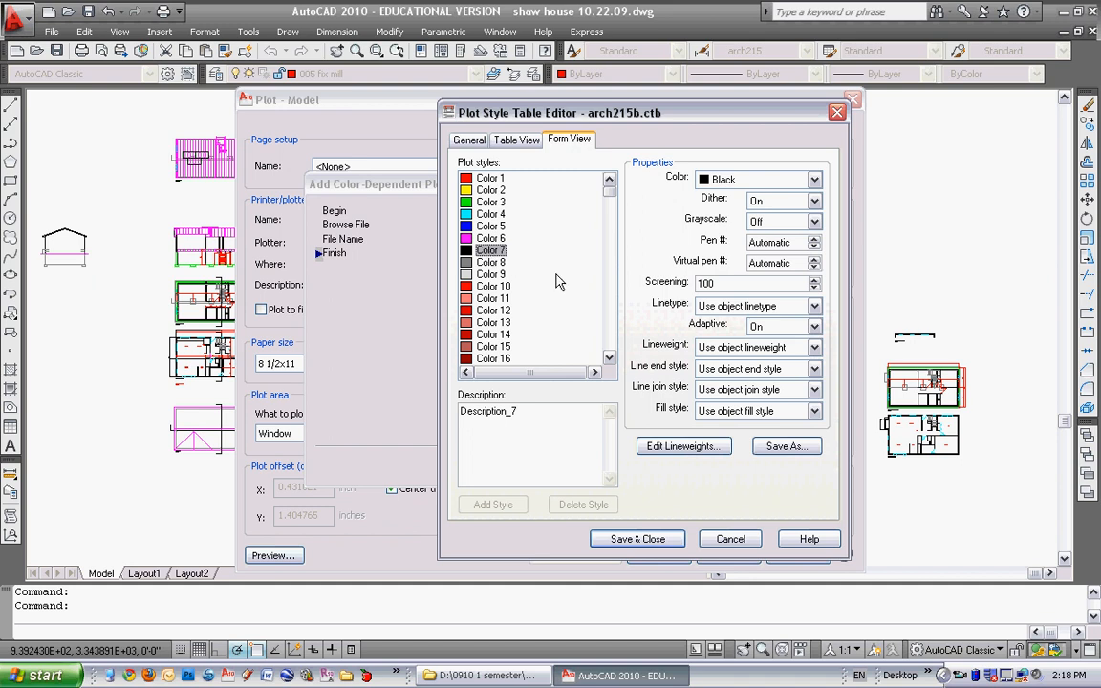
mouse_move(520, 218)
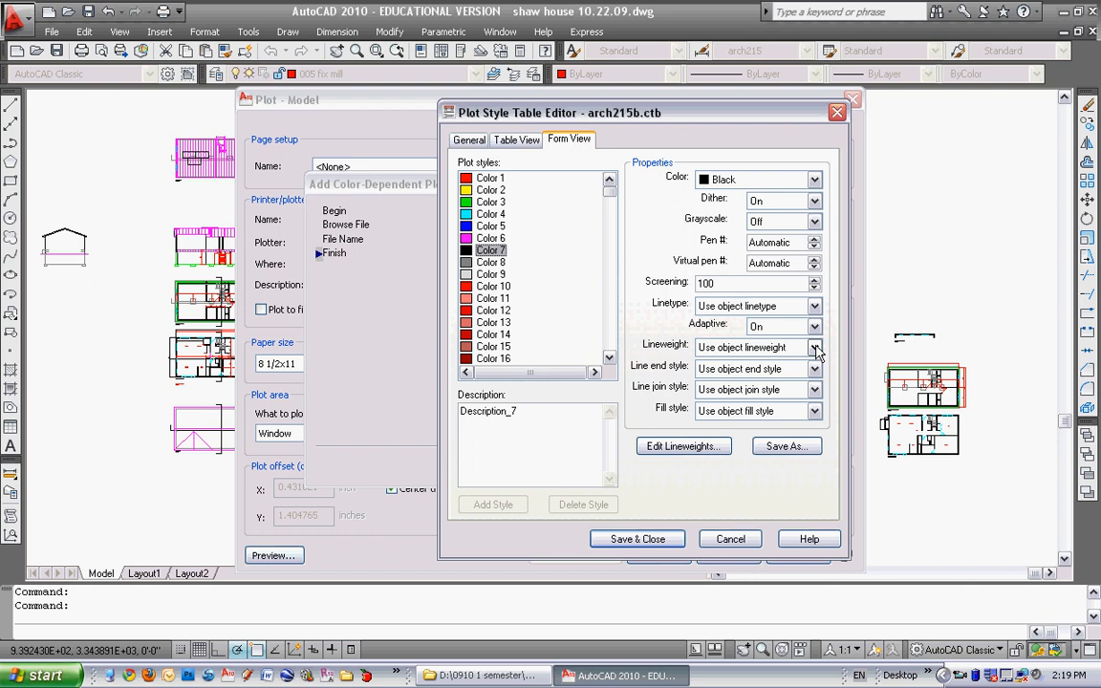
click(813, 348)
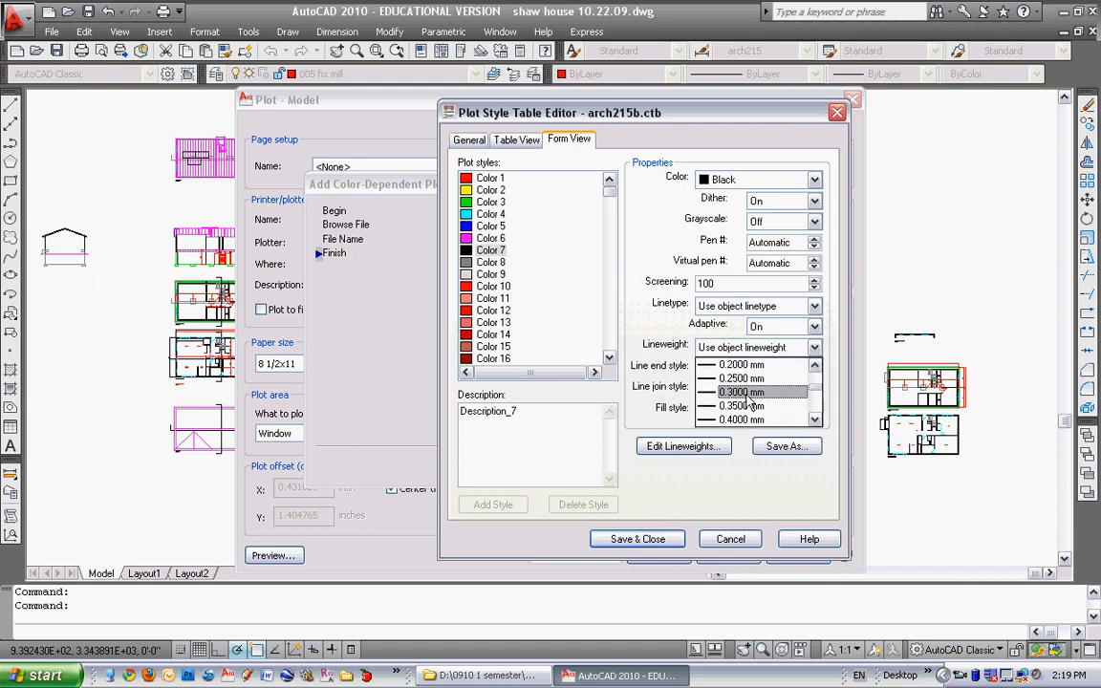
click(741, 391)
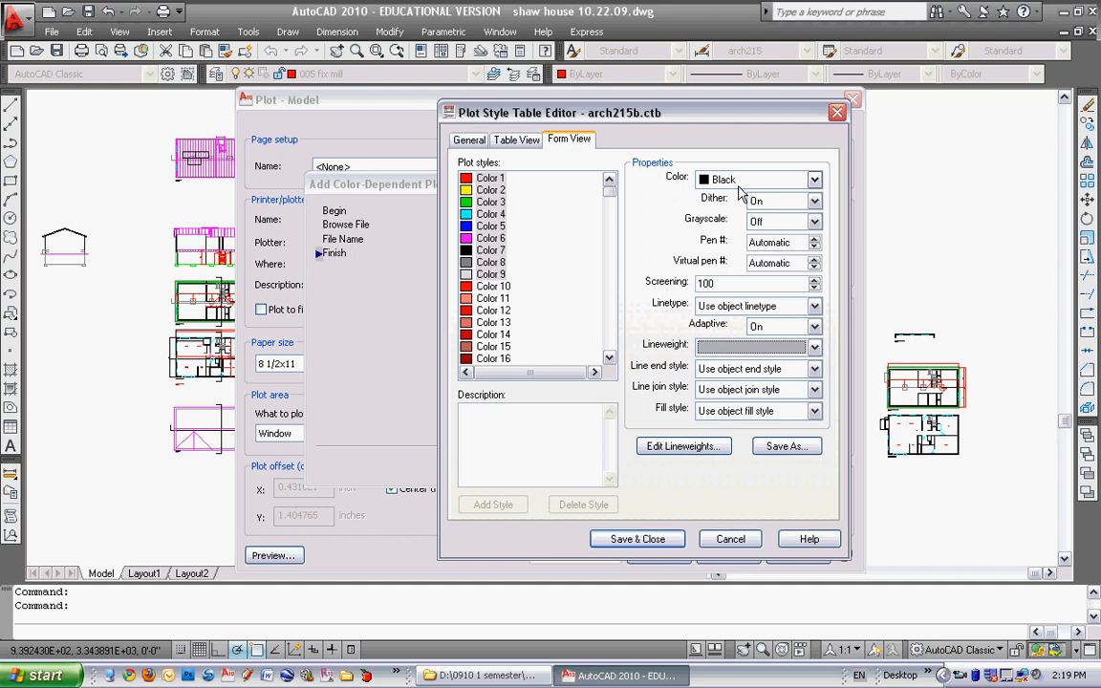
click(490, 178)
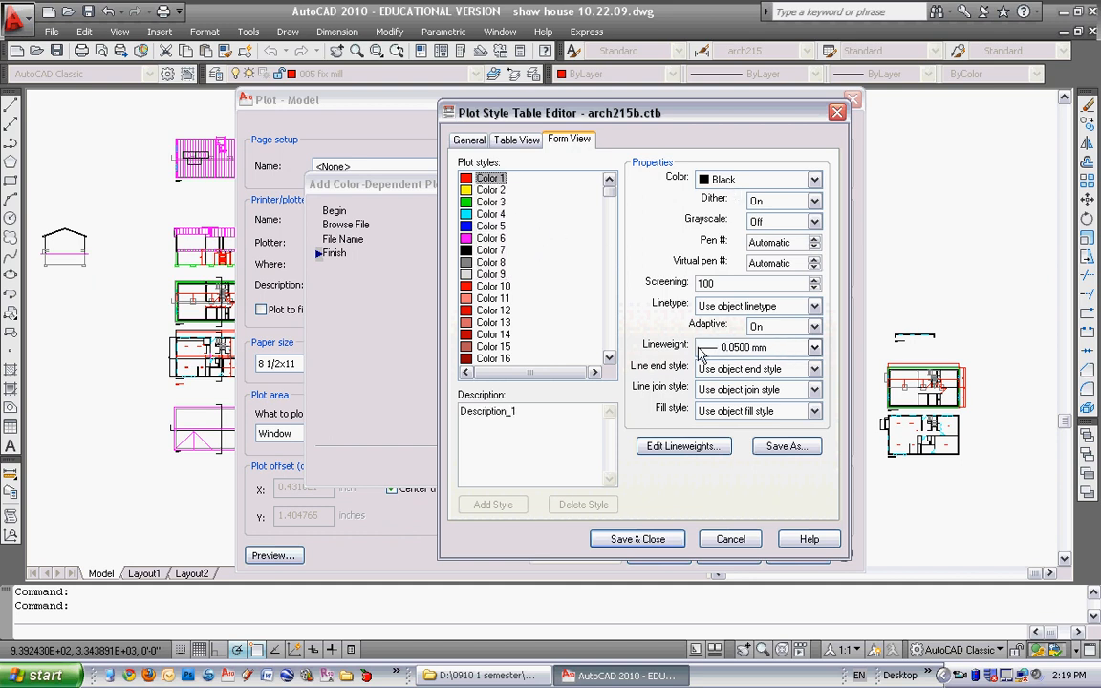
click(489, 189)
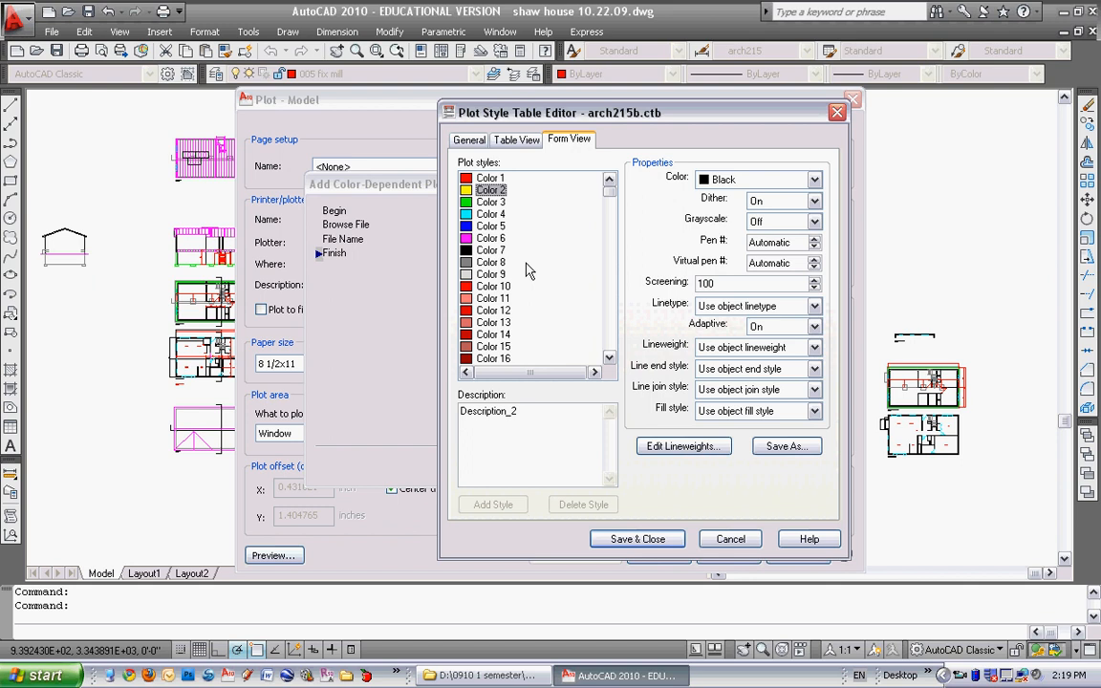
mouse_move(587, 344)
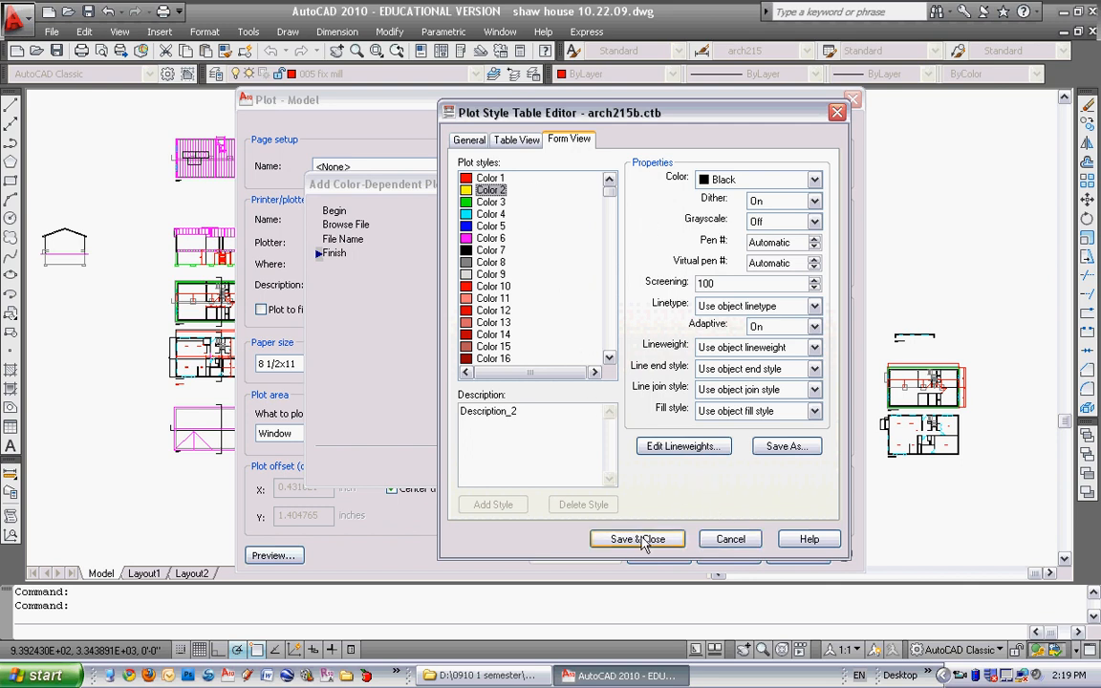
click(638, 539)
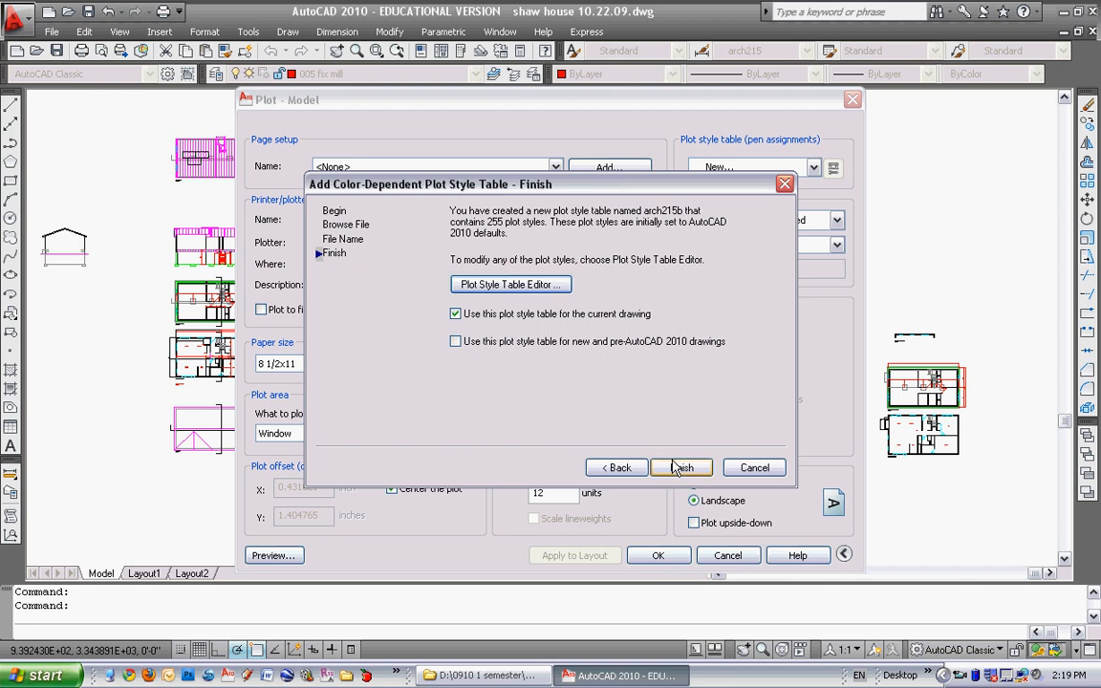
Step: Finish the arch215b.ctb wizard and cancel the Plot dialog back to model space
click(680, 467)
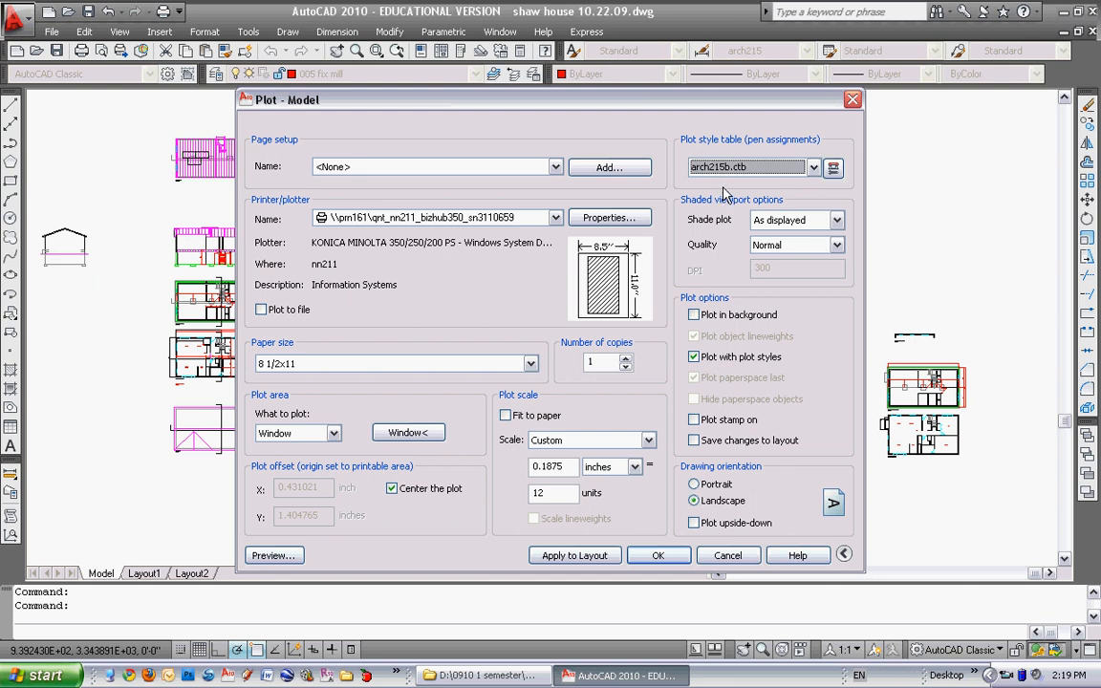
mouse_move(744, 149)
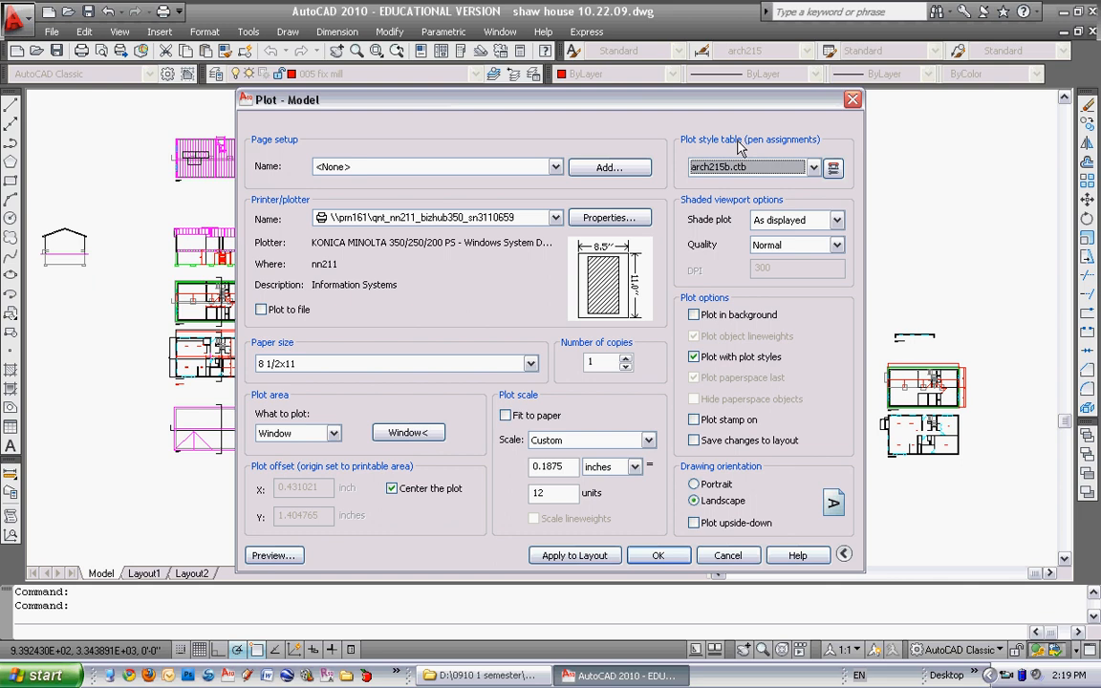
mouse_move(757, 260)
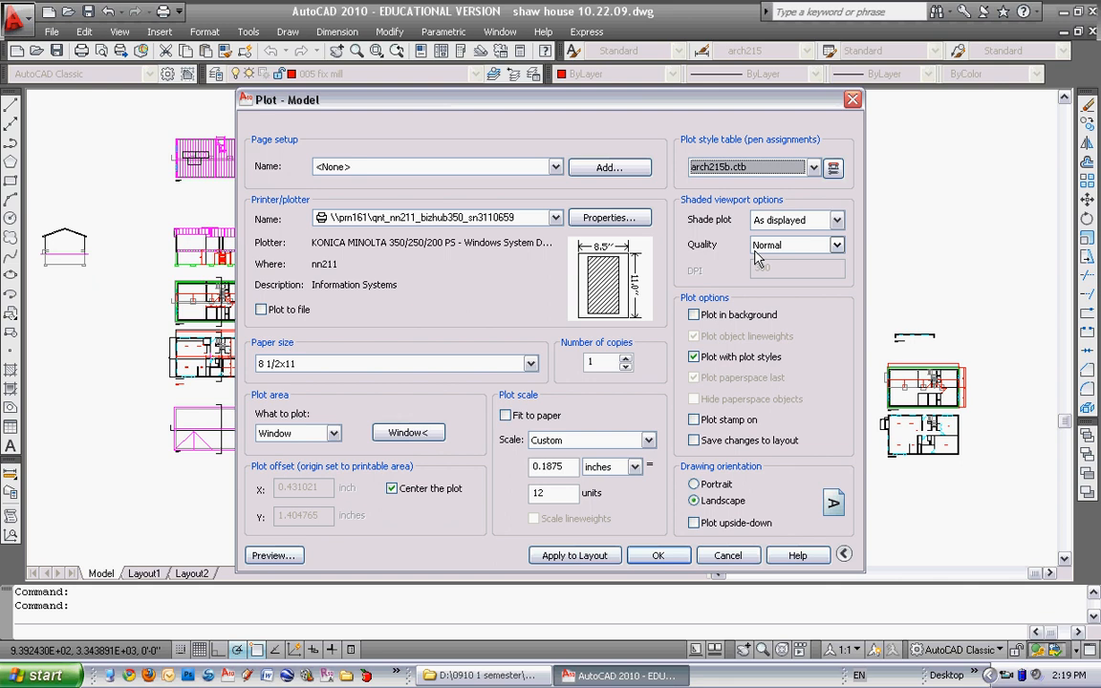
mouse_move(577, 282)
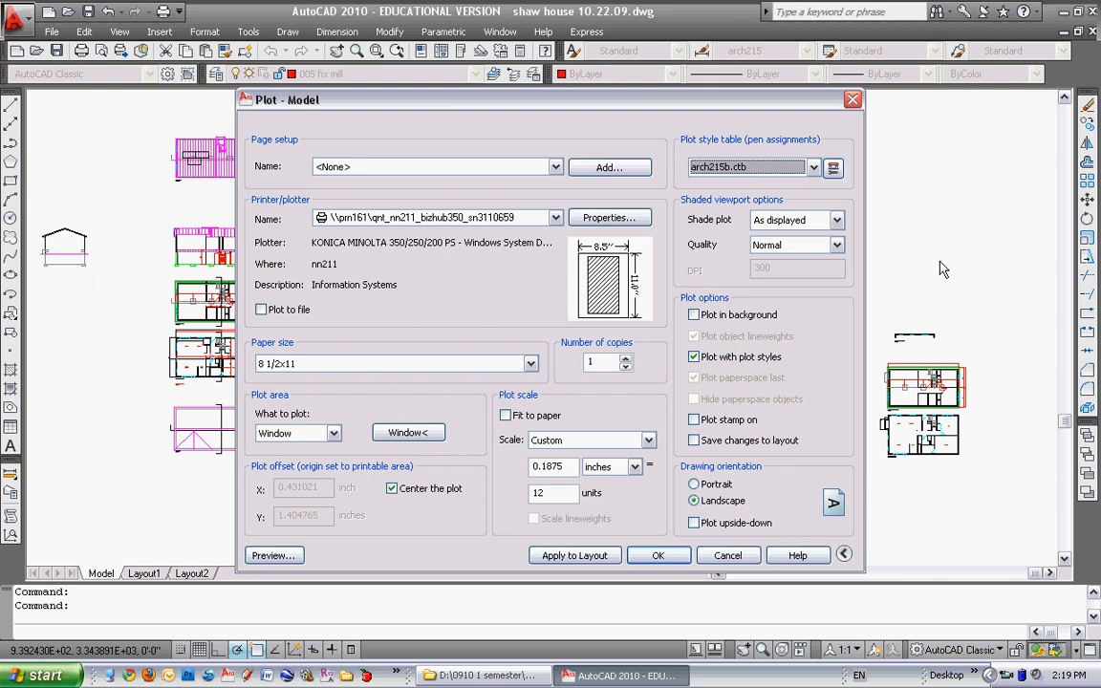
mouse_move(645, 293)
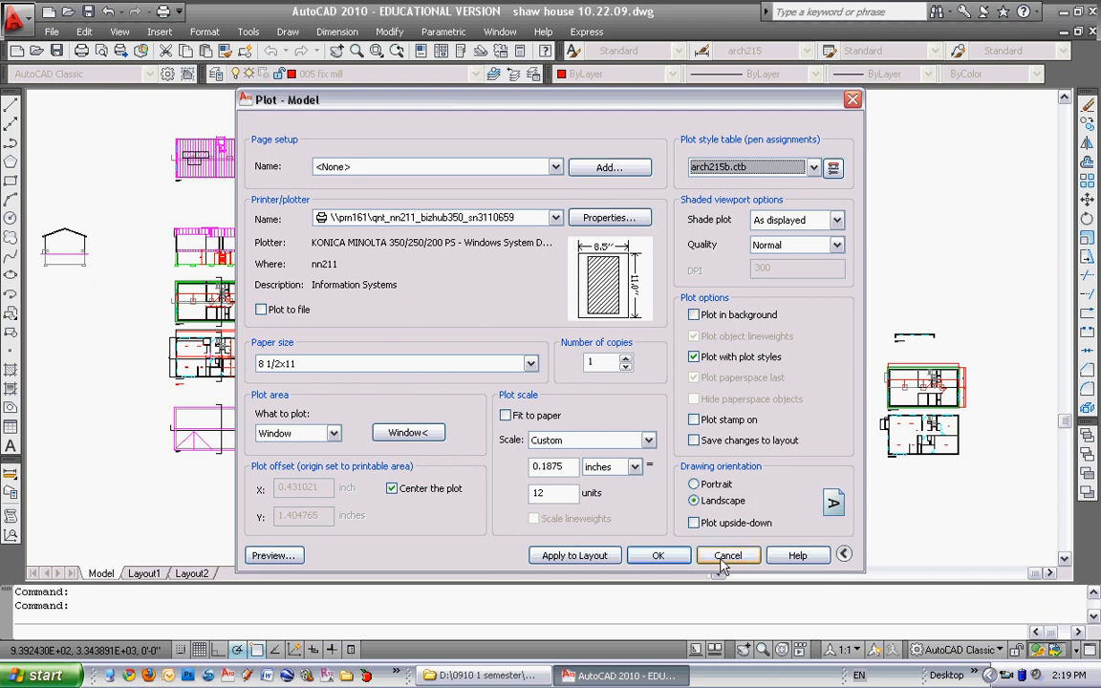
click(726, 554)
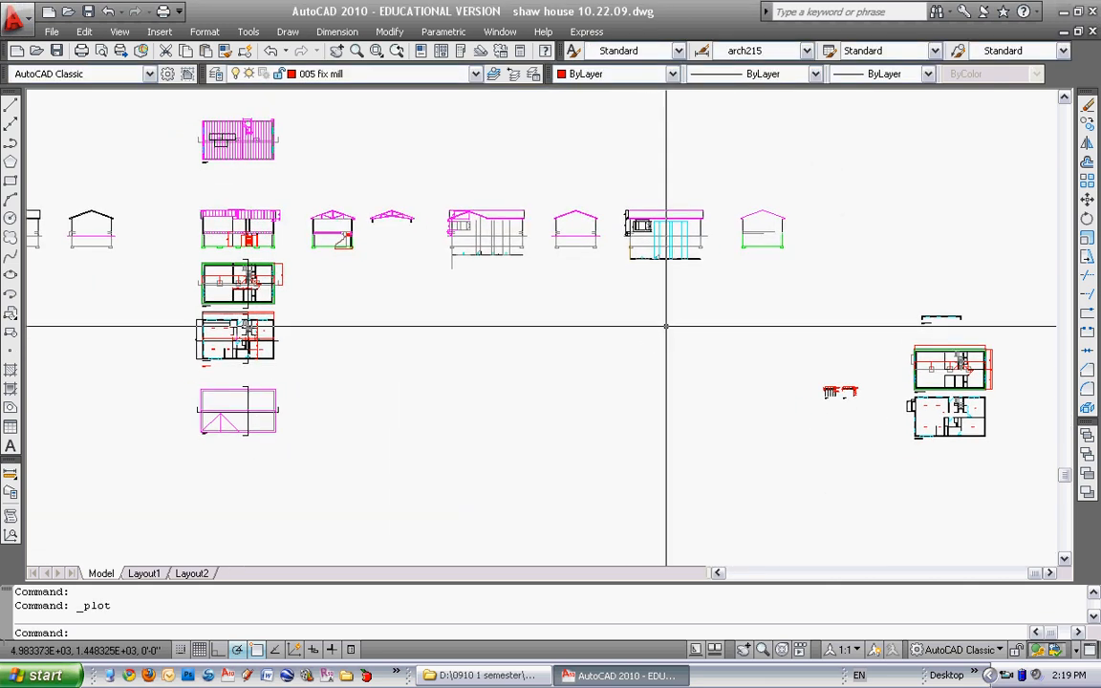
mouse_move(597, 283)
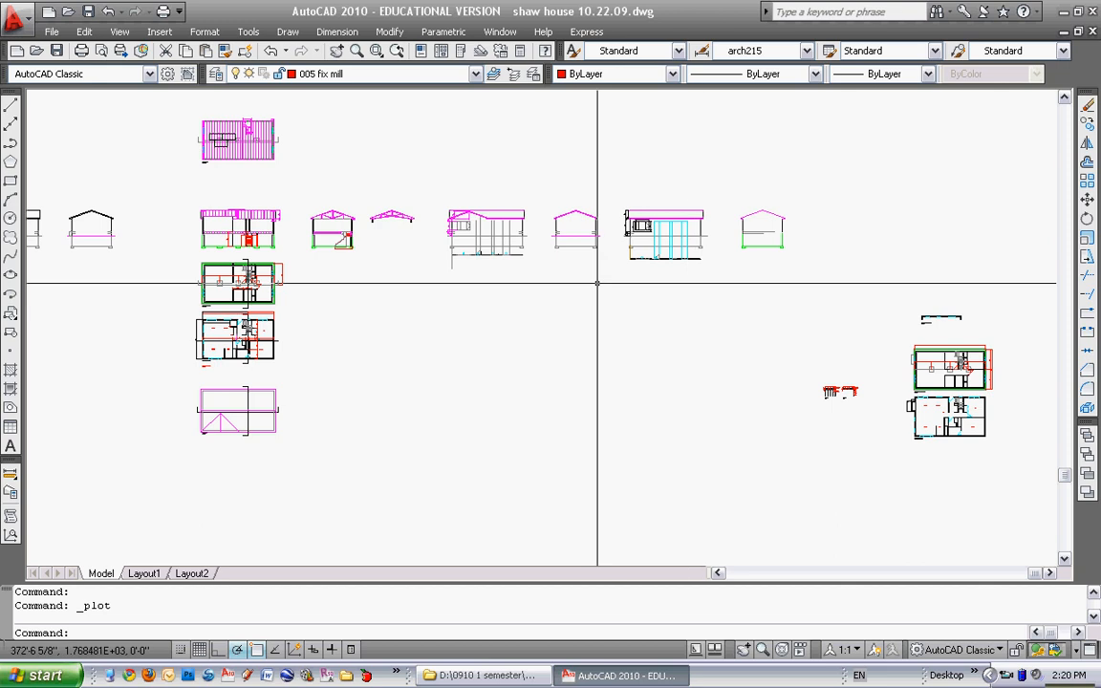
mouse_move(596, 282)
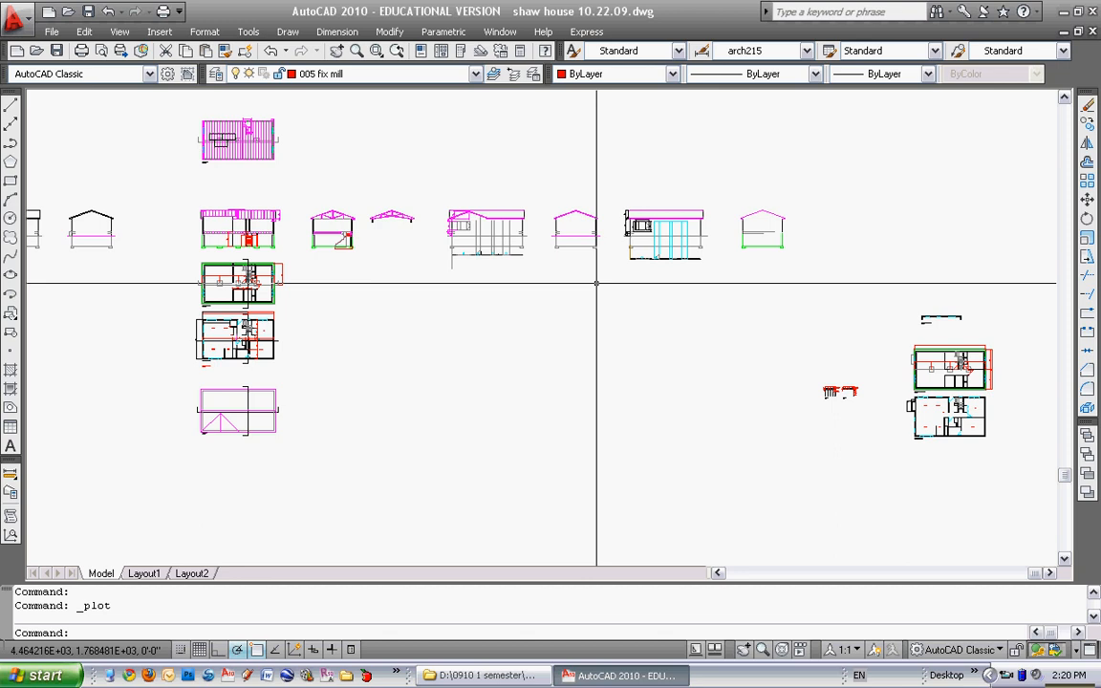
Step: Return to the Plot dialog and choose arch215a.ctb as the plot style table
click(52, 30)
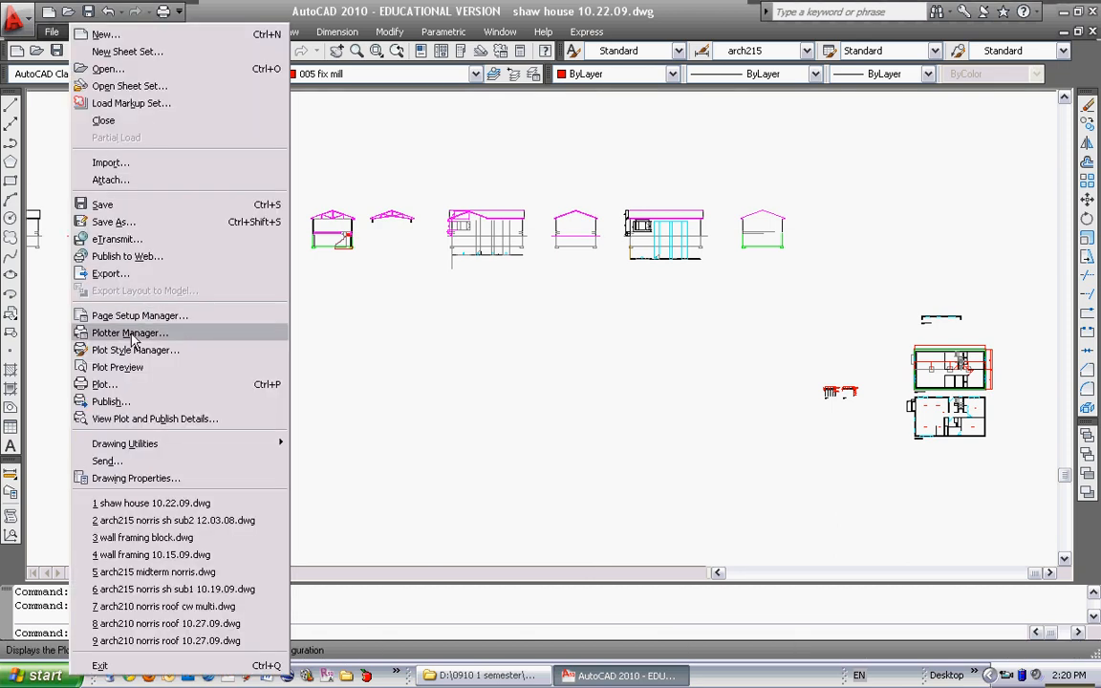
click(104, 382)
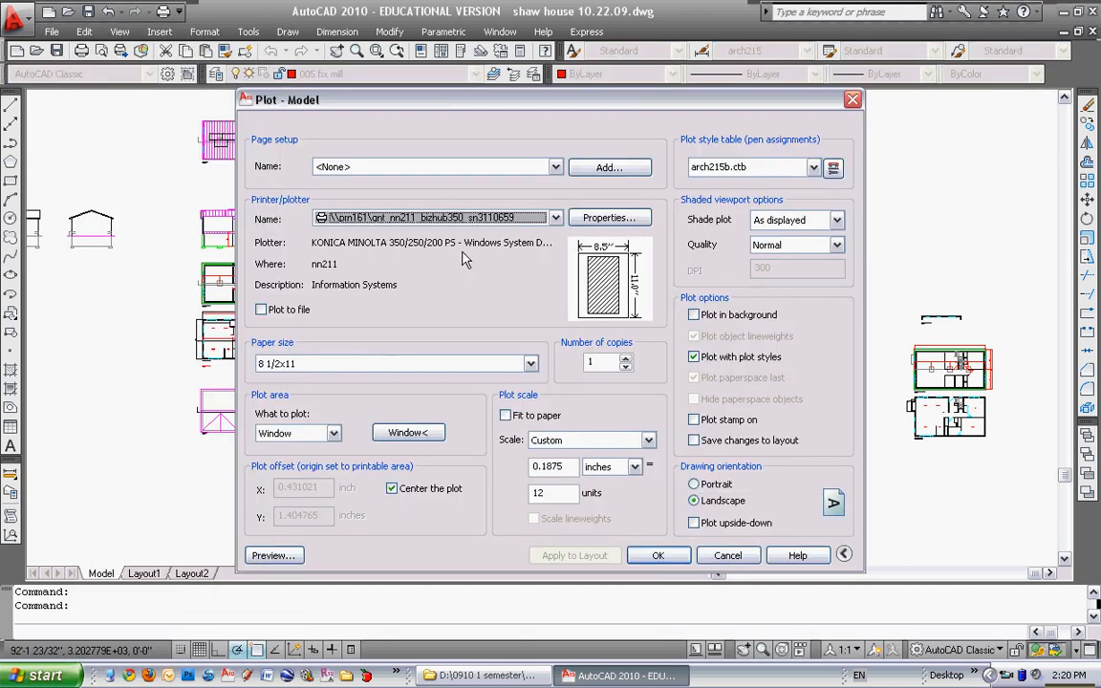
mouse_move(783, 176)
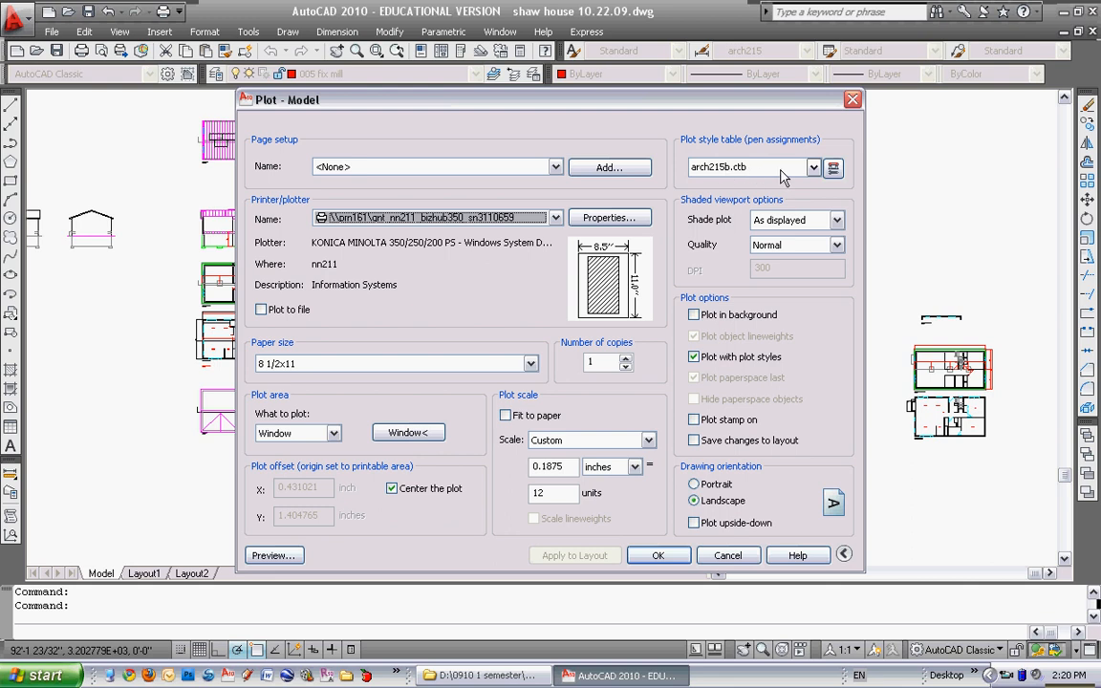
click(810, 168)
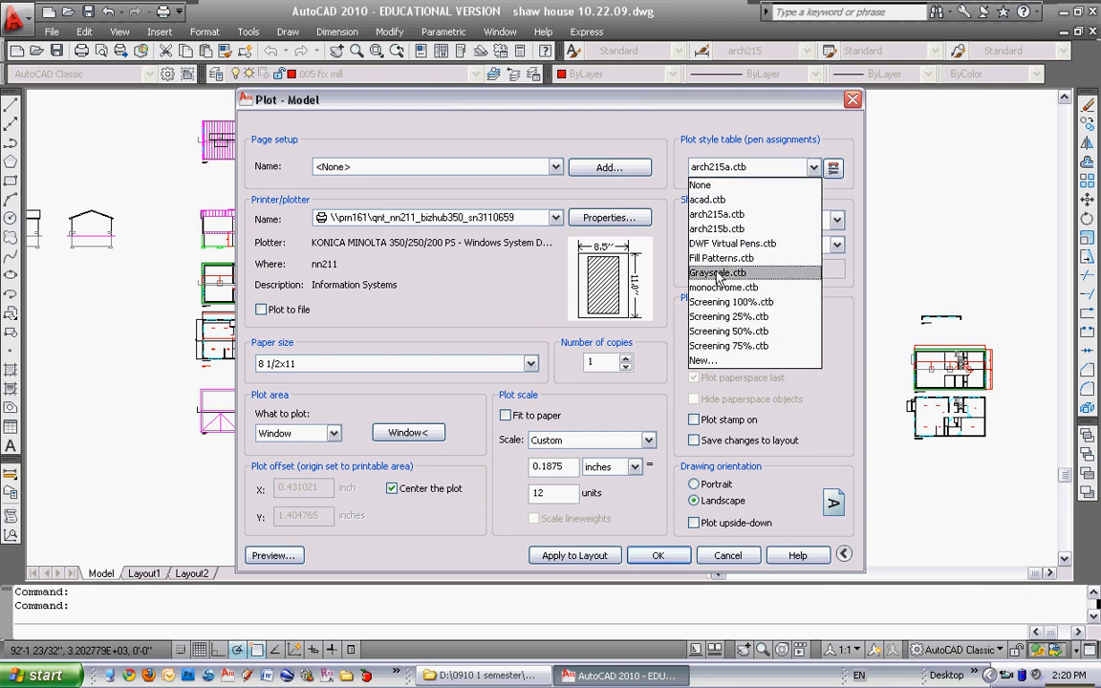
mouse_move(715, 214)
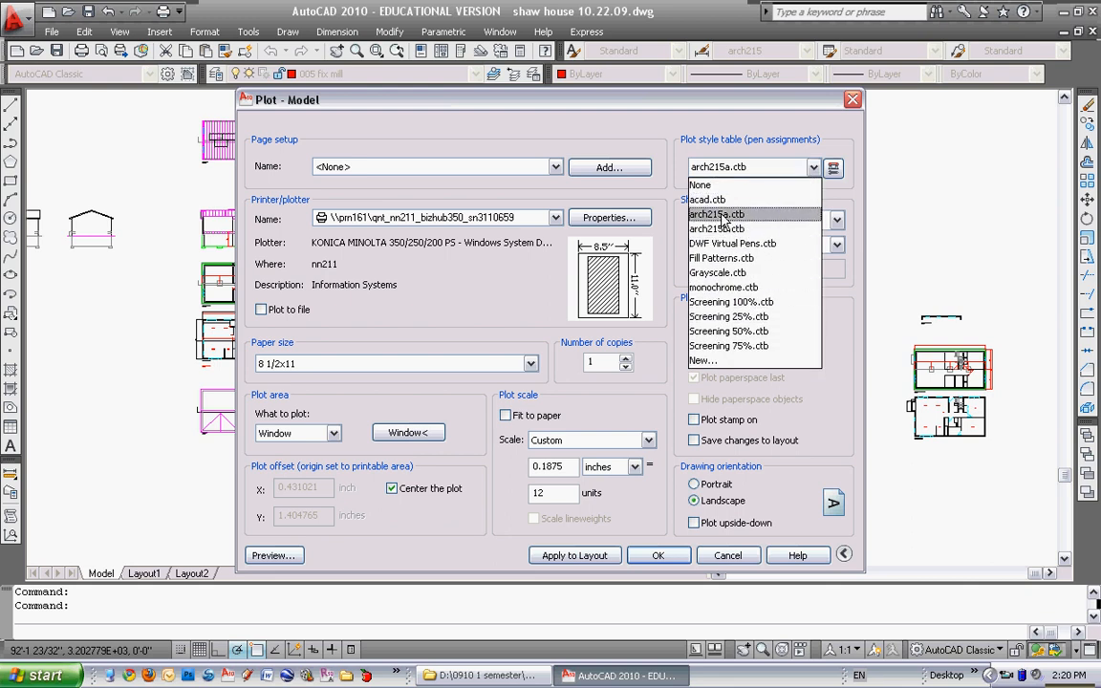
click(715, 214)
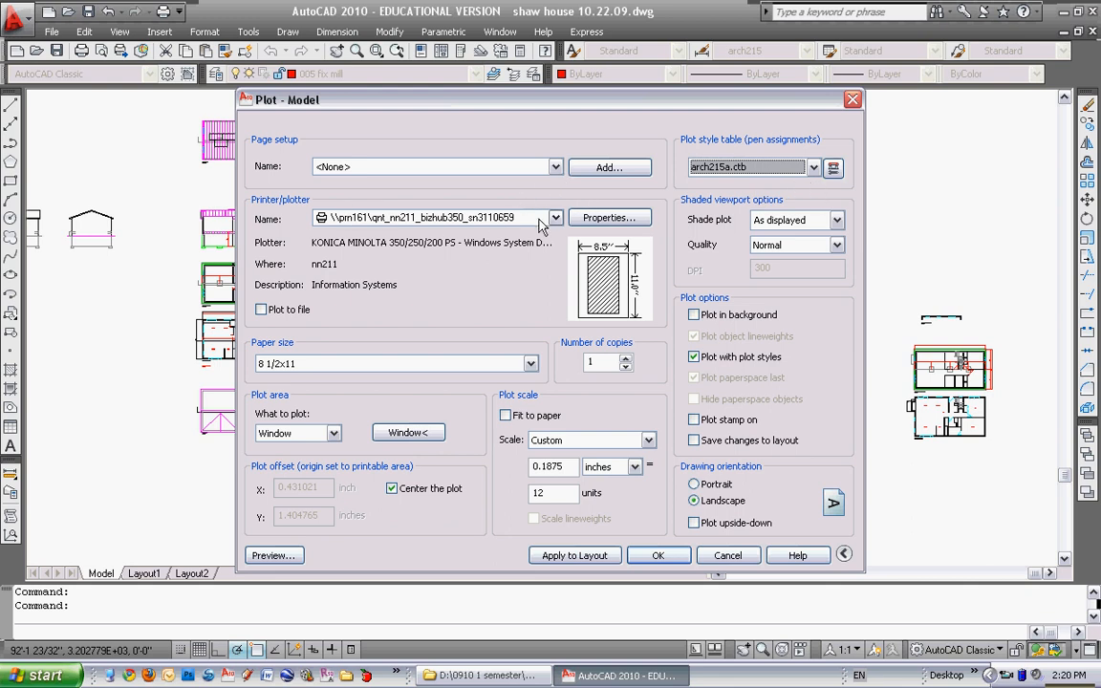
mouse_move(509, 222)
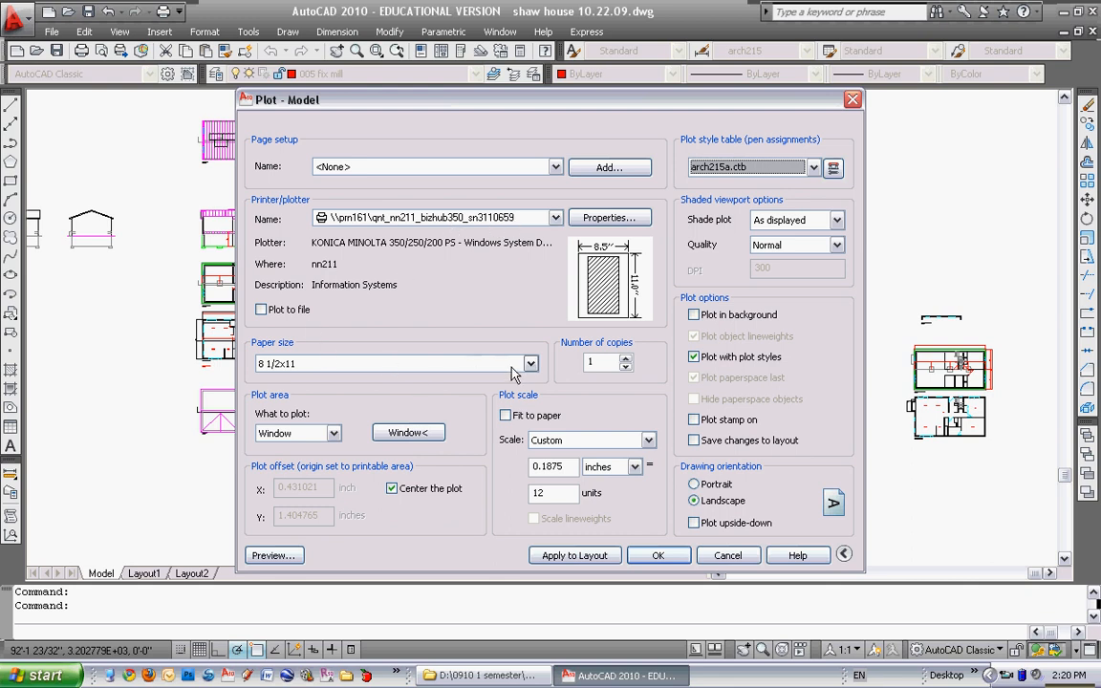
Step: Set the paper size to 11x17
click(531, 363)
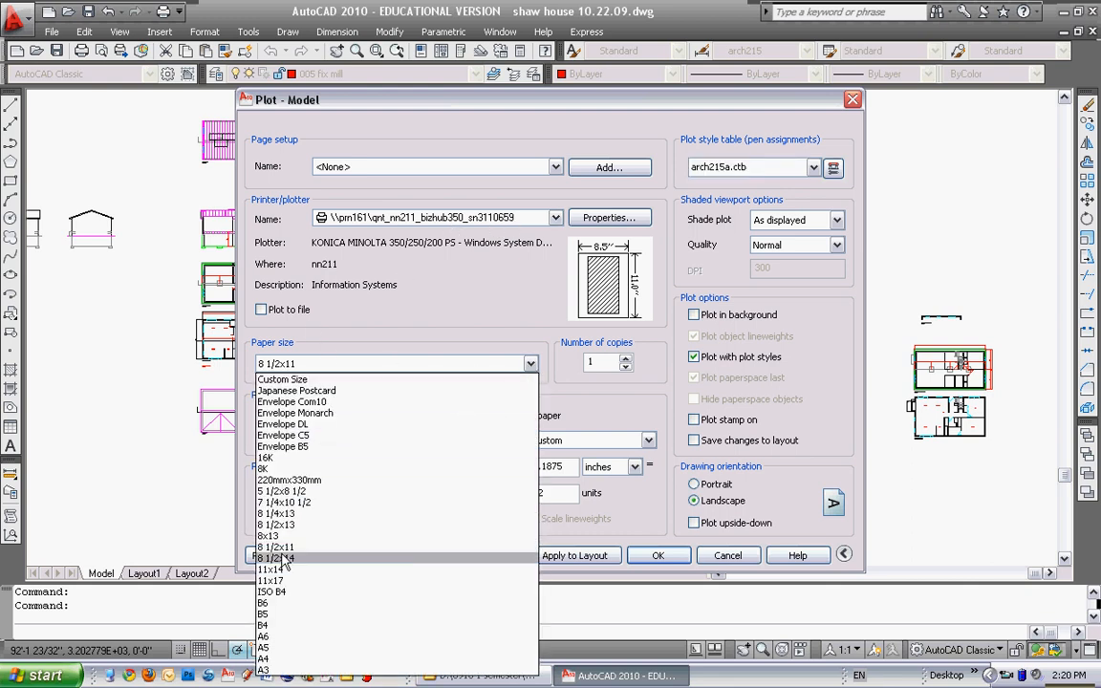
click(272, 581)
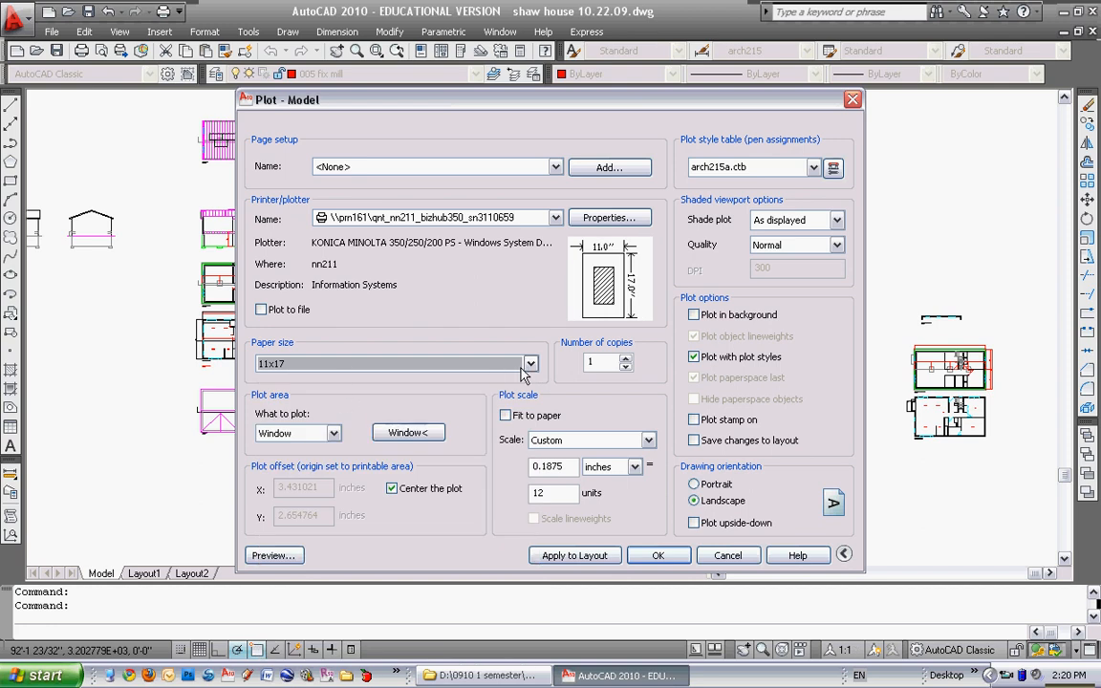
click(531, 363)
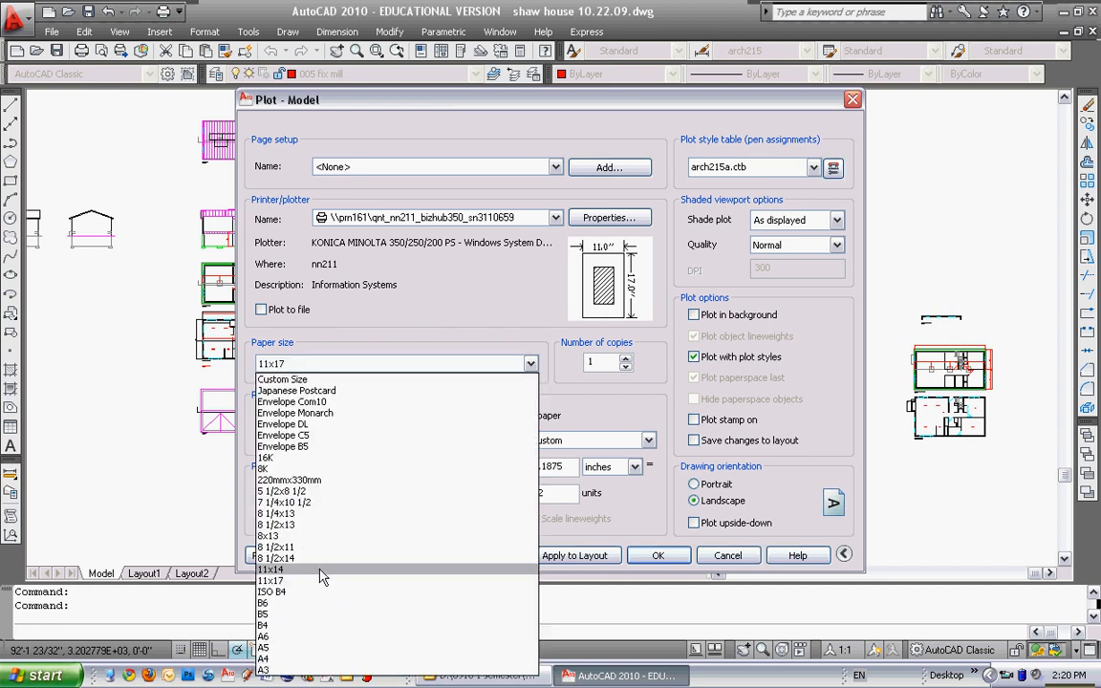
click(277, 547)
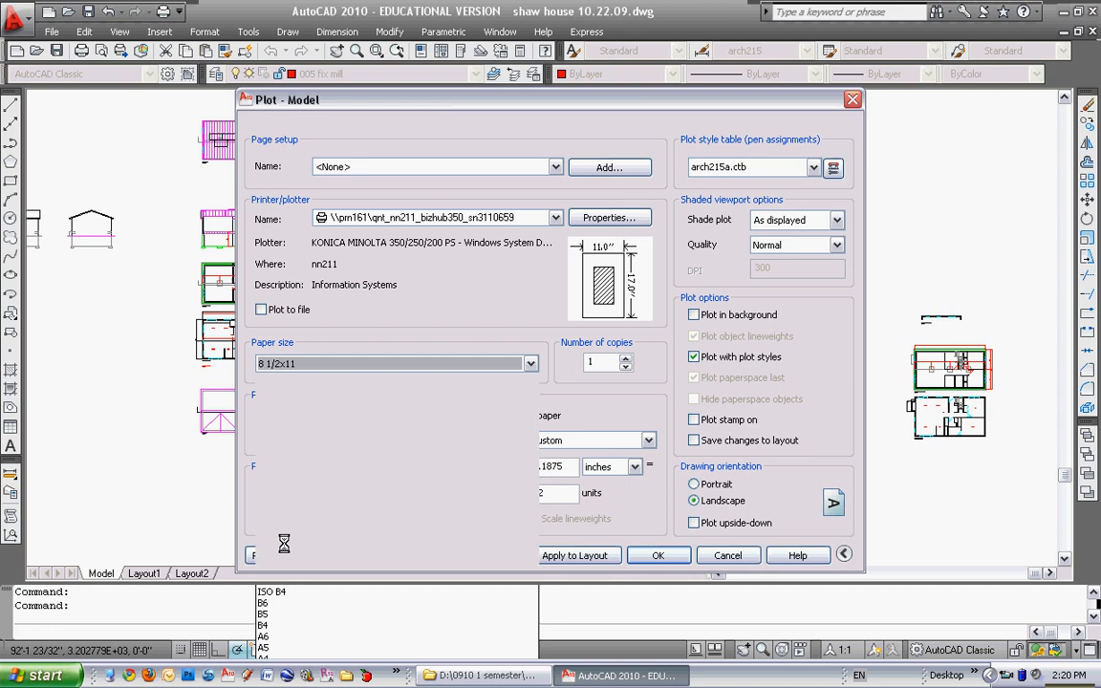
click(532, 363)
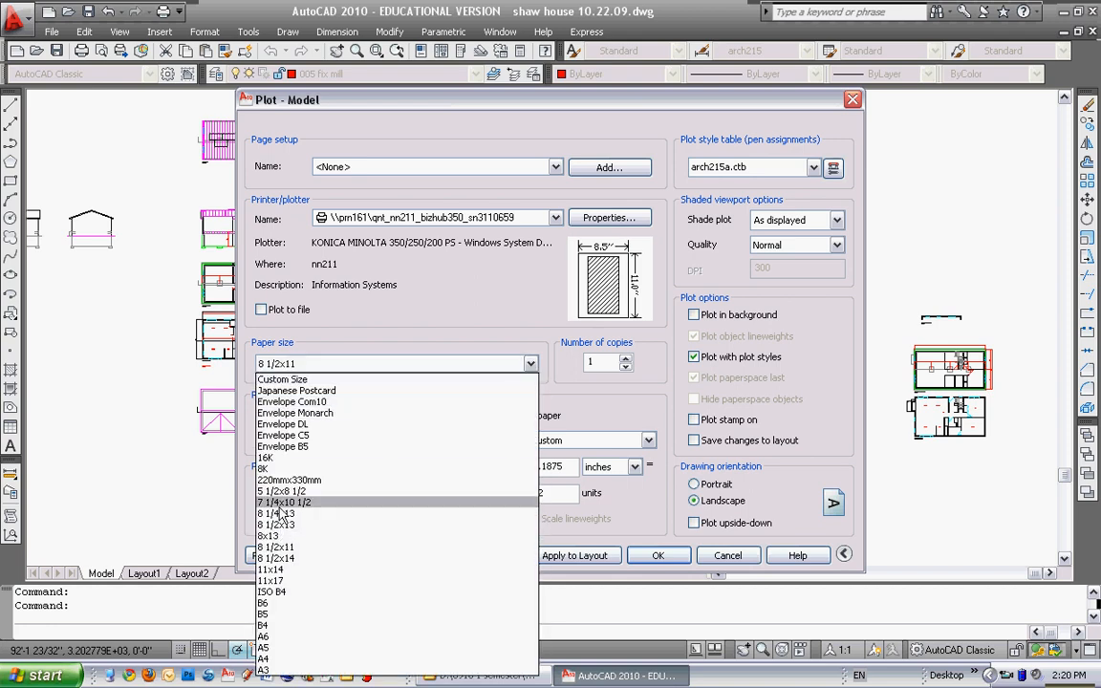
click(272, 581)
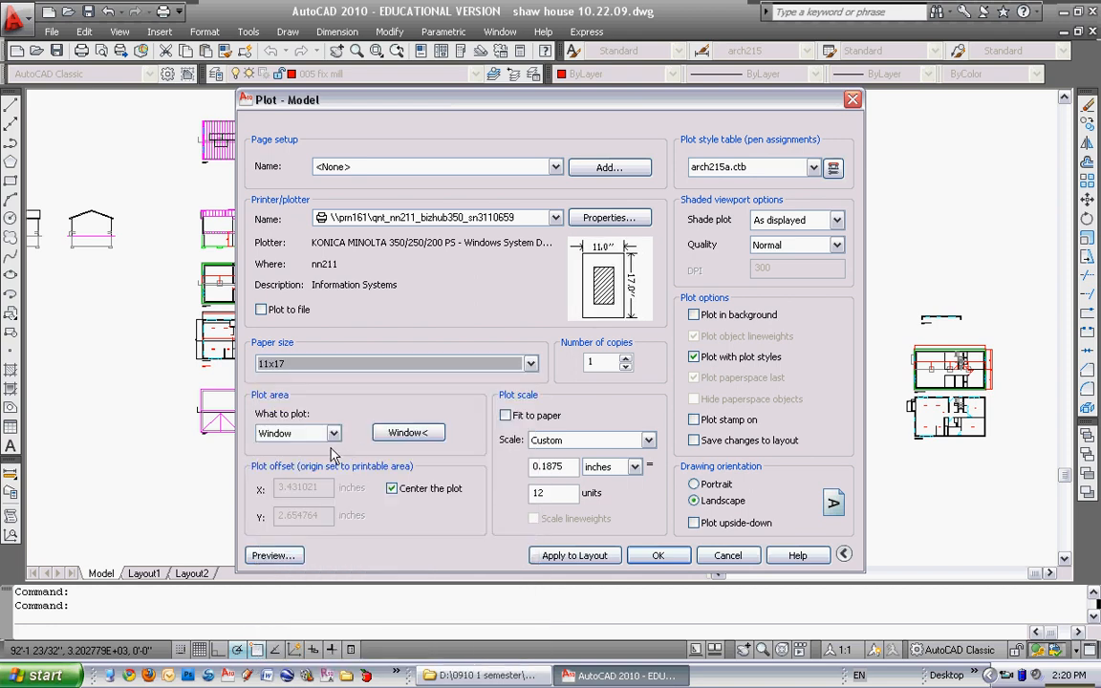
Step: Set the plot area to Window and pick the window's first corner in the drawing
click(332, 432)
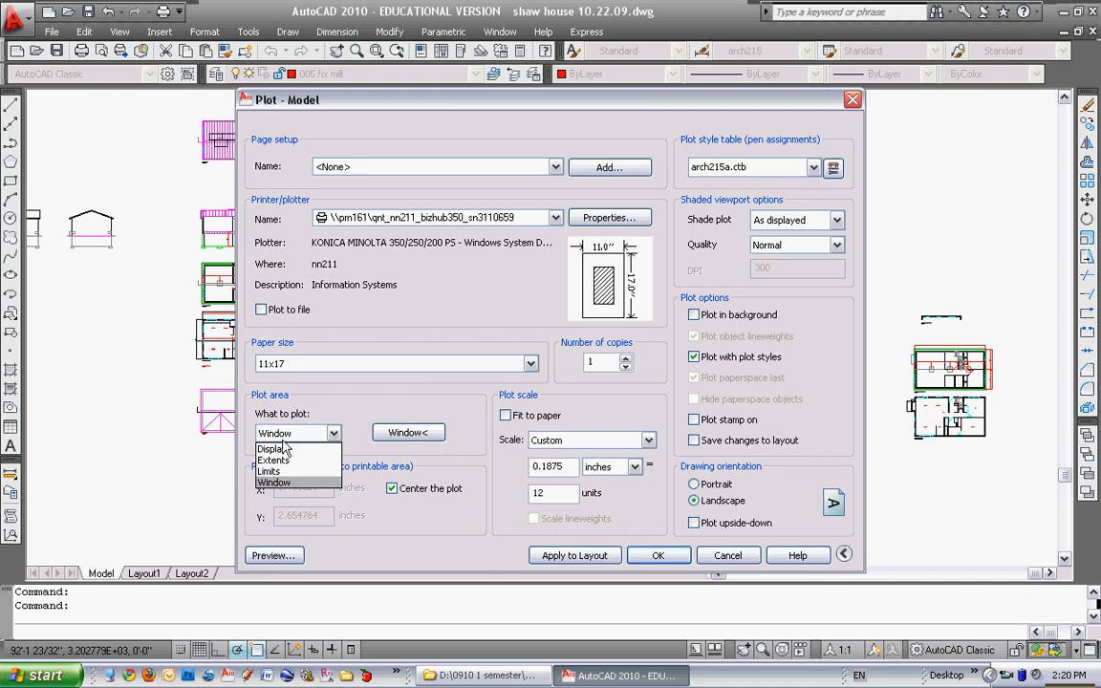
click(272, 449)
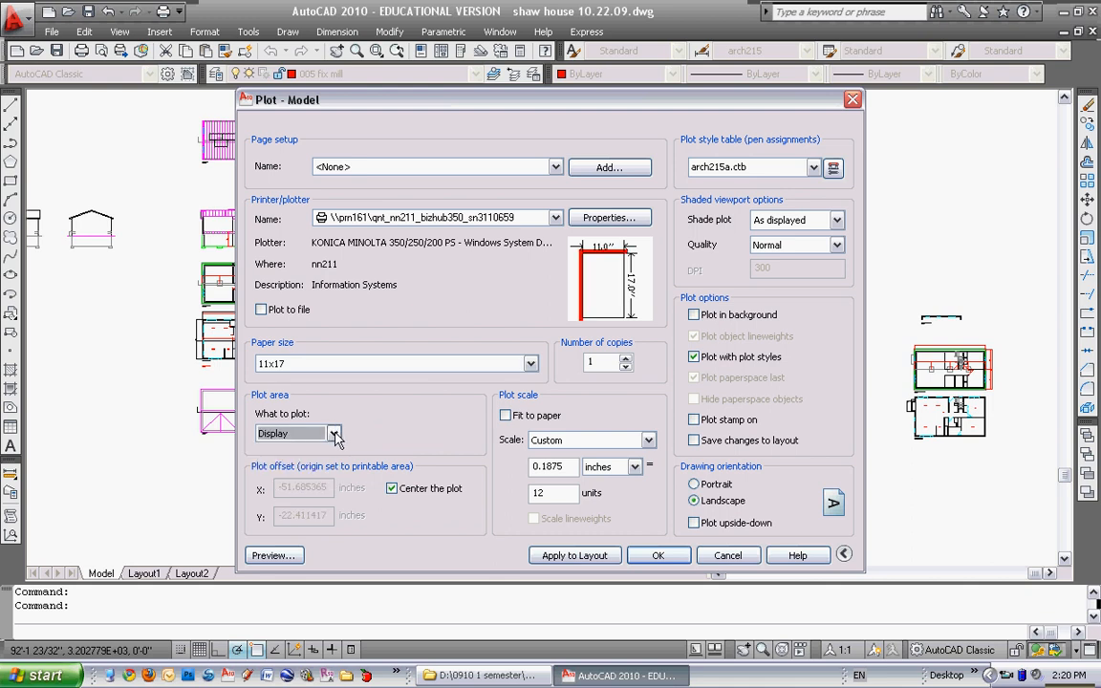
click(332, 432)
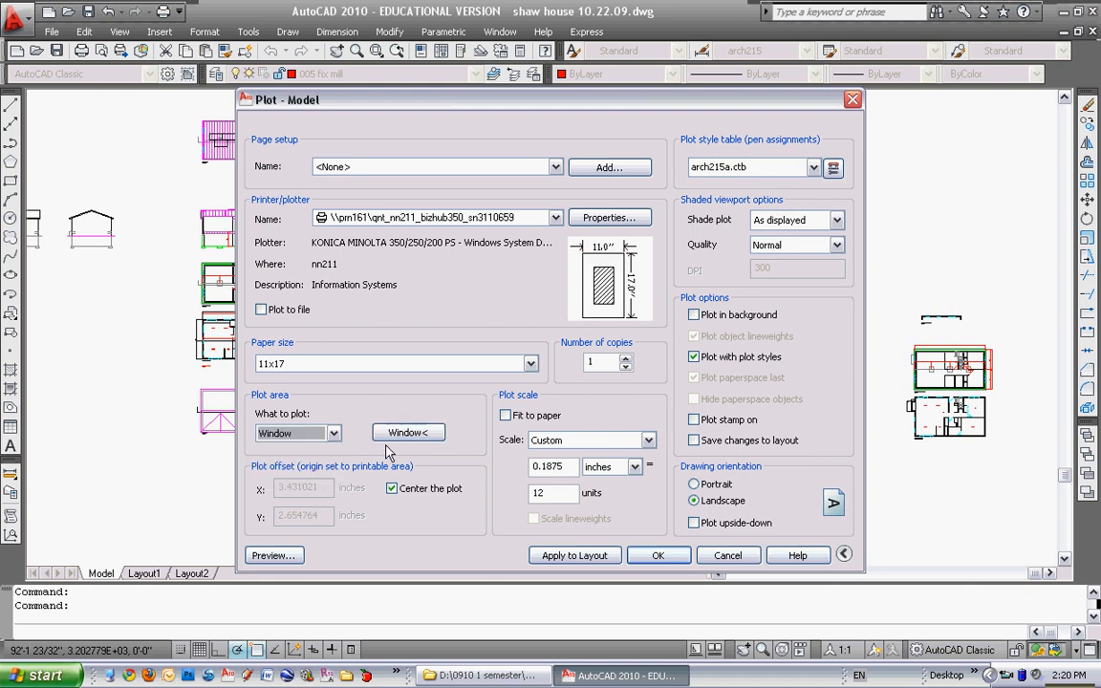
click(409, 431)
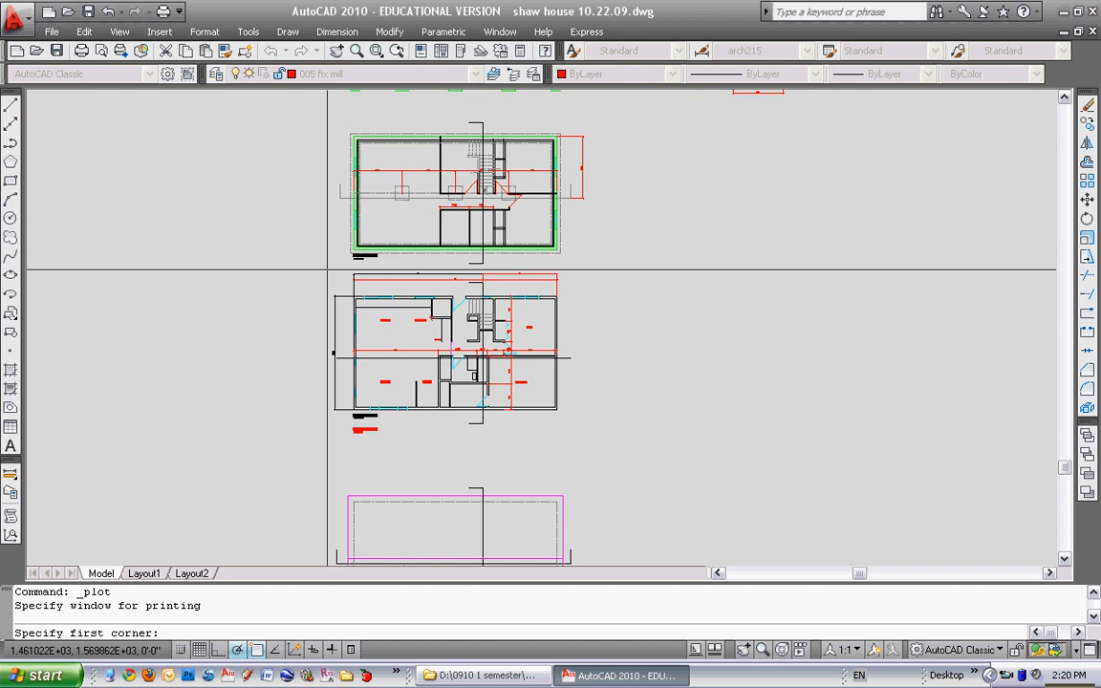
click(326, 271)
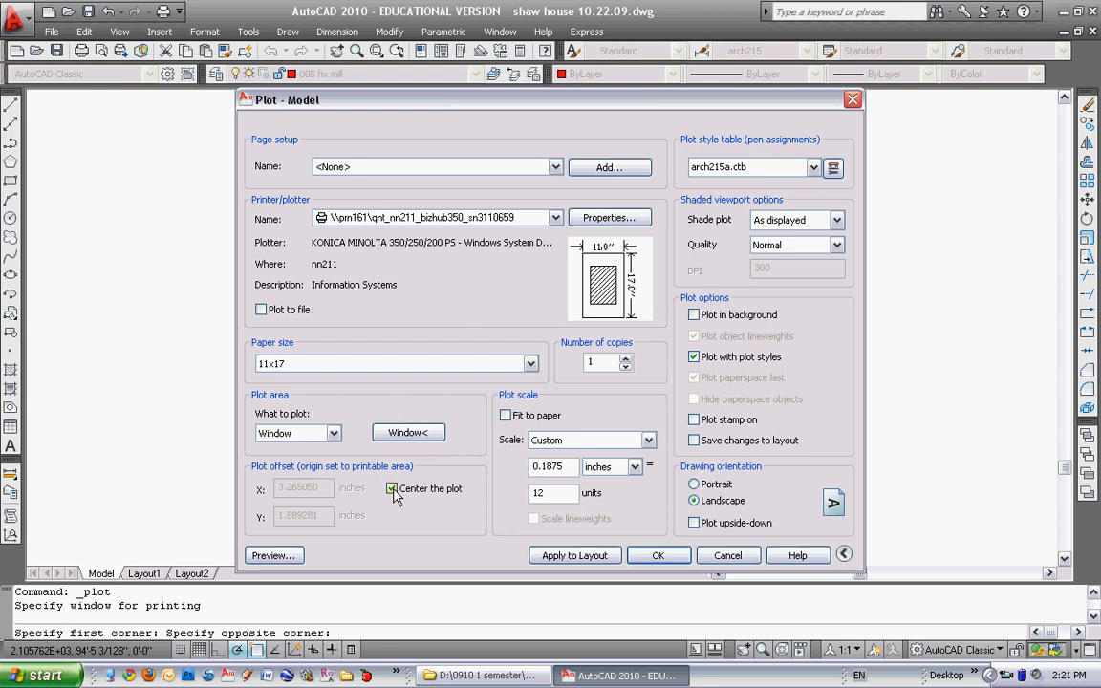
Step: Check Fit to paper for the windowed plot and expand the extra plot options
click(505, 415)
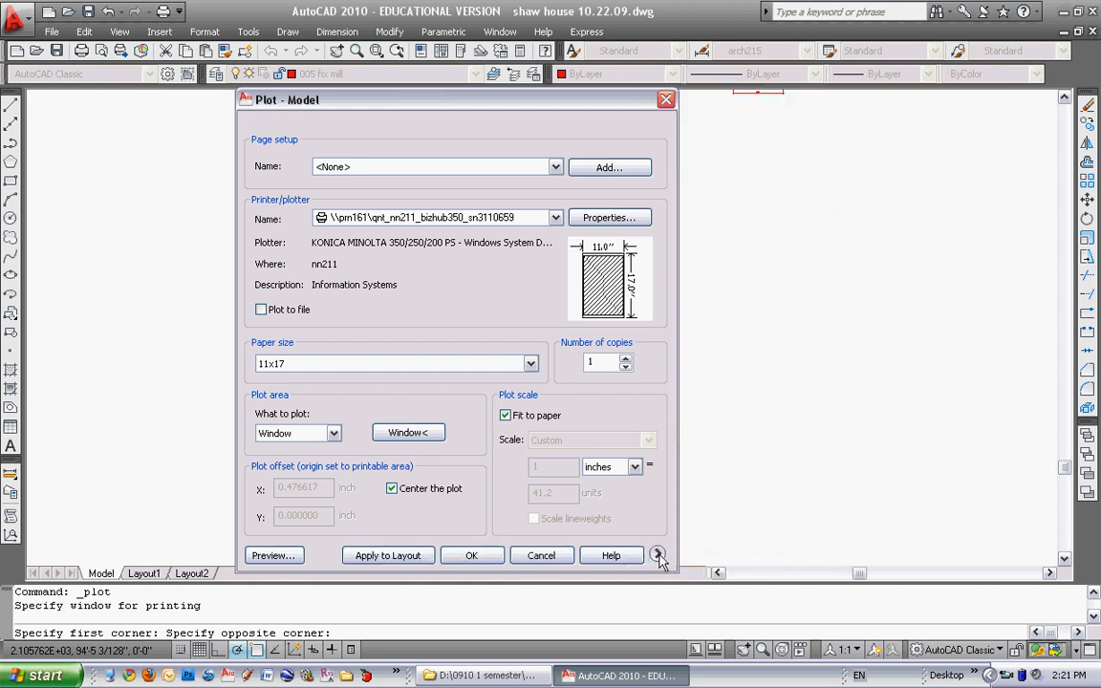
click(657, 554)
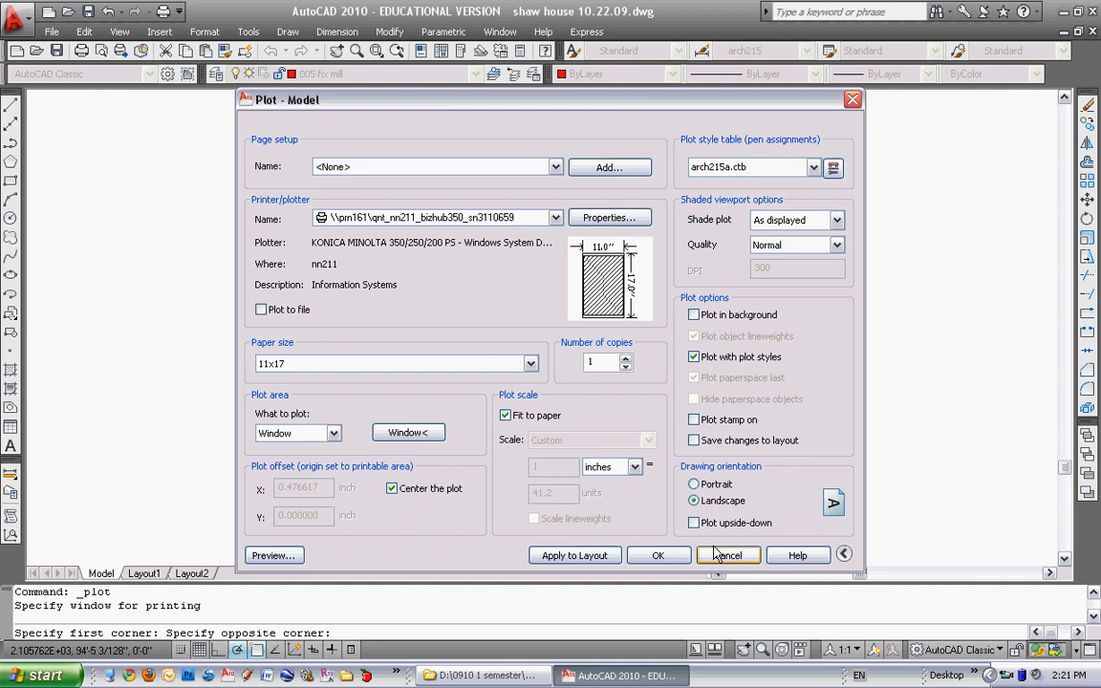
mouse_move(435, 535)
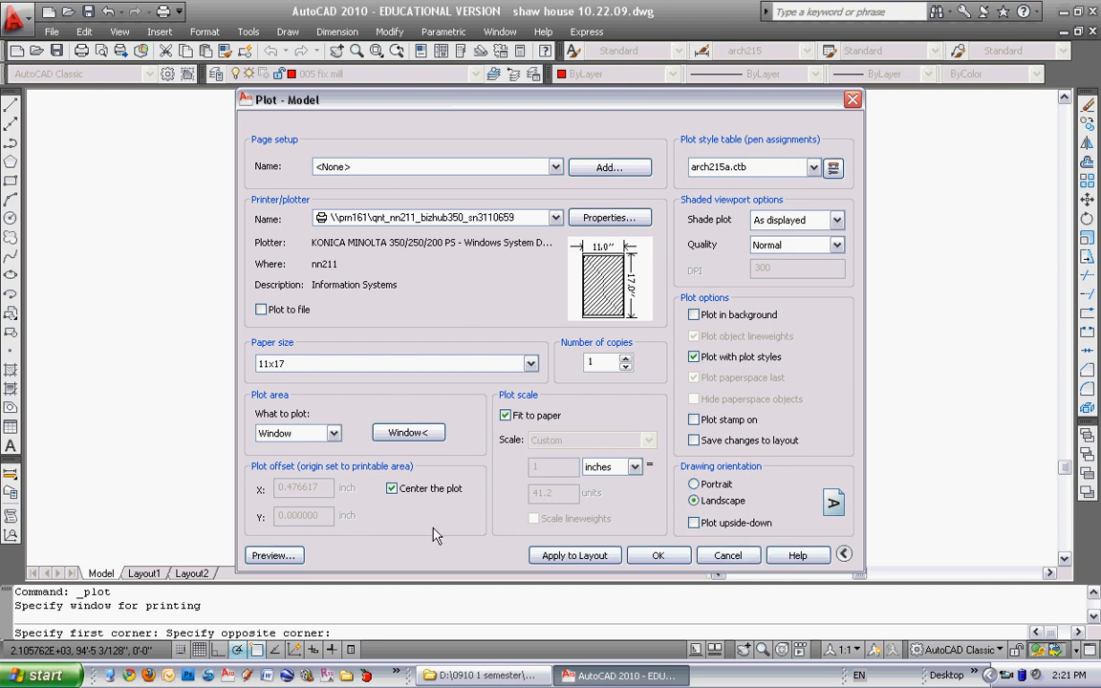
click(273, 554)
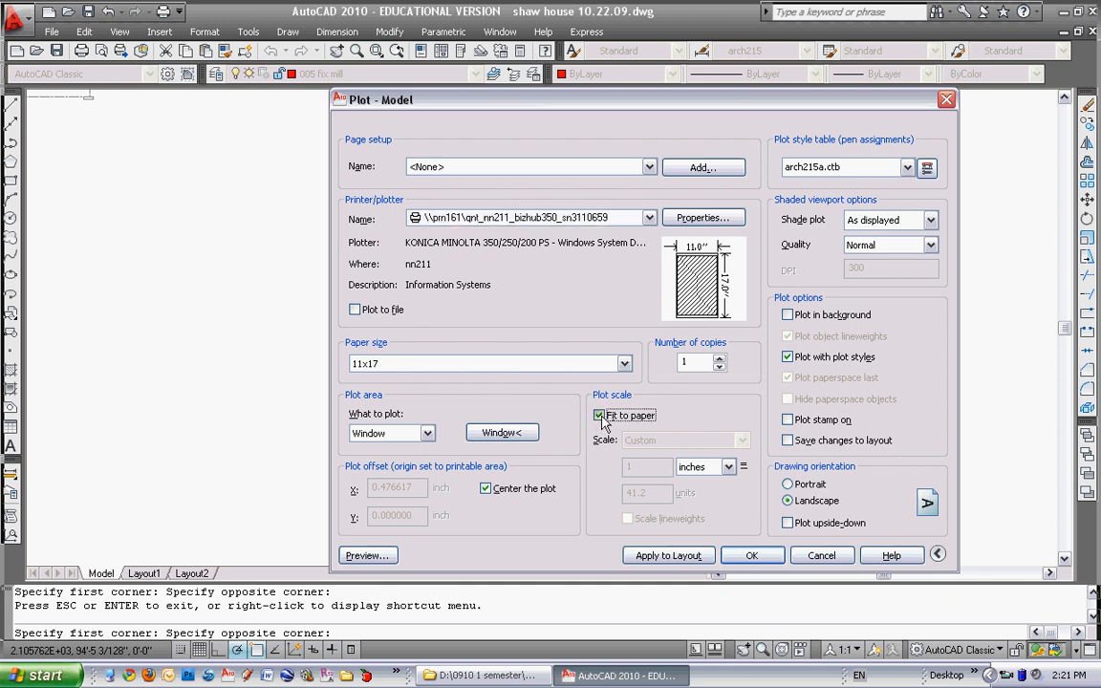
Step: Uncheck Fit to paper and set the plot scale to 1/4" = 1'-0"
click(742, 439)
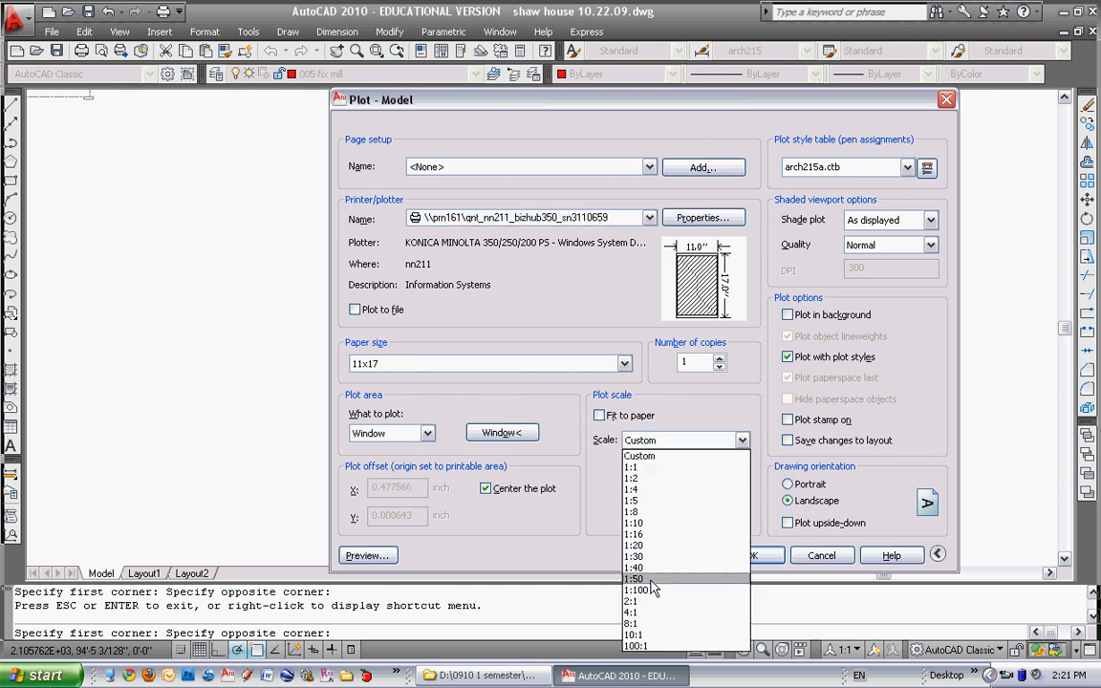
mouse_move(665, 600)
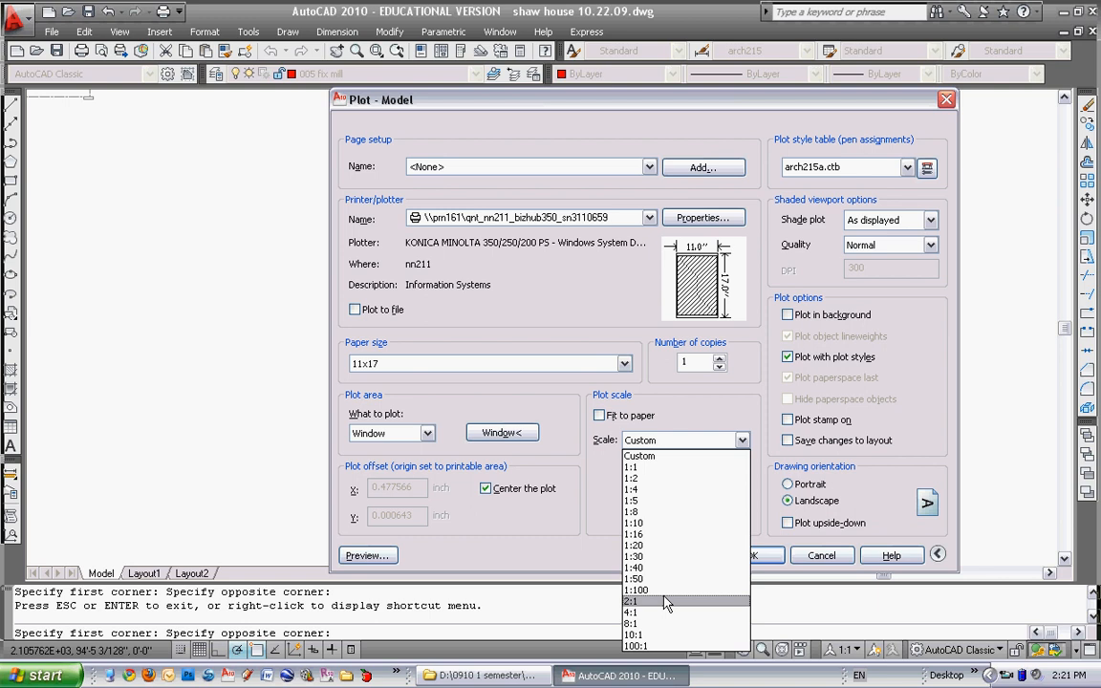
mouse_move(635, 533)
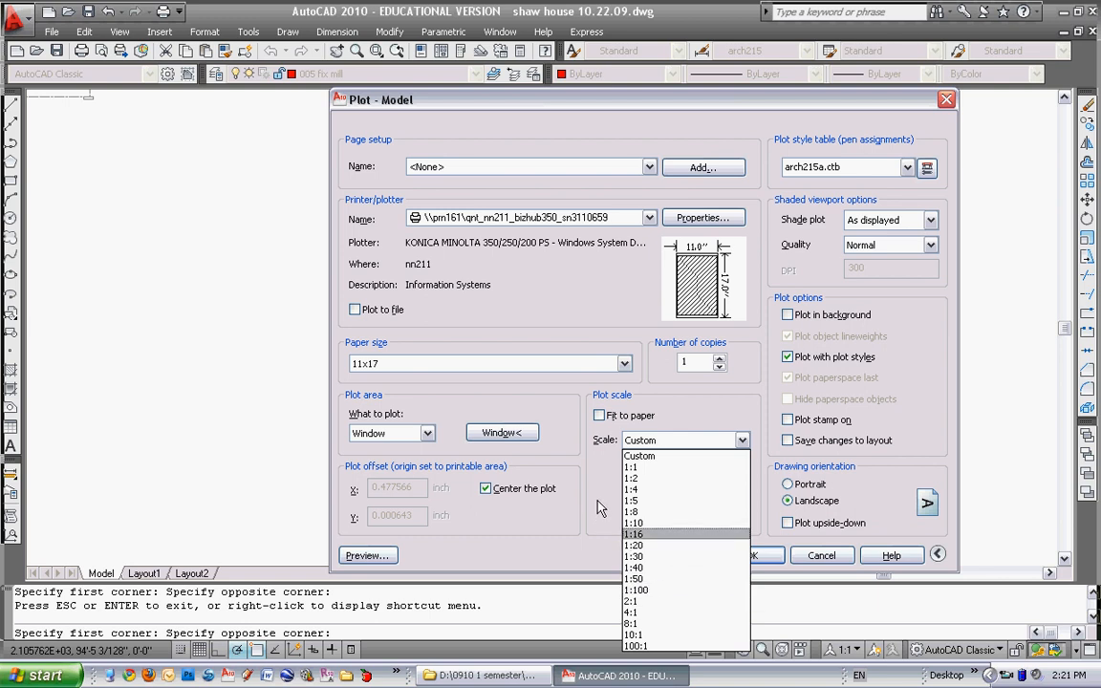
mouse_move(634, 545)
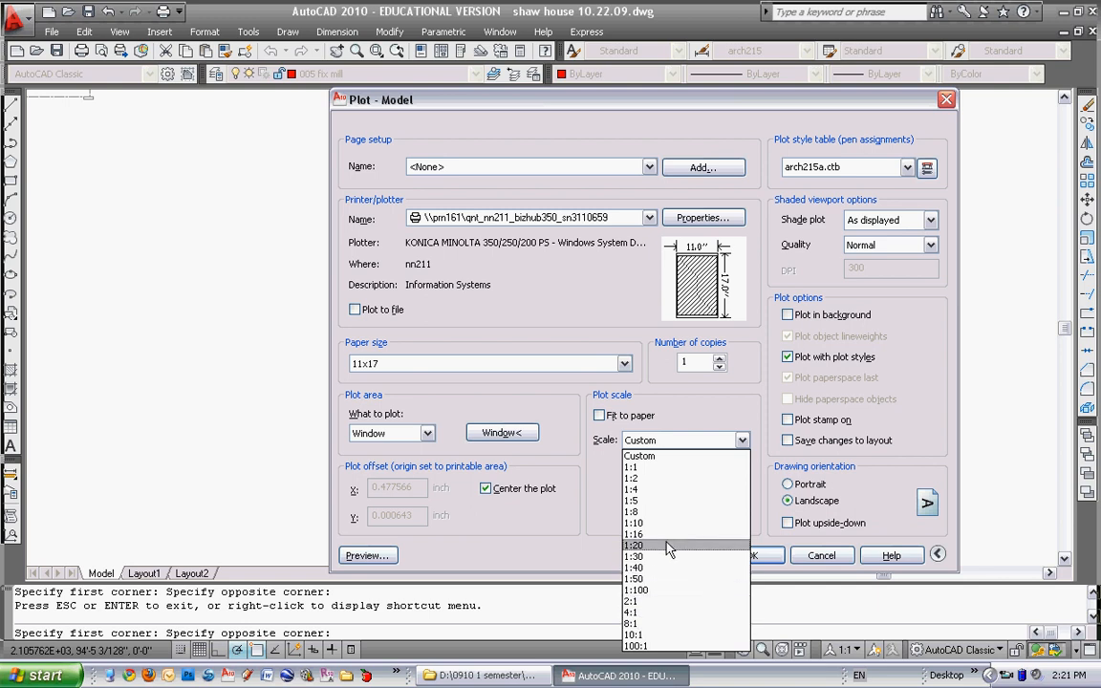
click(638, 454)
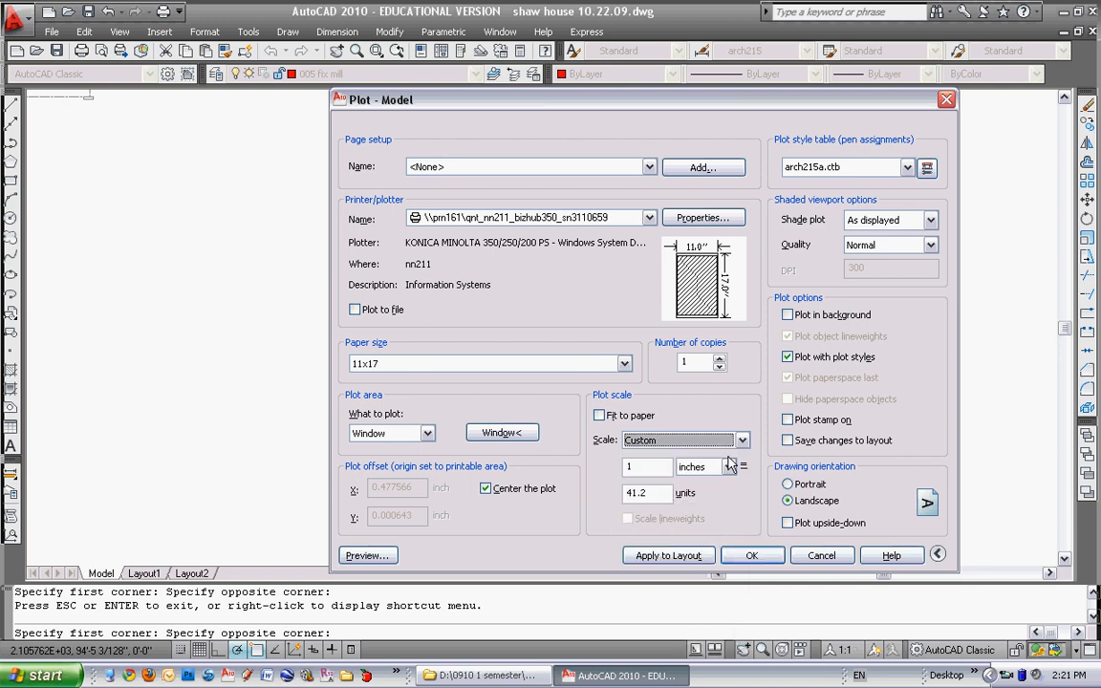
click(741, 439)
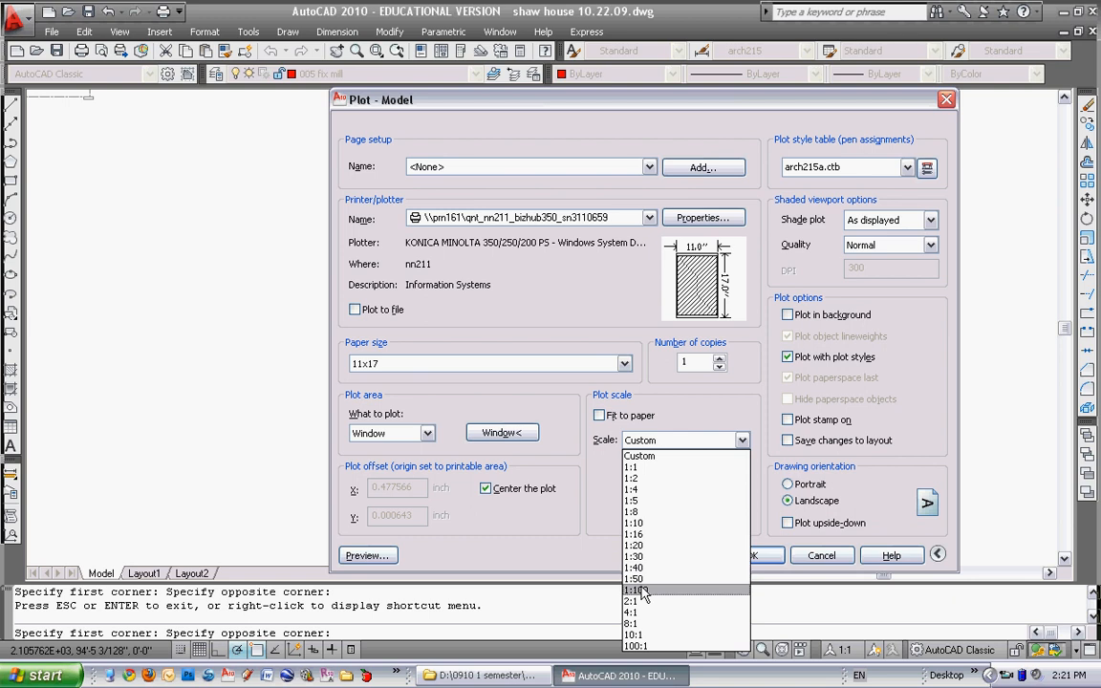
mouse_move(640, 590)
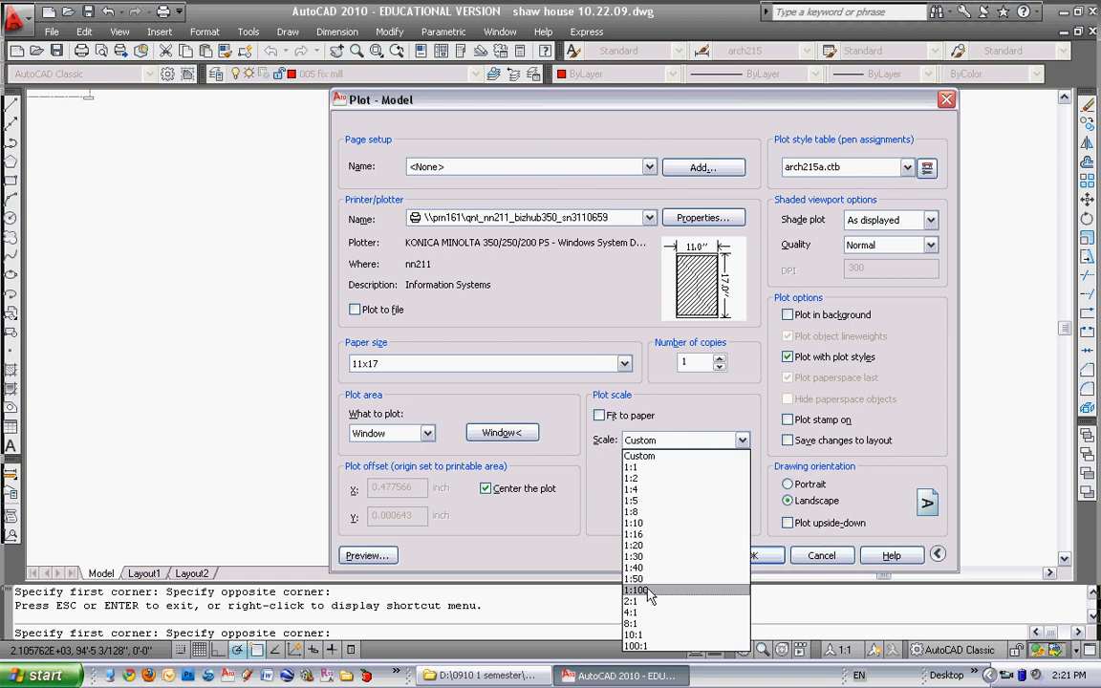
click(638, 455)
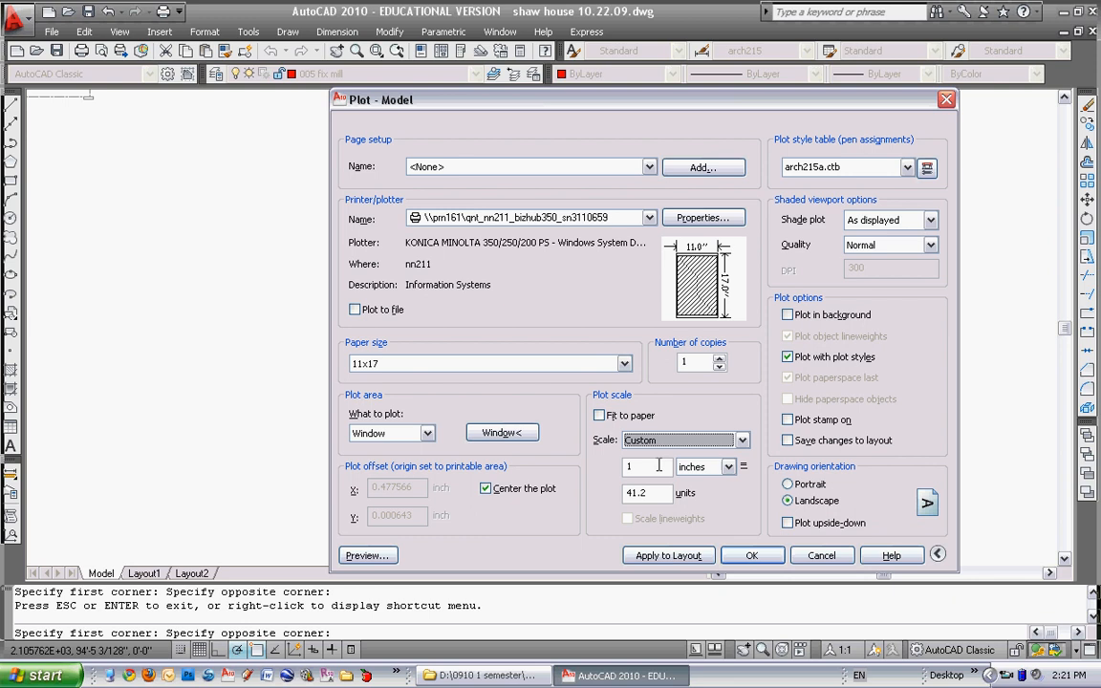
click(741, 439)
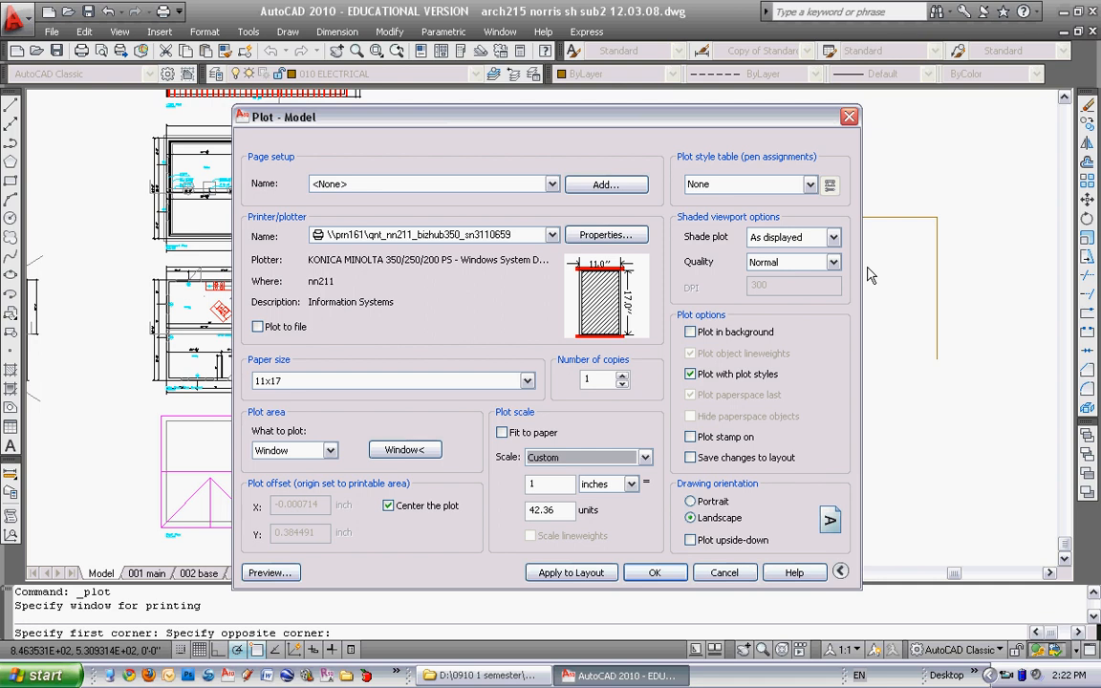
mouse_move(523, 317)
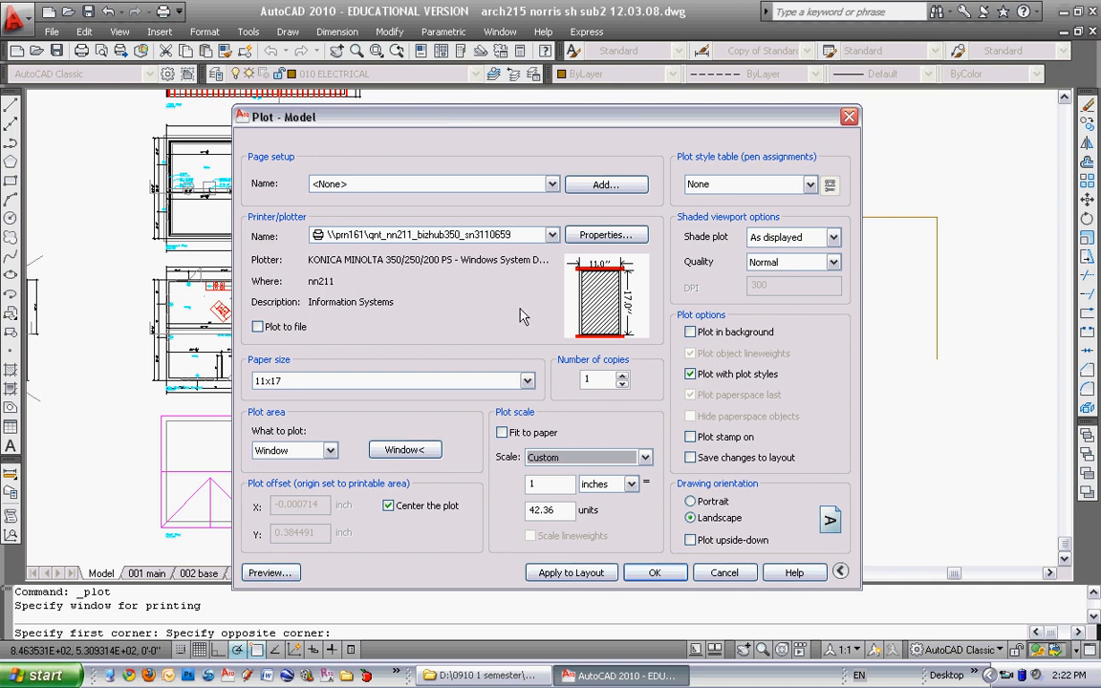
mouse_move(638, 449)
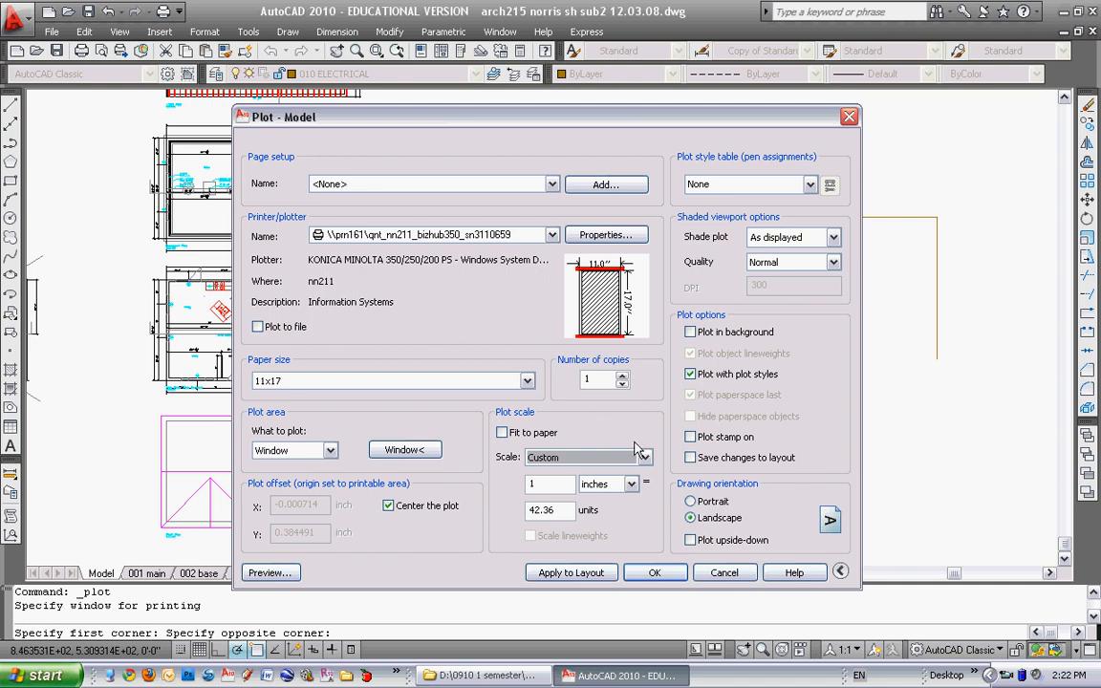
click(642, 455)
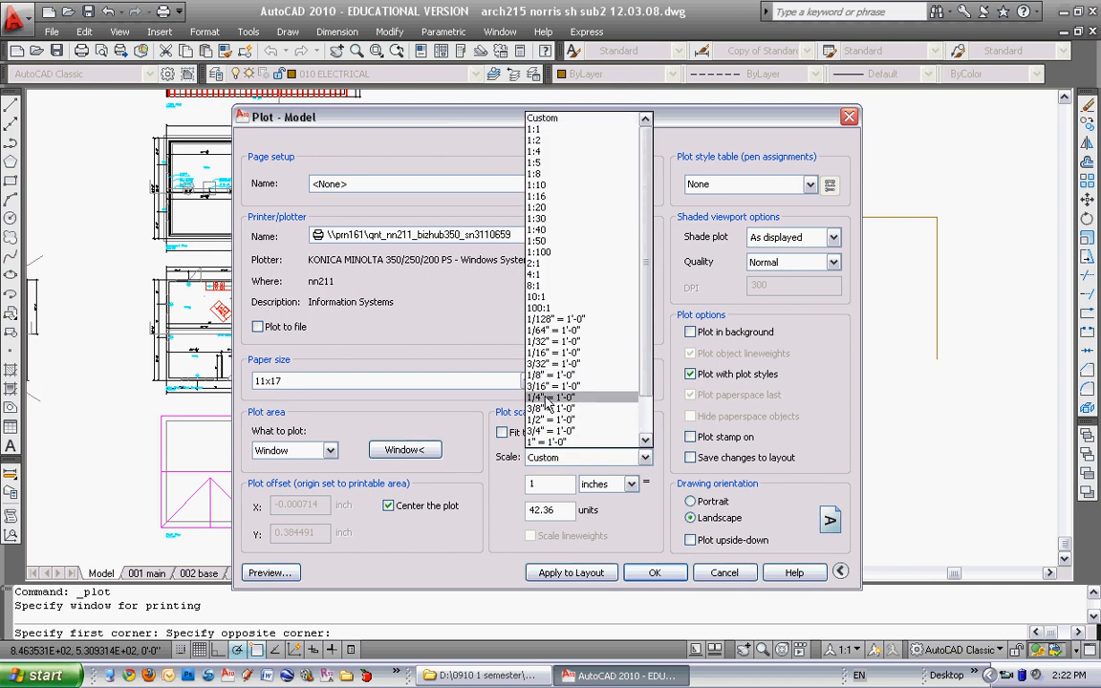
click(550, 395)
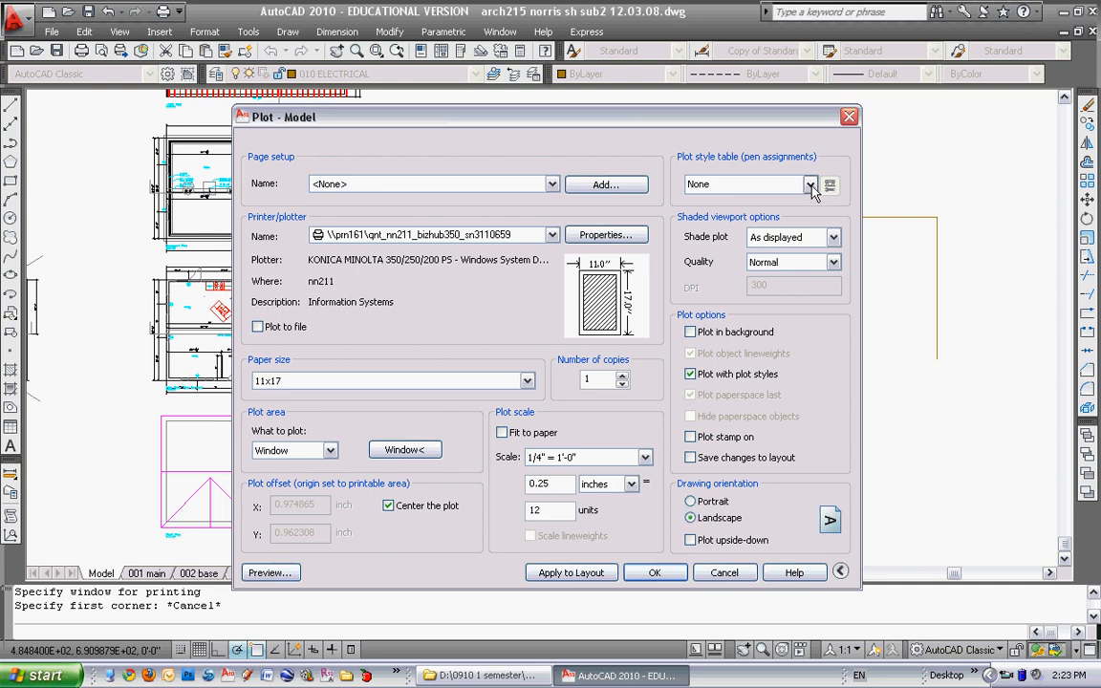
Step: Switch the pen table to arch215a.ctb, set scale 3/16" = 1'-0" and continue past the scale warning
click(810, 184)
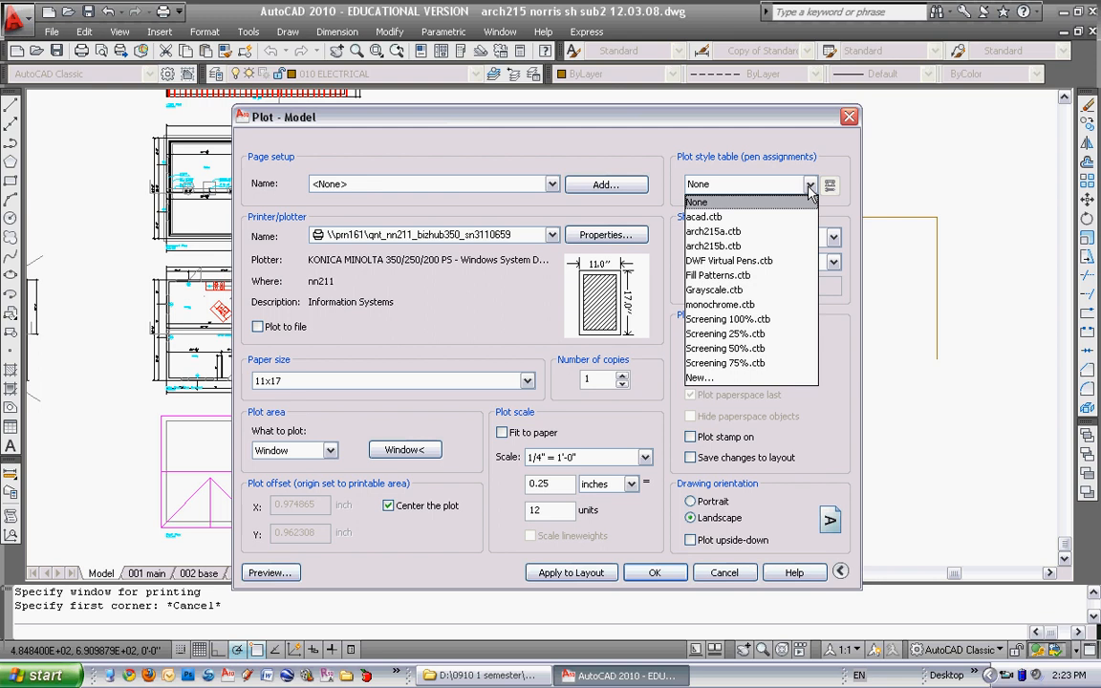
click(711, 231)
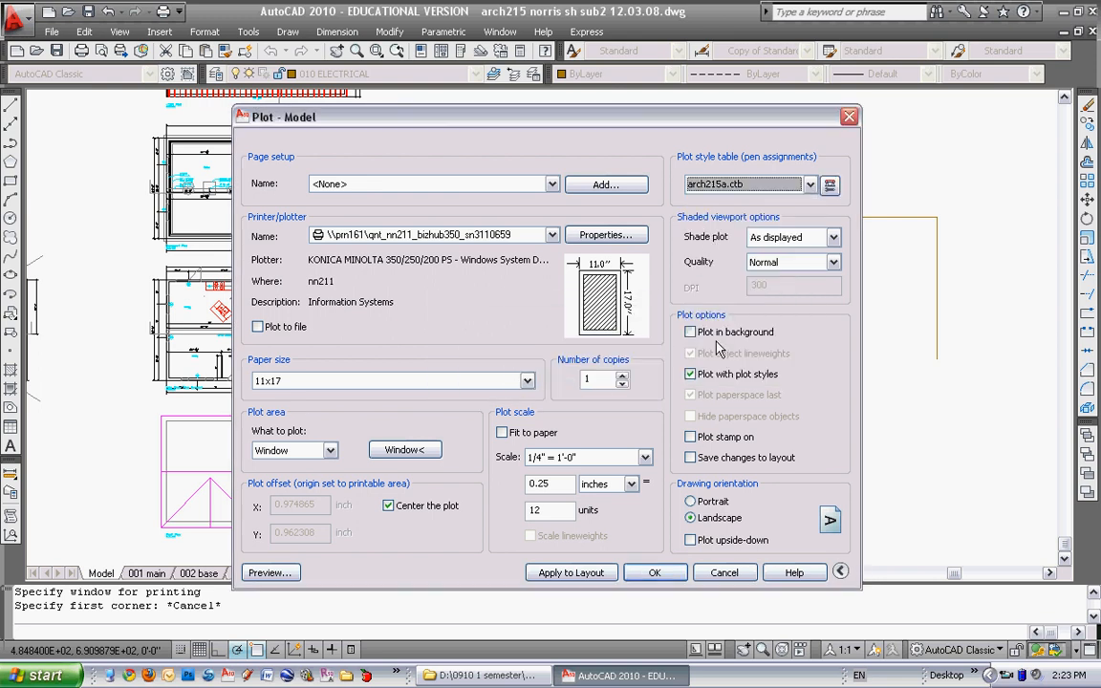
click(654, 572)
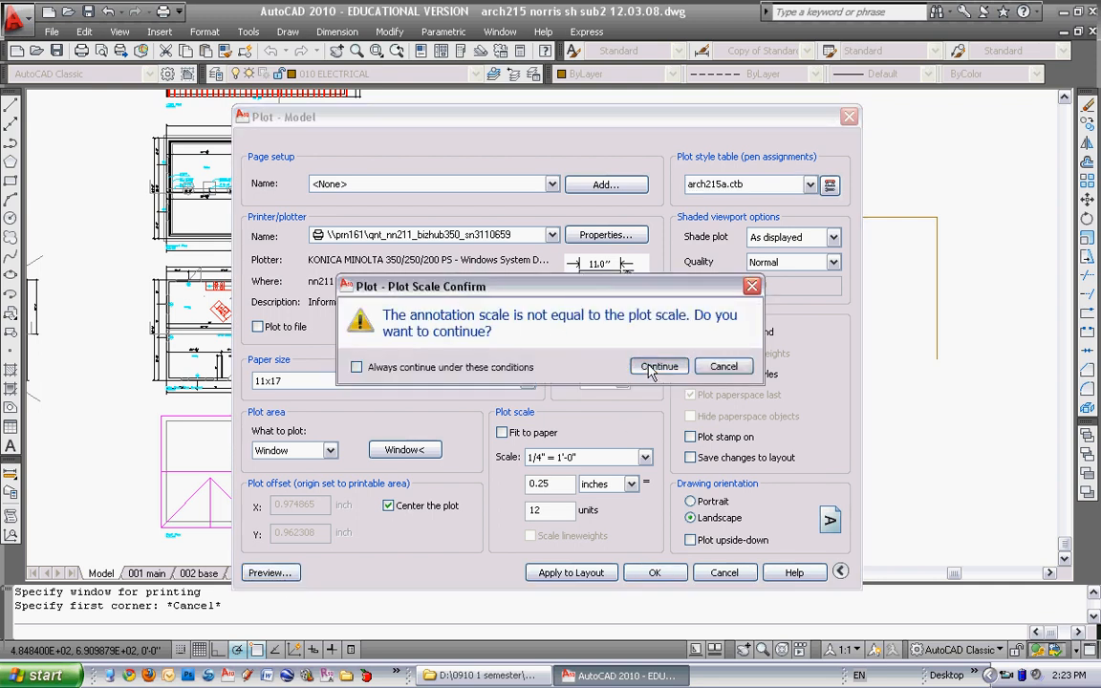
click(657, 366)
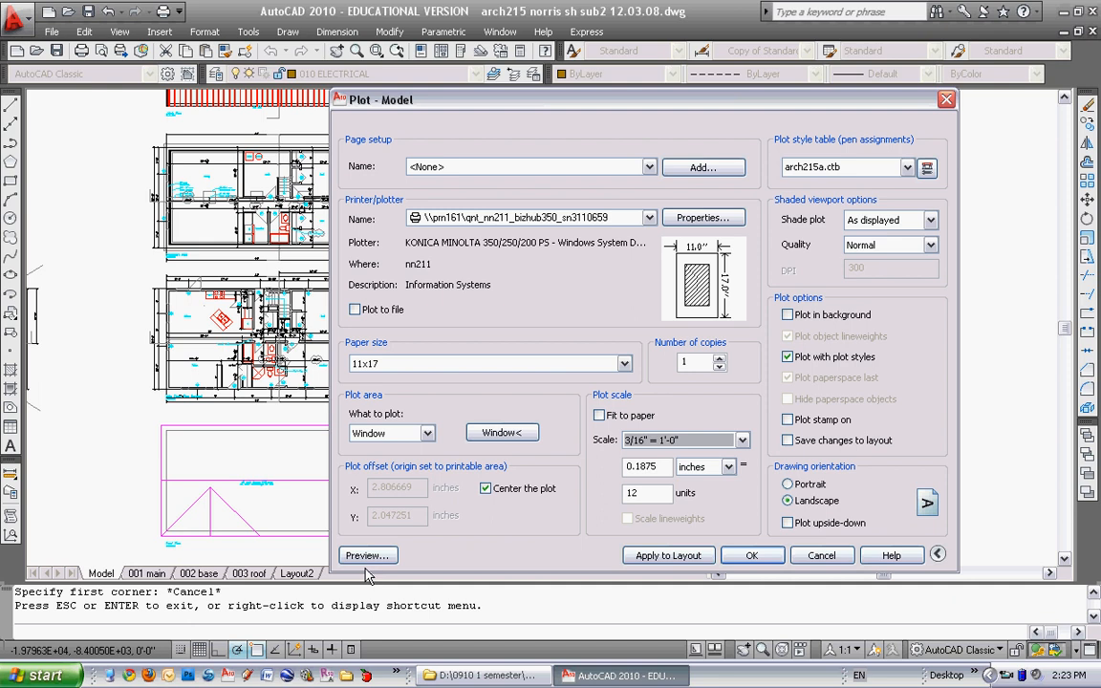
click(367, 554)
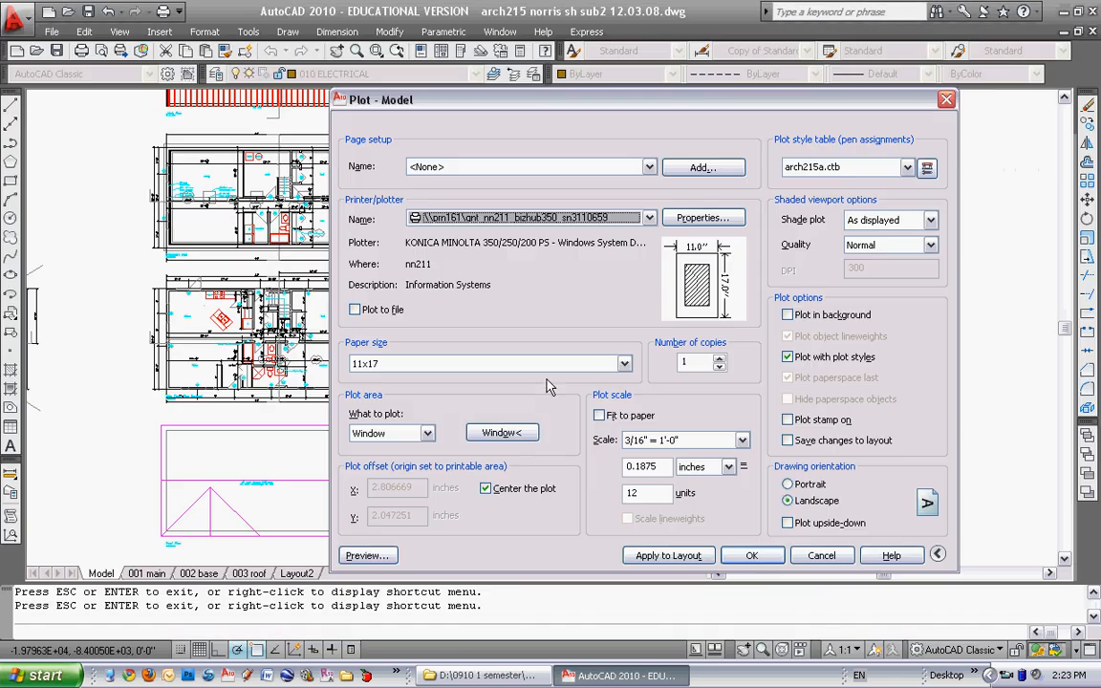
mouse_move(695, 520)
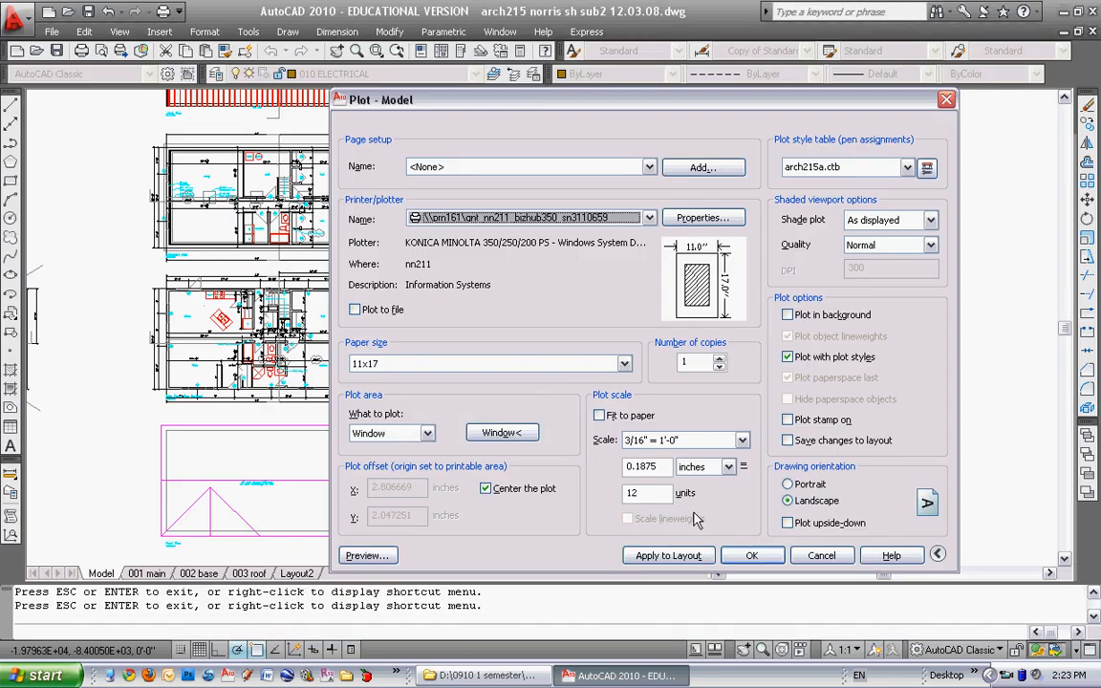
mouse_move(772, 504)
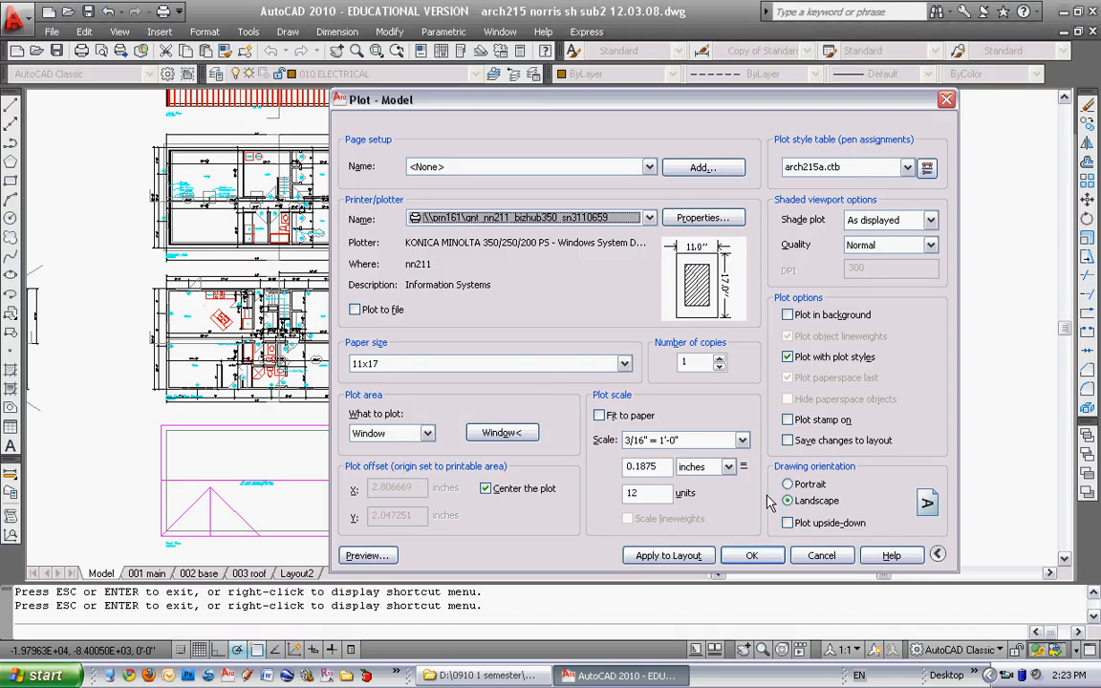
mouse_move(753, 555)
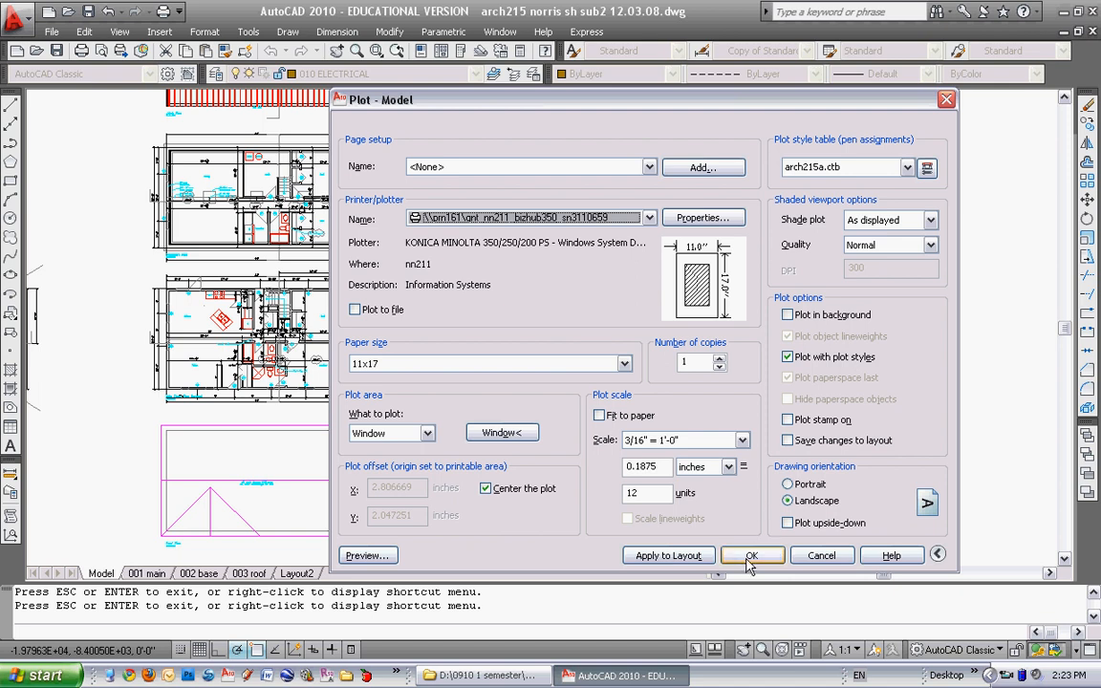
mouse_move(822, 554)
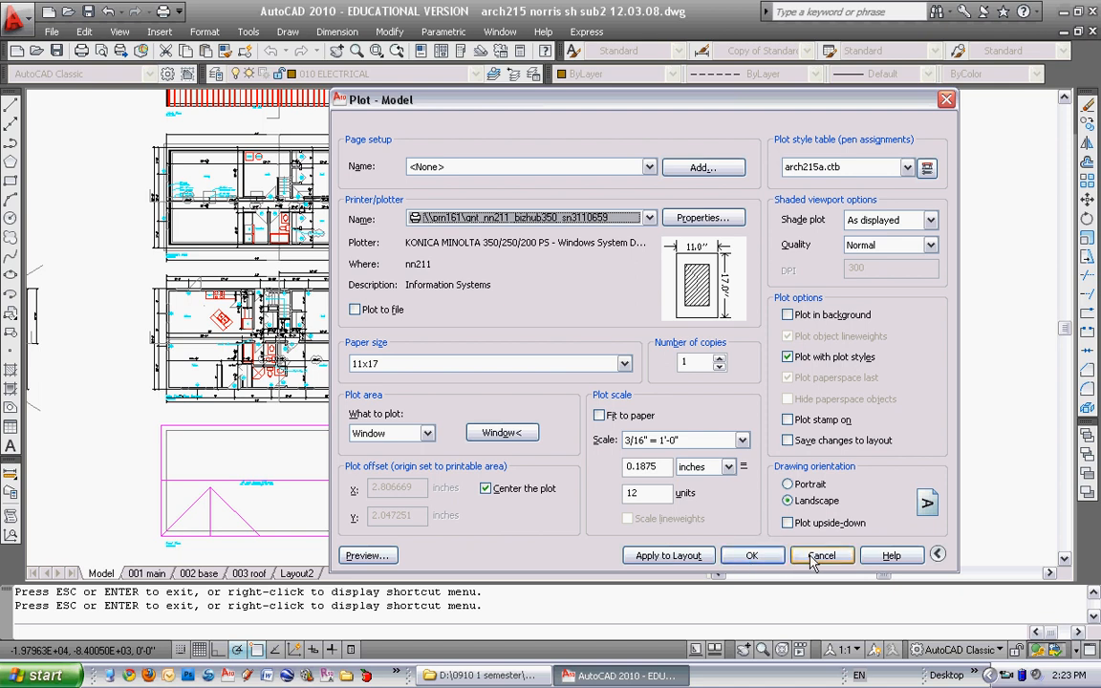
mouse_move(925, 168)
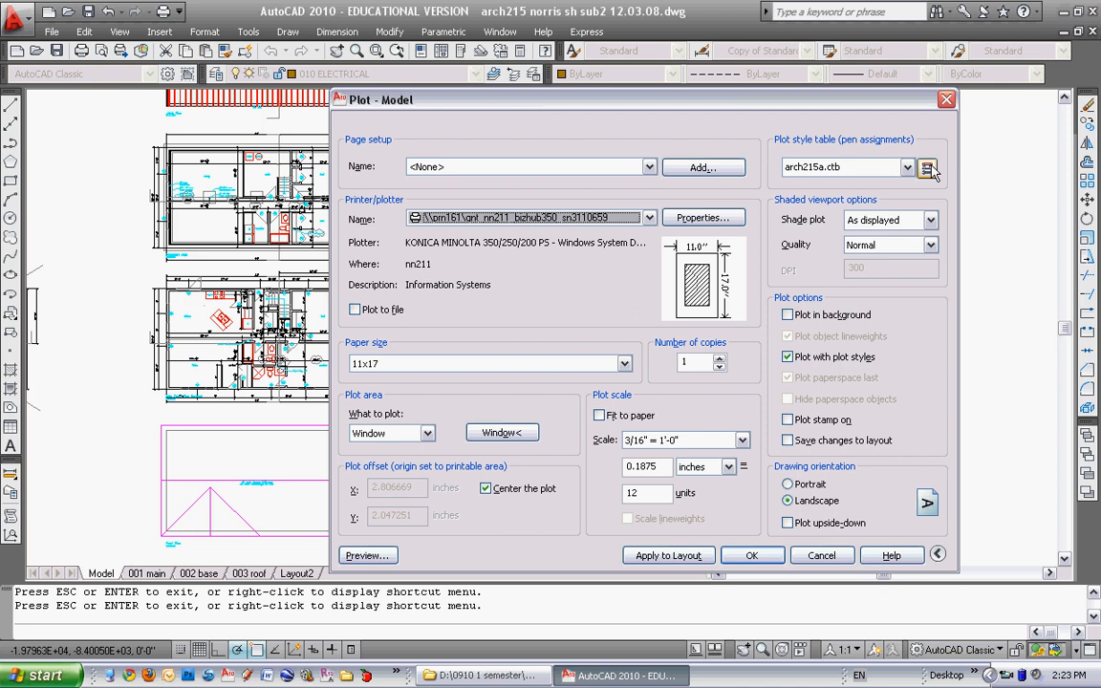
click(927, 168)
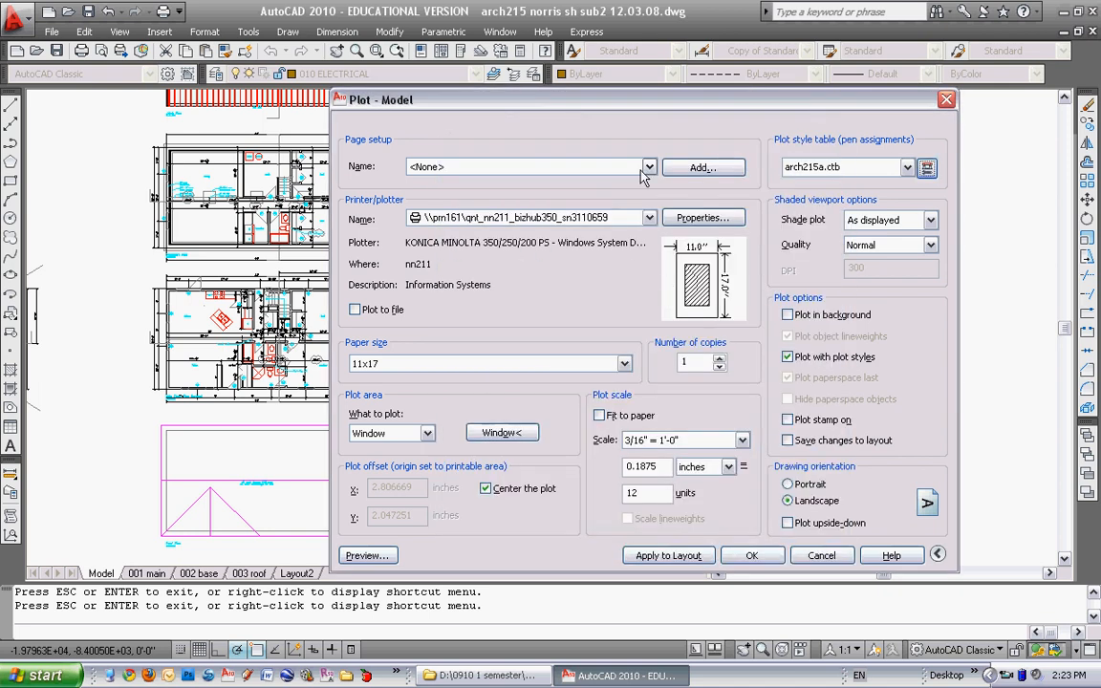
mouse_move(898, 180)
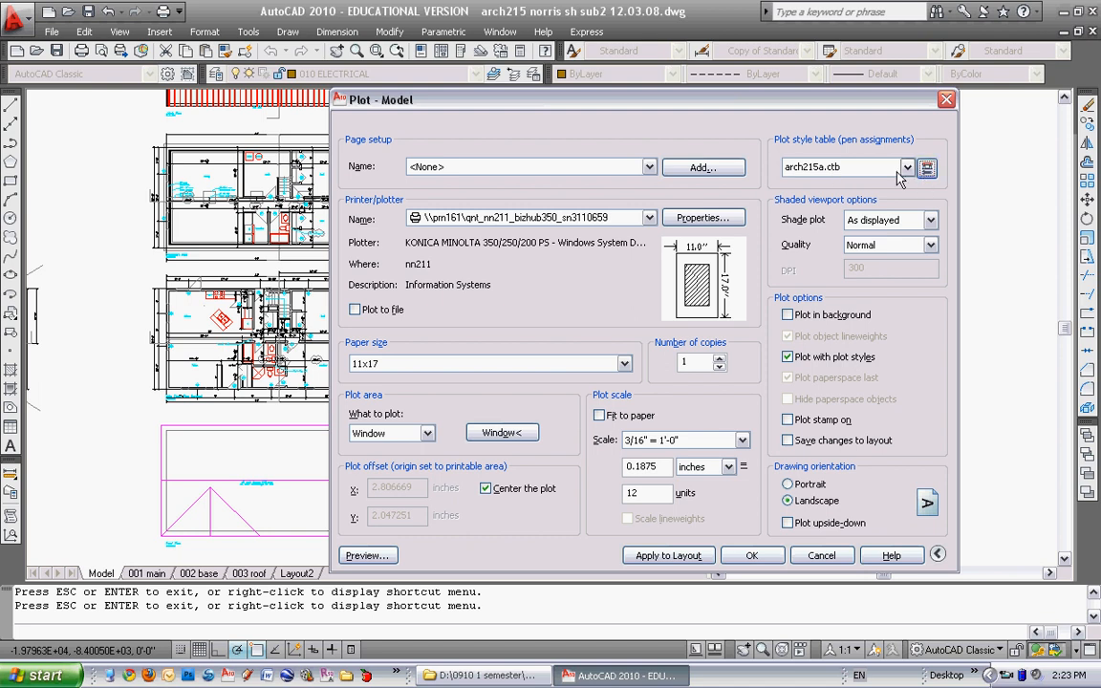
mouse_move(799, 172)
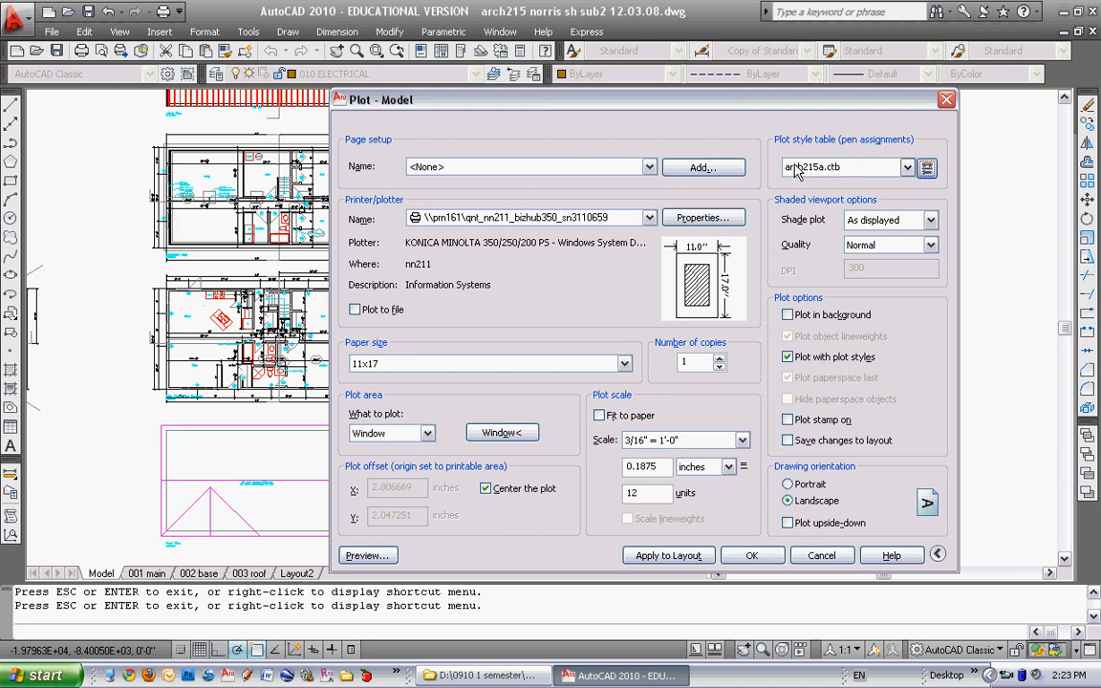
Step: Set Color 5 in arch215a.ctb to a 0.5000 mm lineweight, verify it, and save the table
click(925, 168)
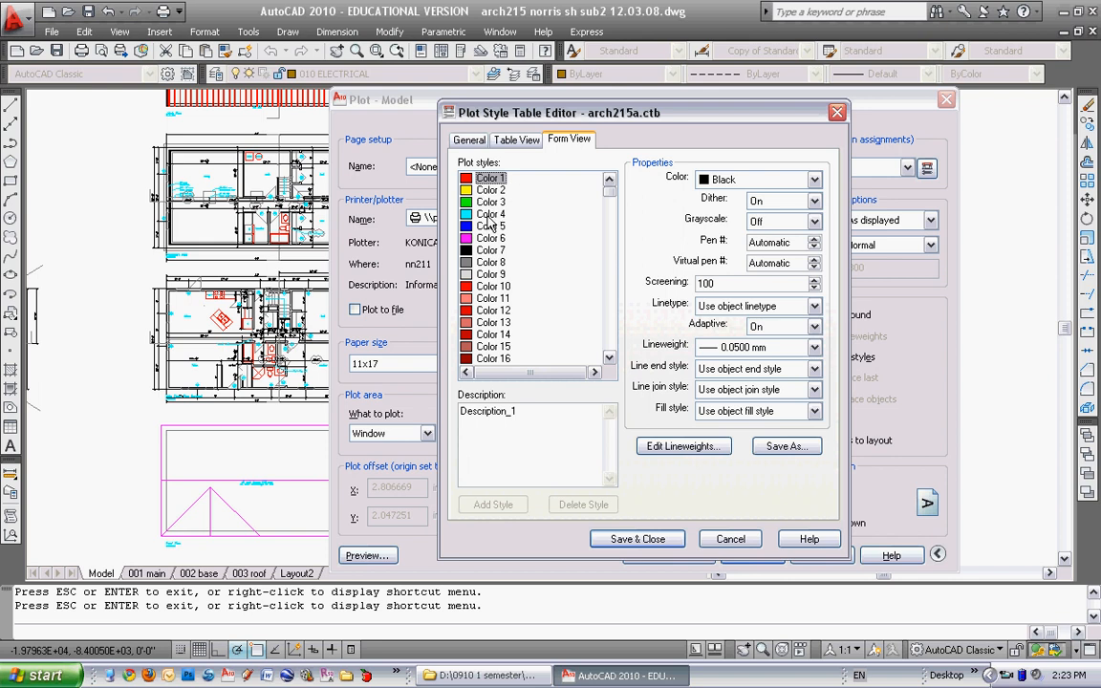
click(489, 225)
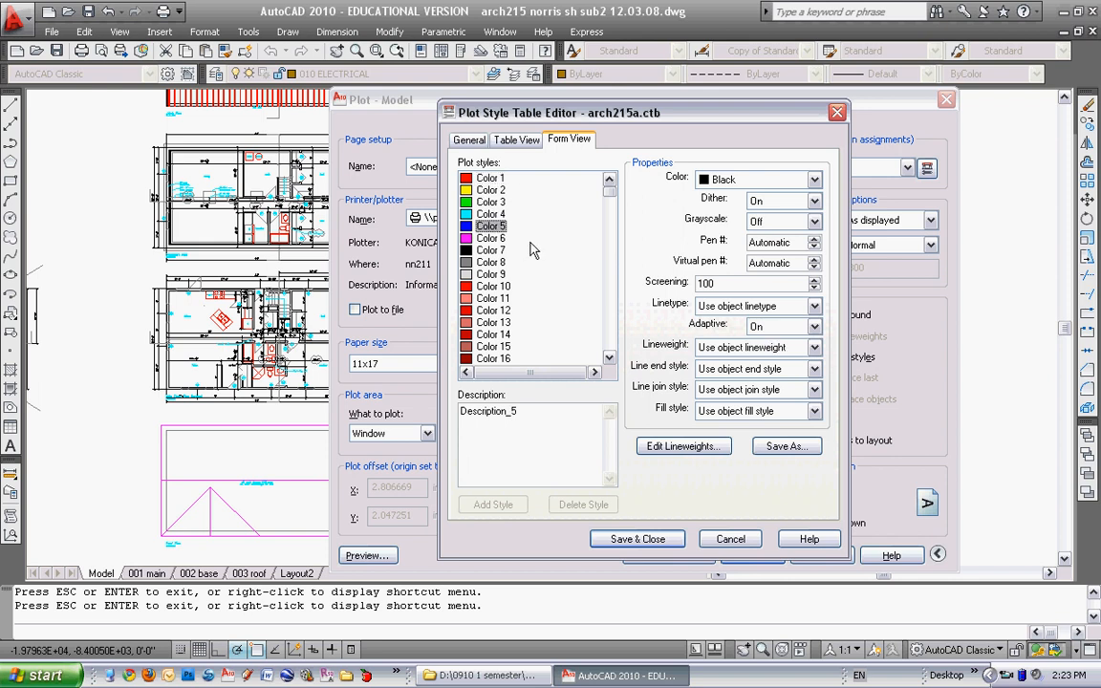
click(814, 348)
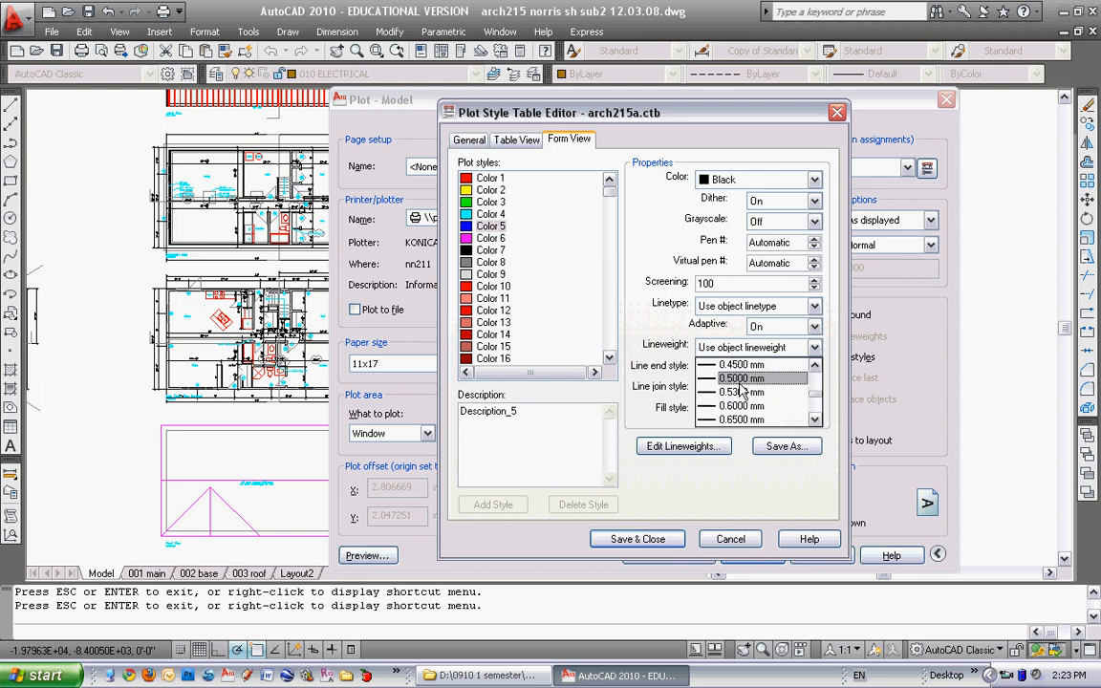
click(636, 538)
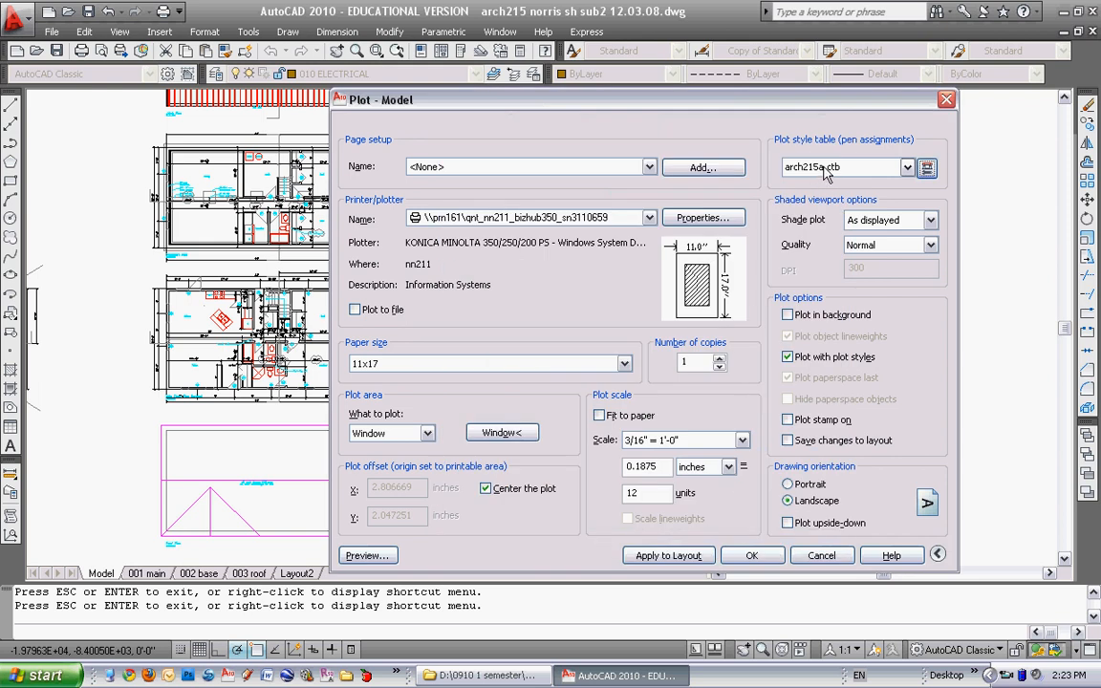
click(924, 169)
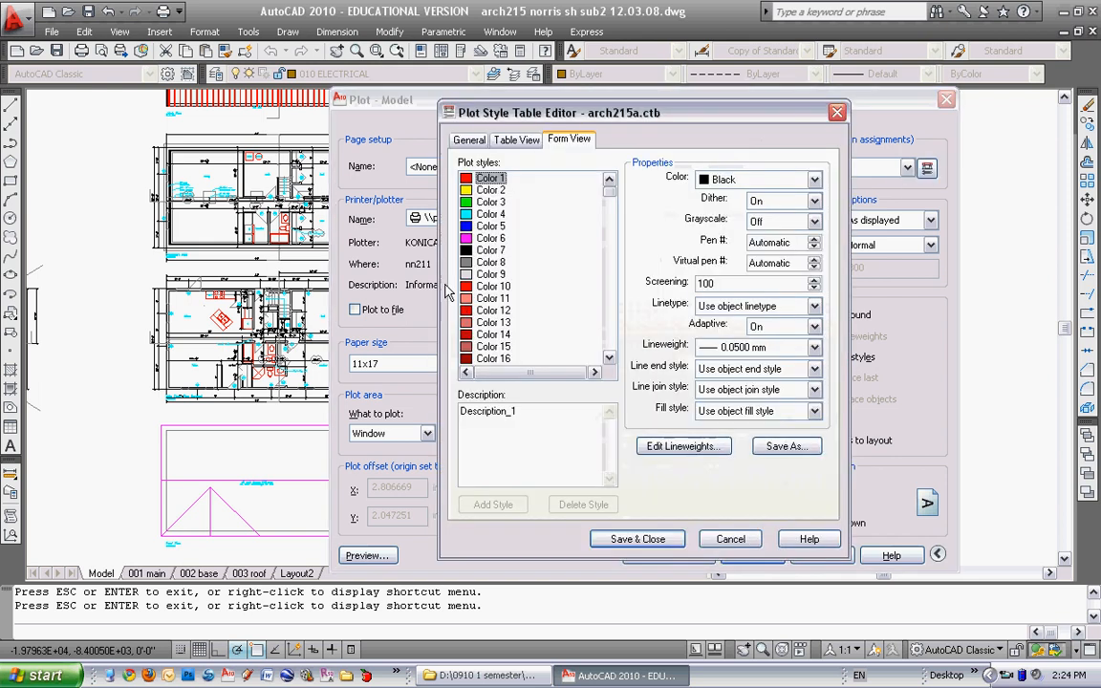
click(490, 225)
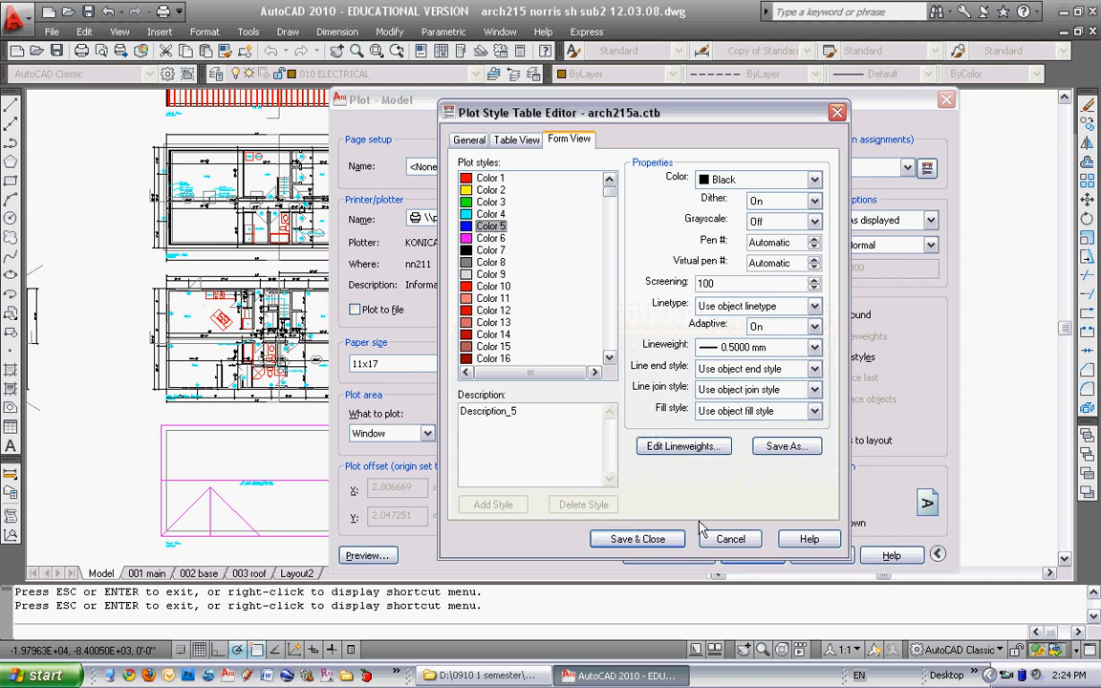
click(636, 538)
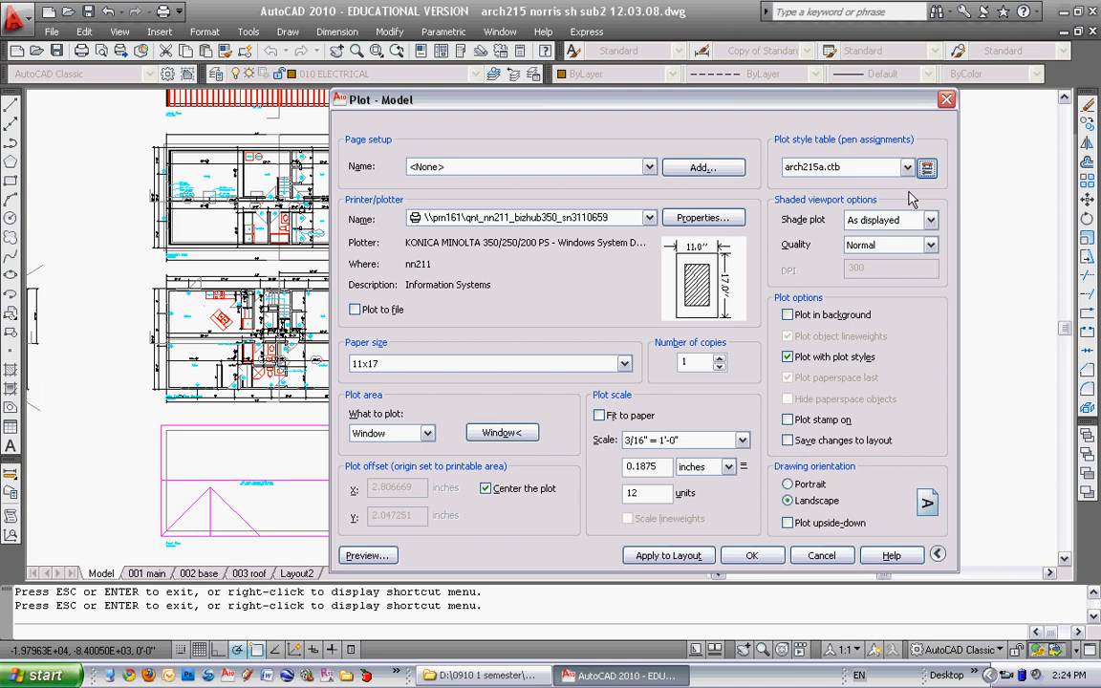
Step: Give Color 3 a 0.1000 mm and Color 9 a 0.2000 mm lineweight, then save the table
click(925, 168)
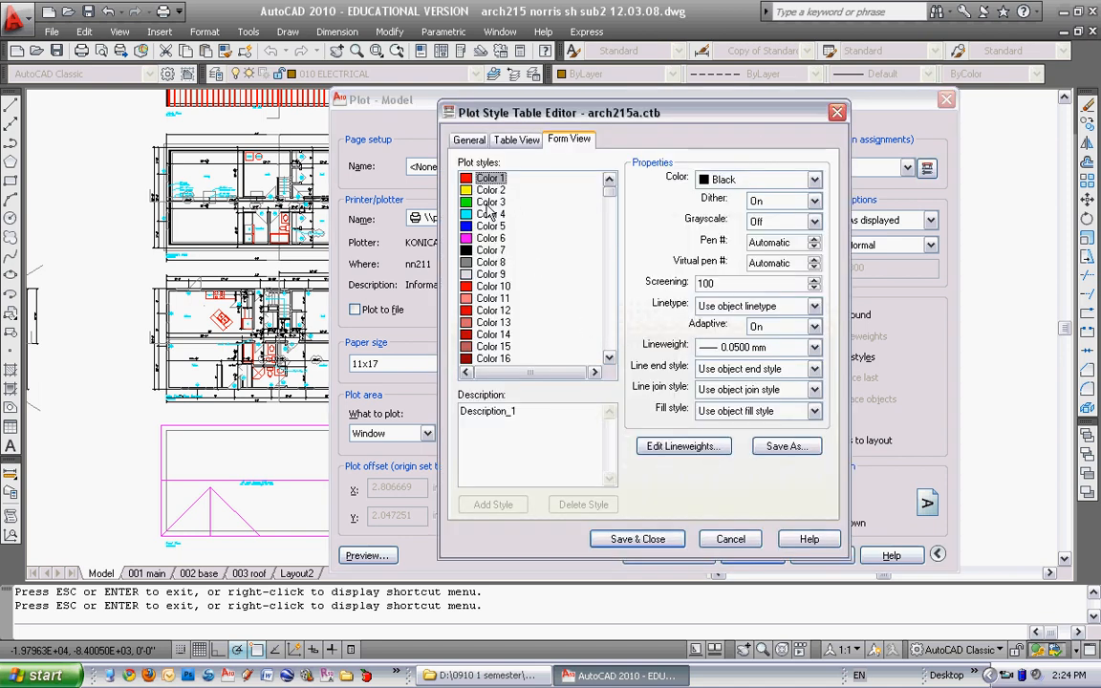
click(814, 347)
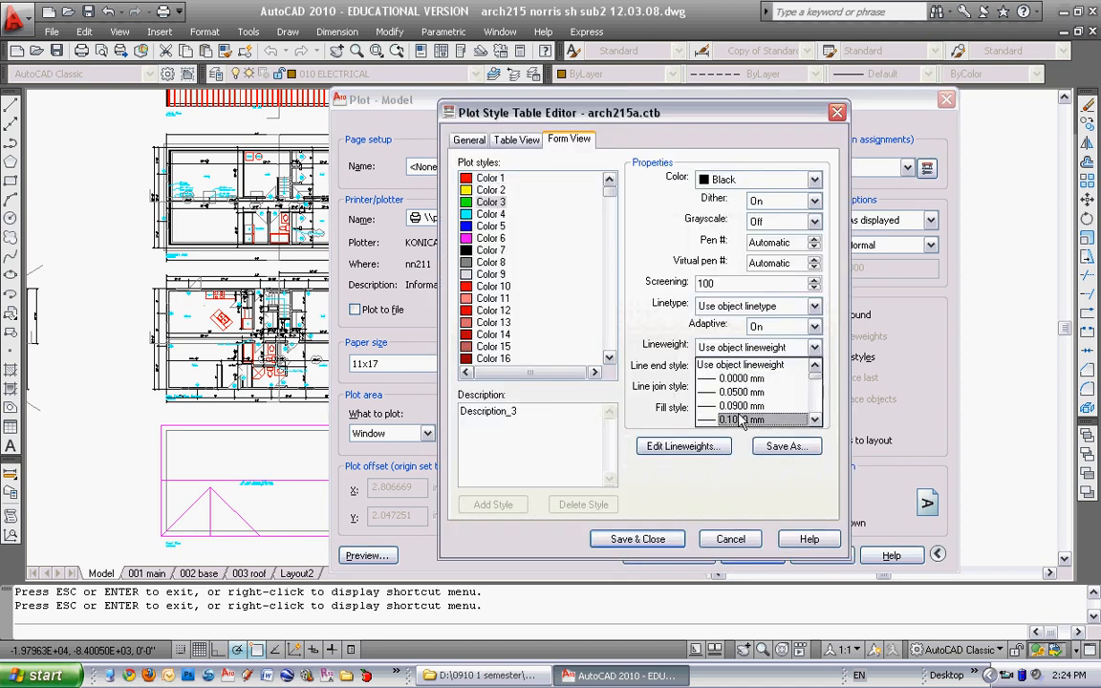
click(746, 418)
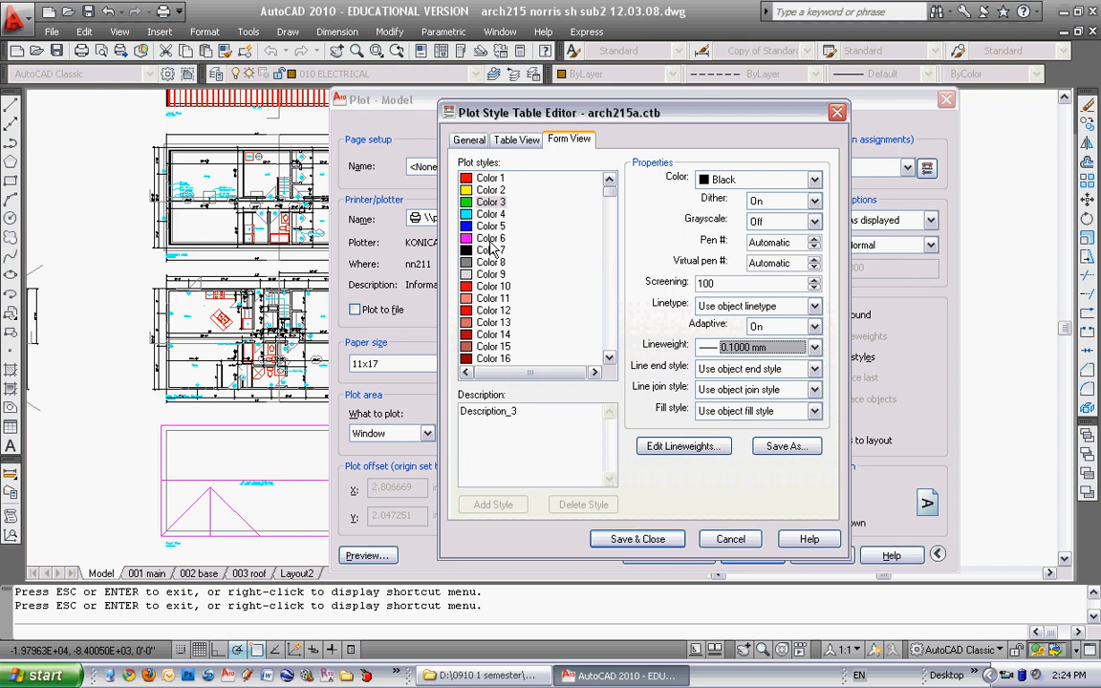
click(489, 275)
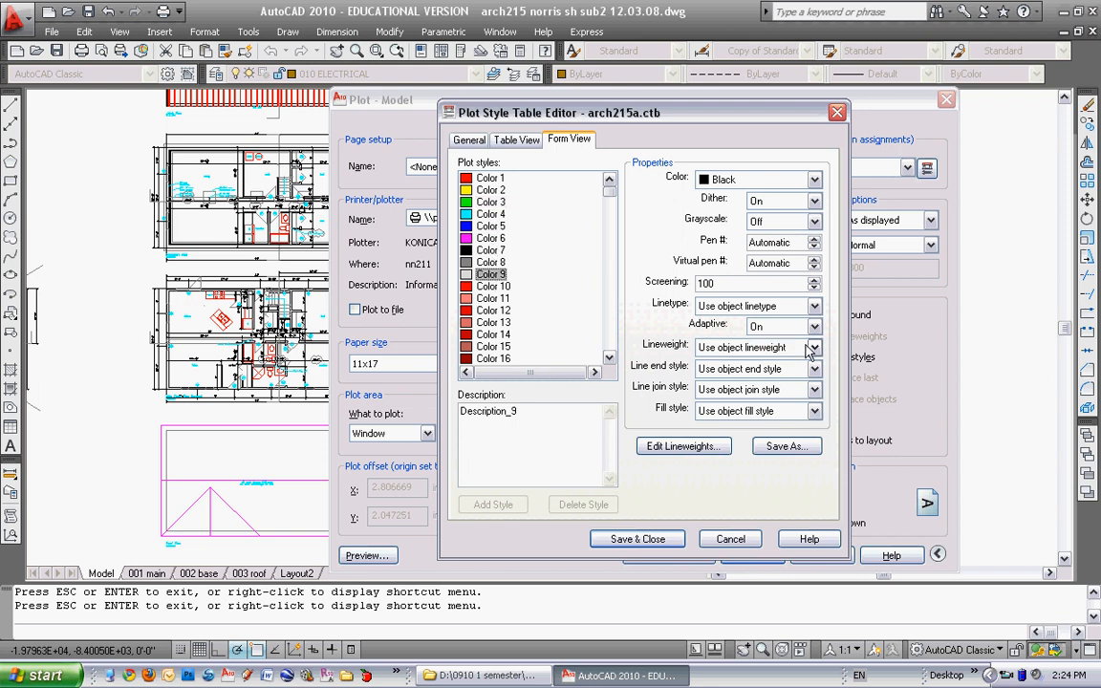
click(814, 348)
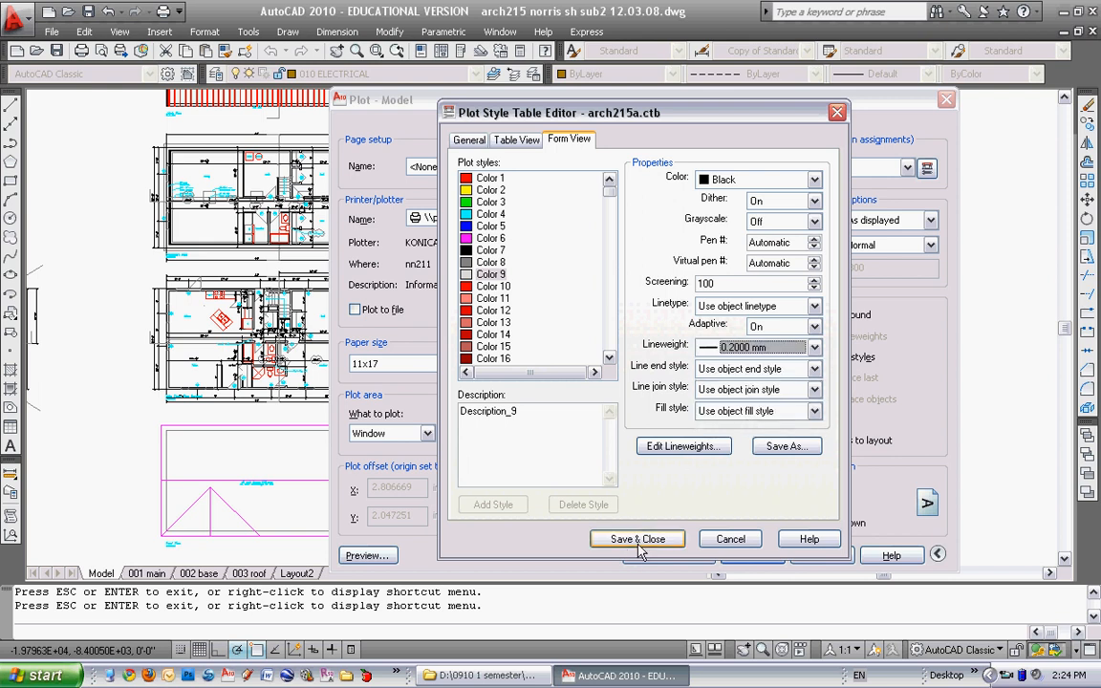
click(637, 539)
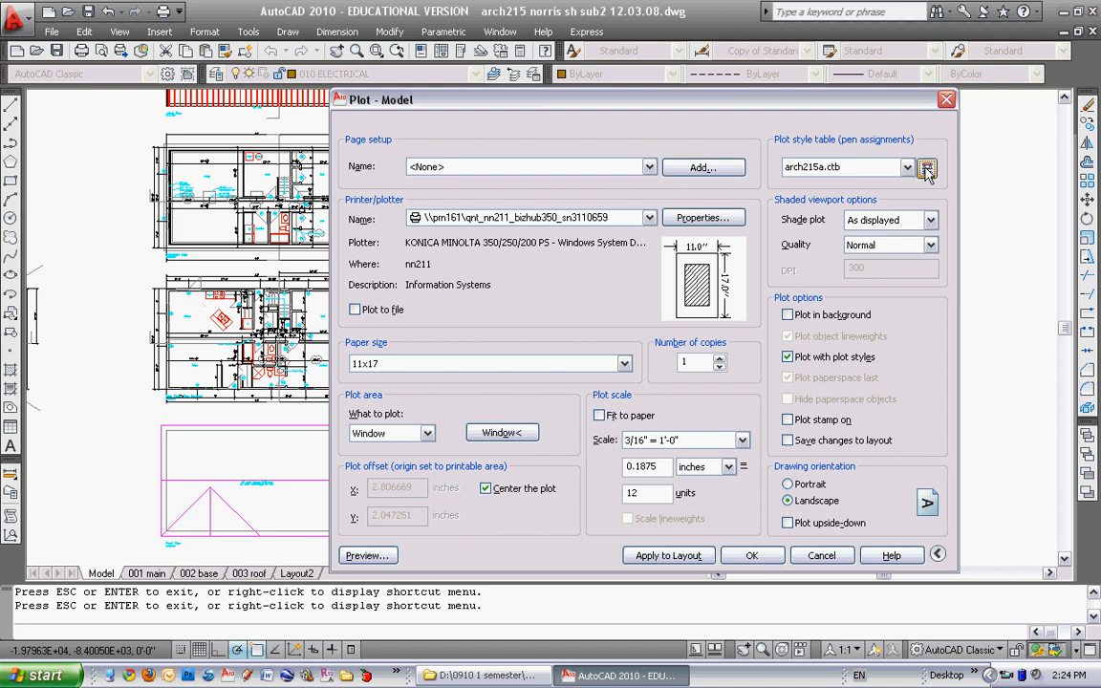
click(925, 168)
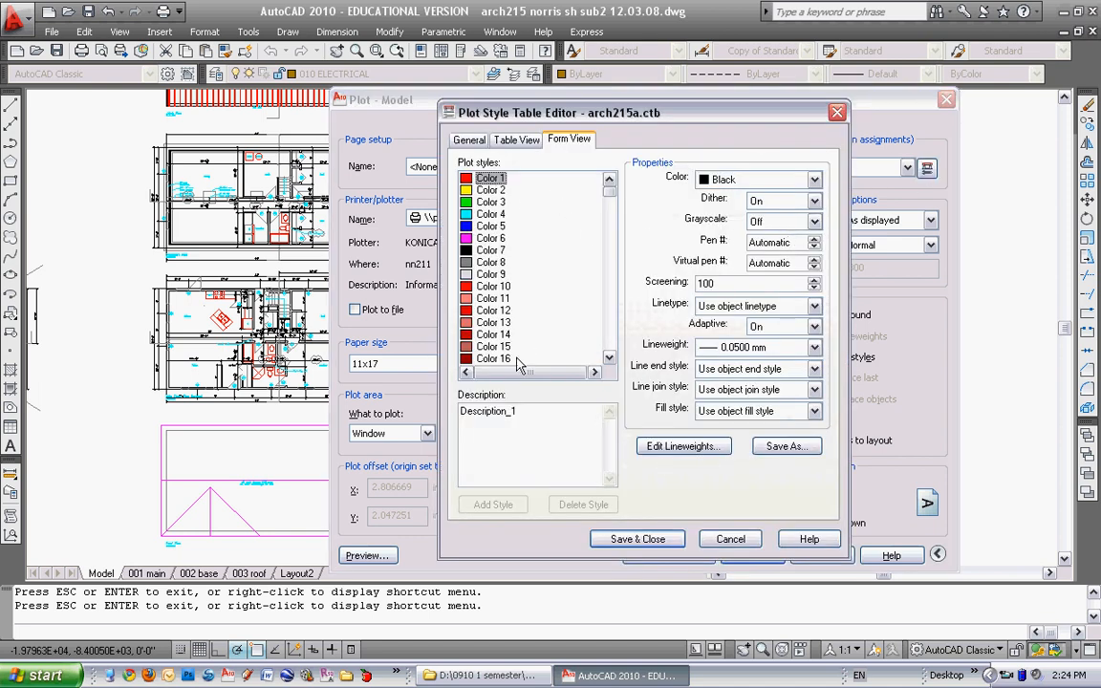
mouse_move(913, 443)
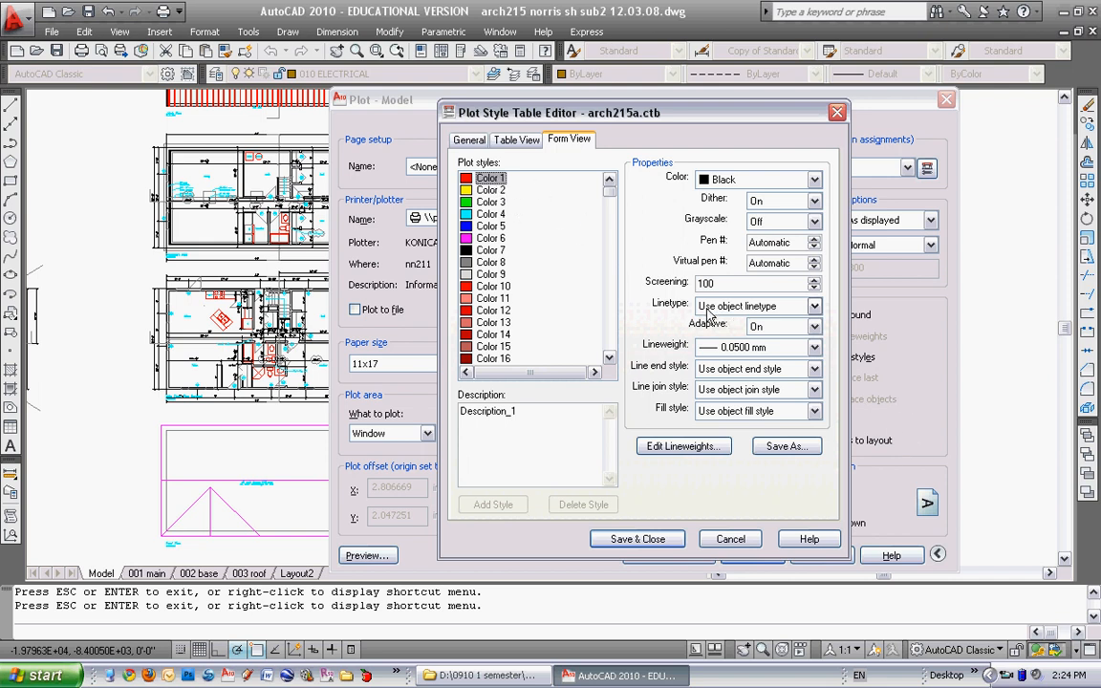
mouse_move(745, 357)
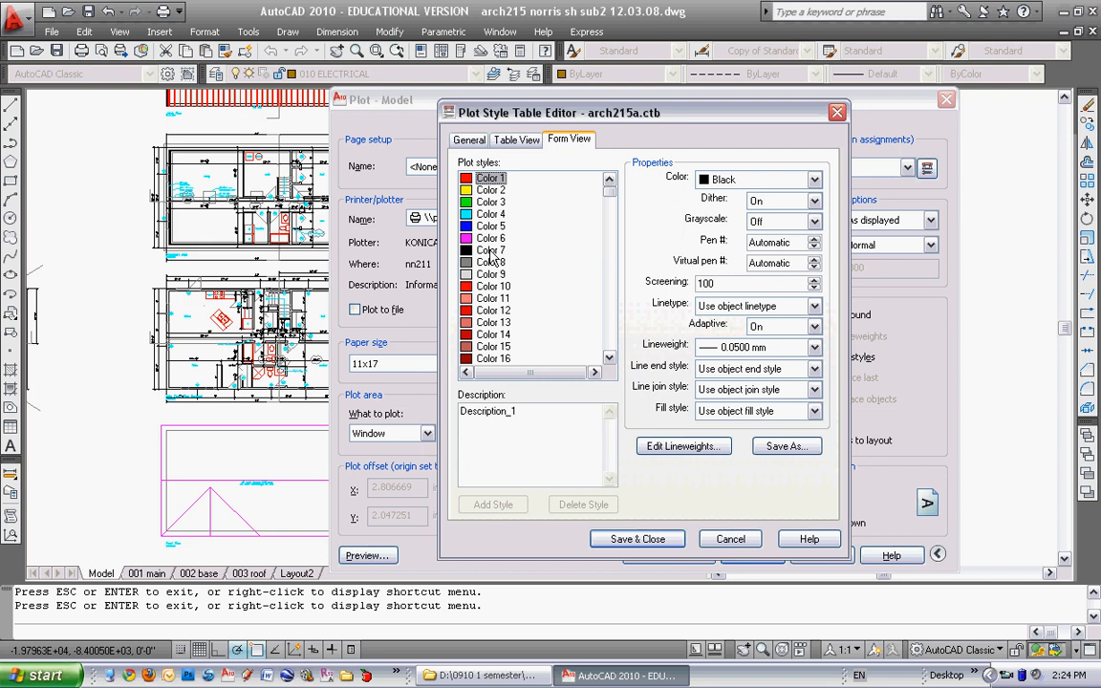
click(489, 226)
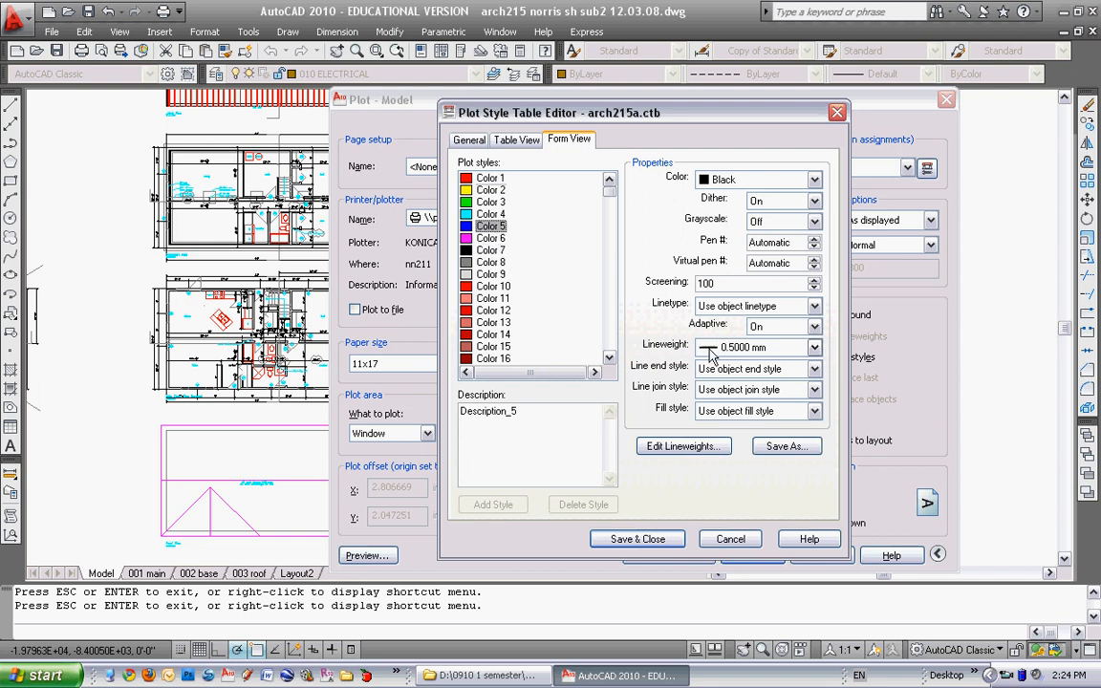
click(489, 202)
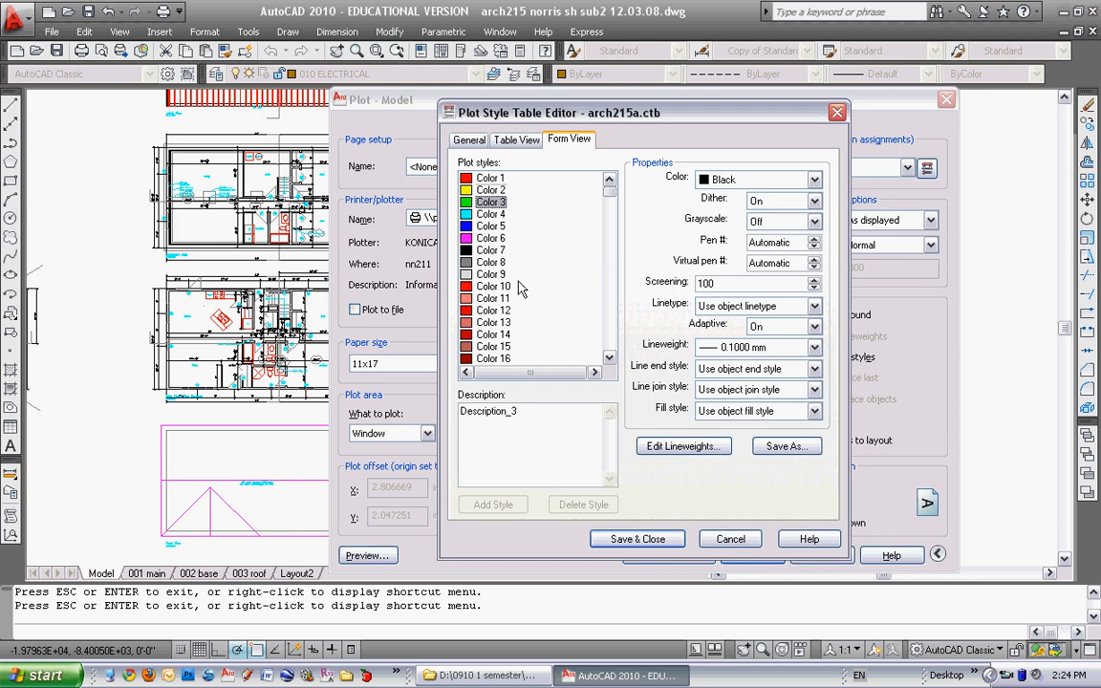
mouse_move(786, 447)
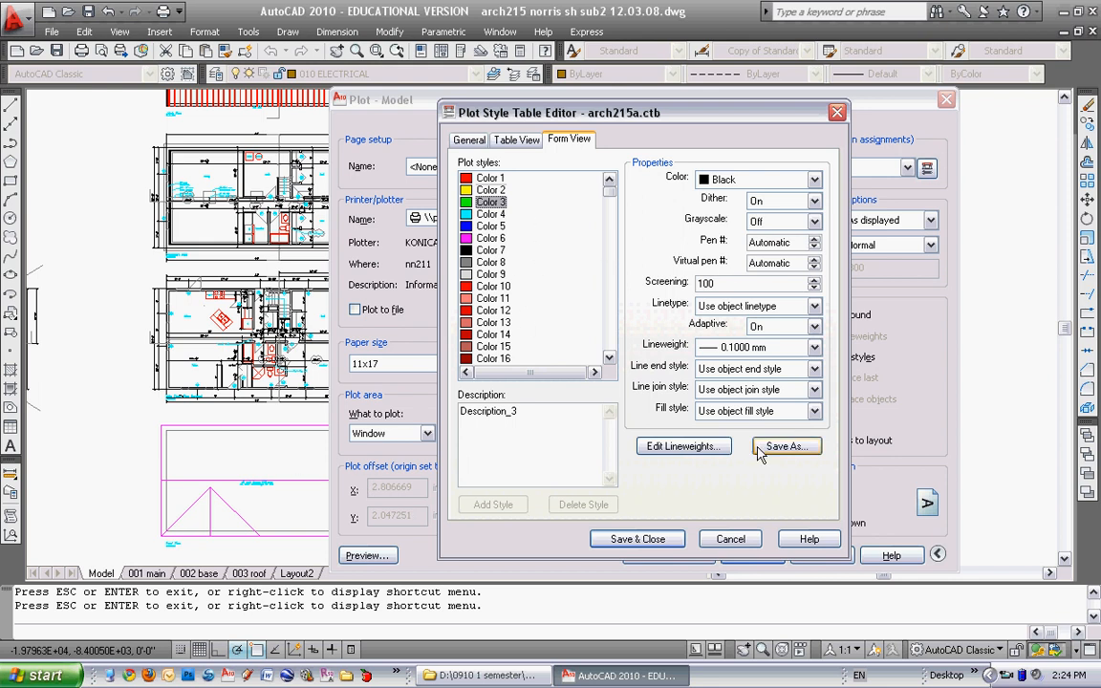
click(489, 178)
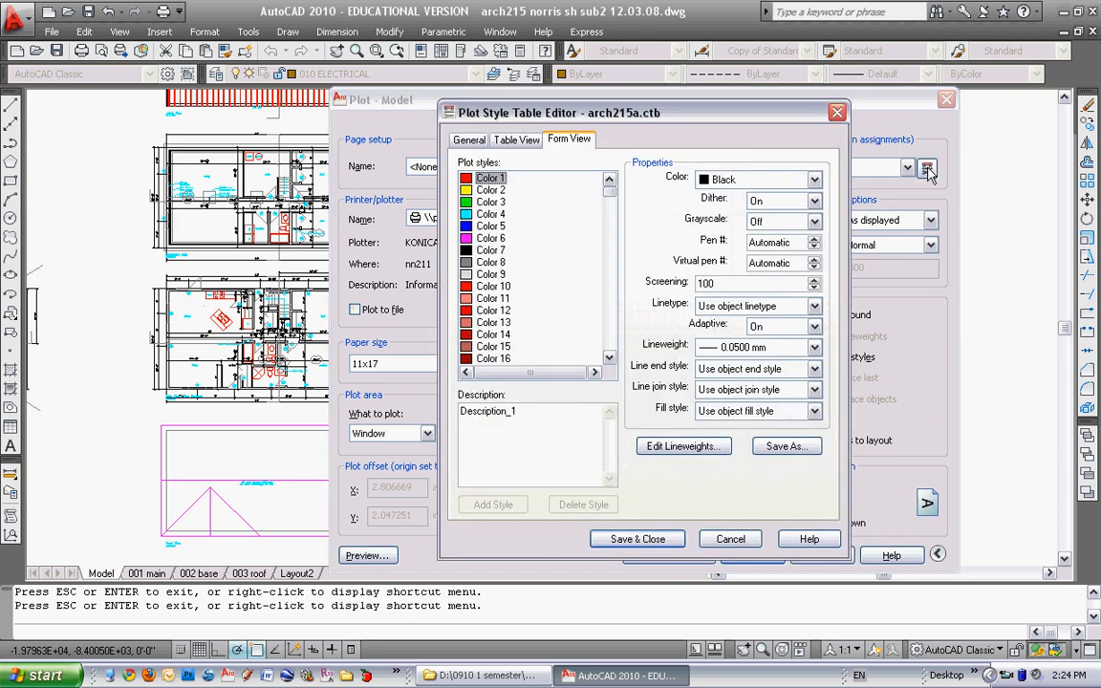
mouse_move(730, 539)
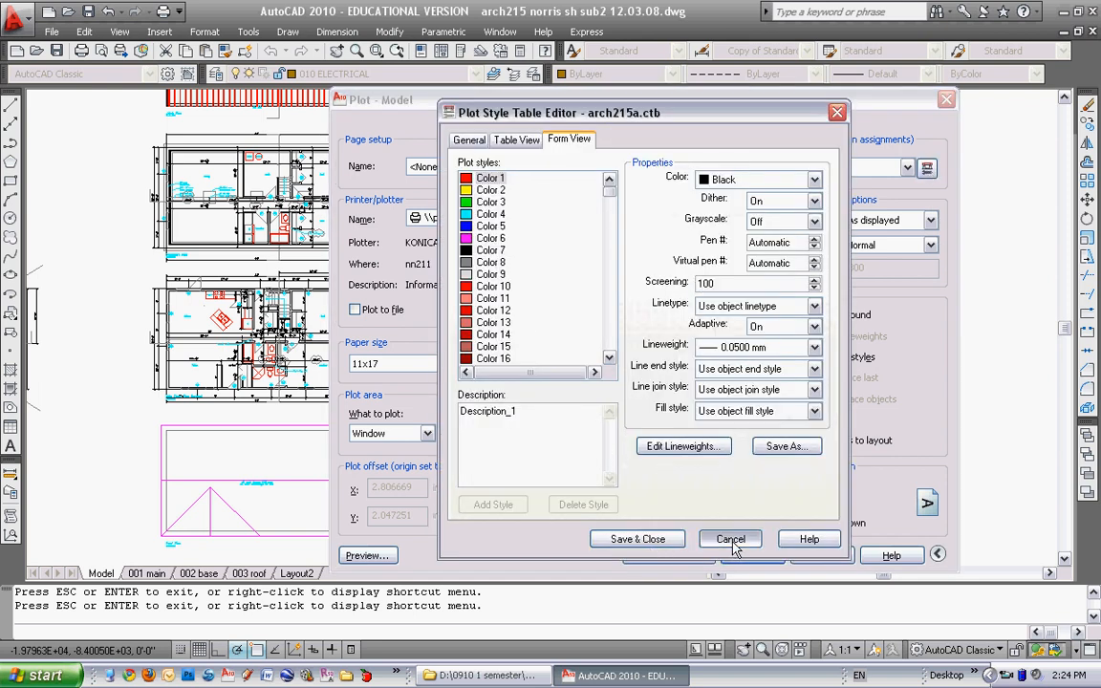
click(730, 539)
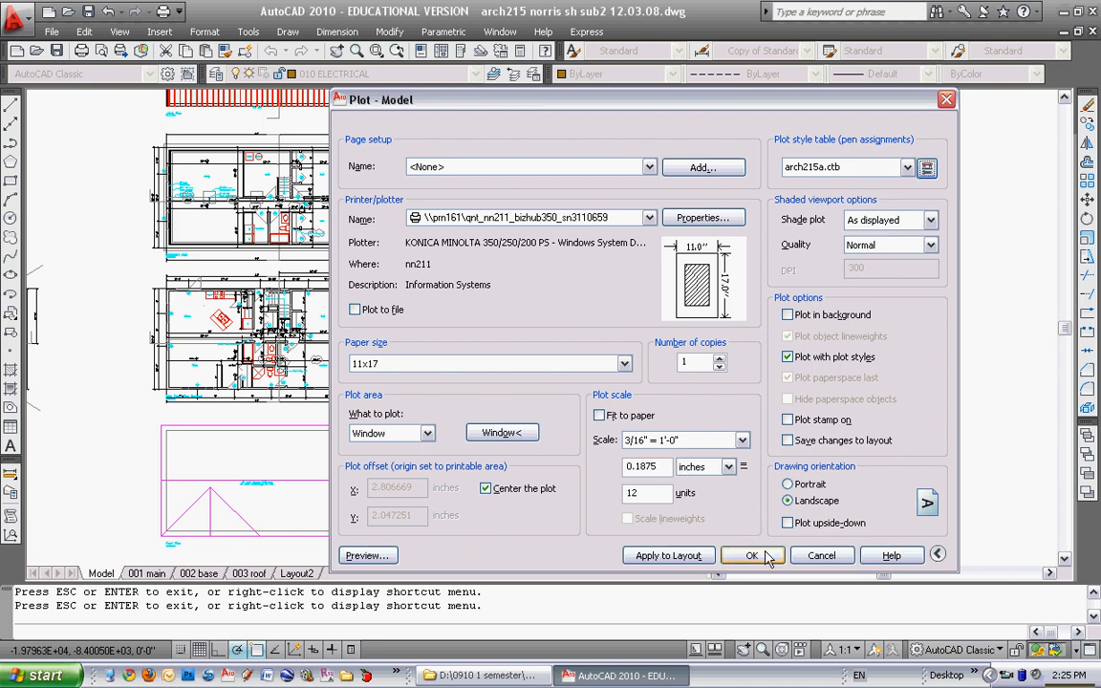
Step: Accept the plot settings with OK, returning to the house drawing in model space
click(752, 554)
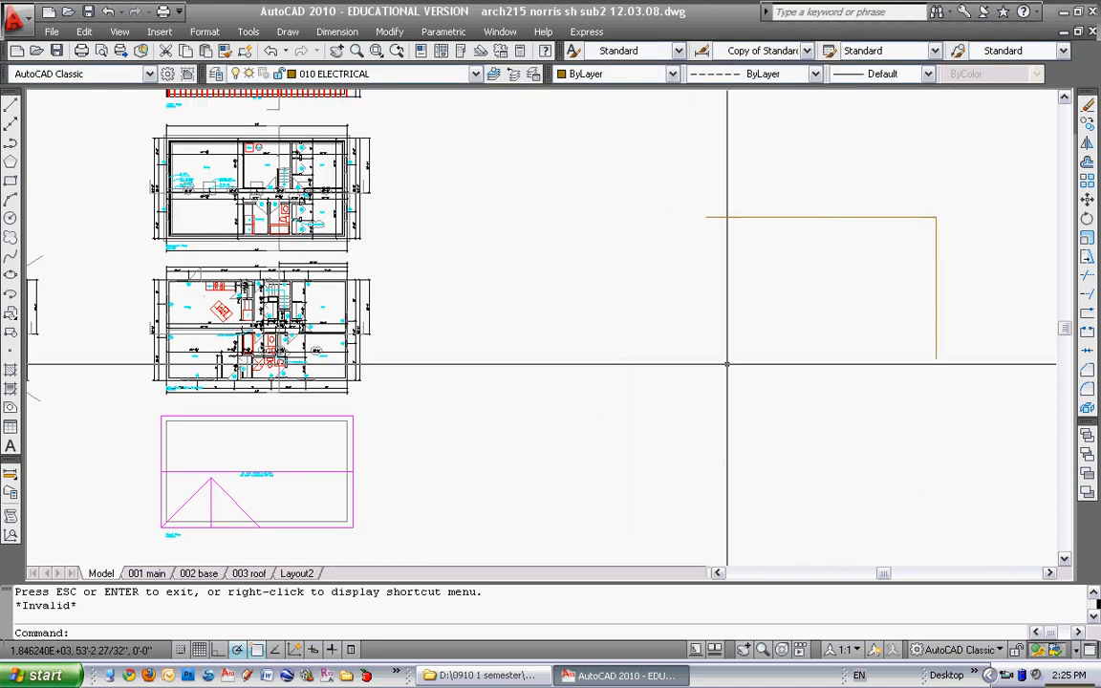